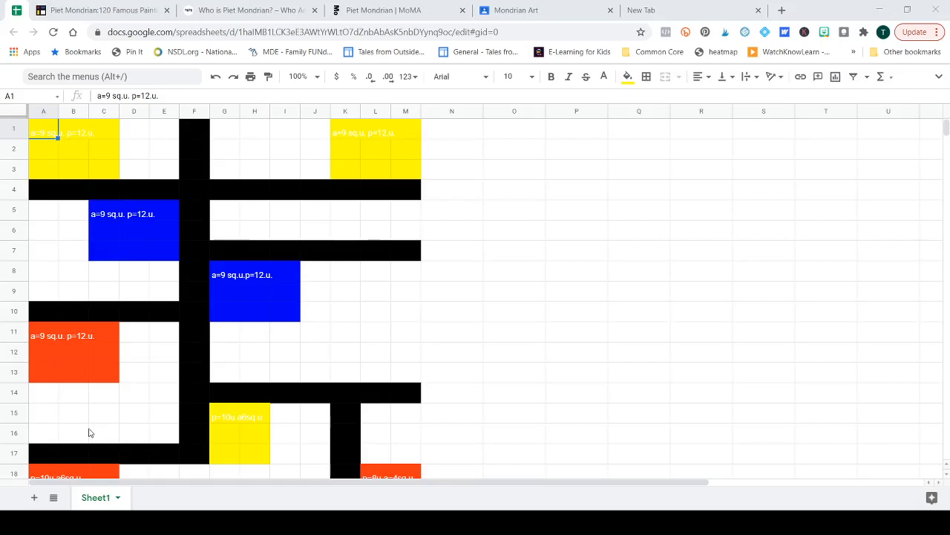
mouse_move(346, 257)
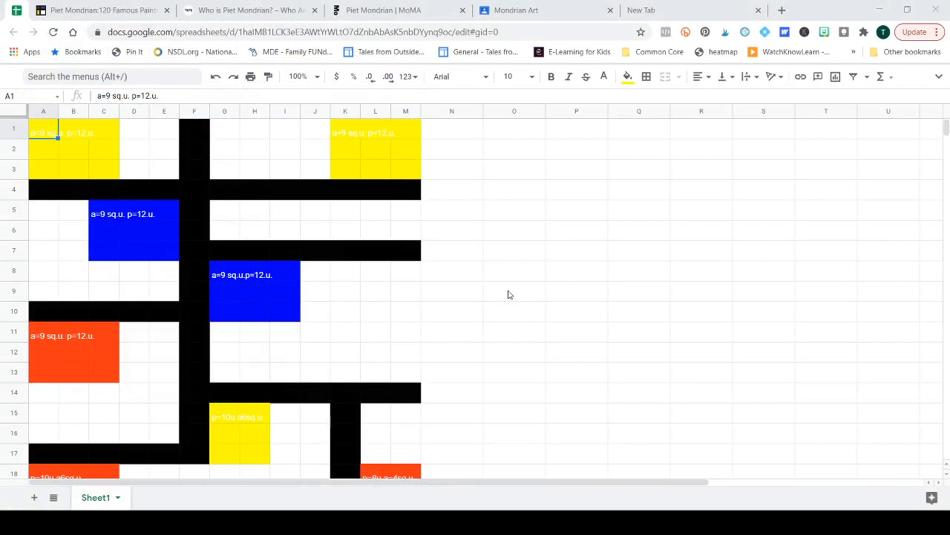
mouse_move(519, 294)
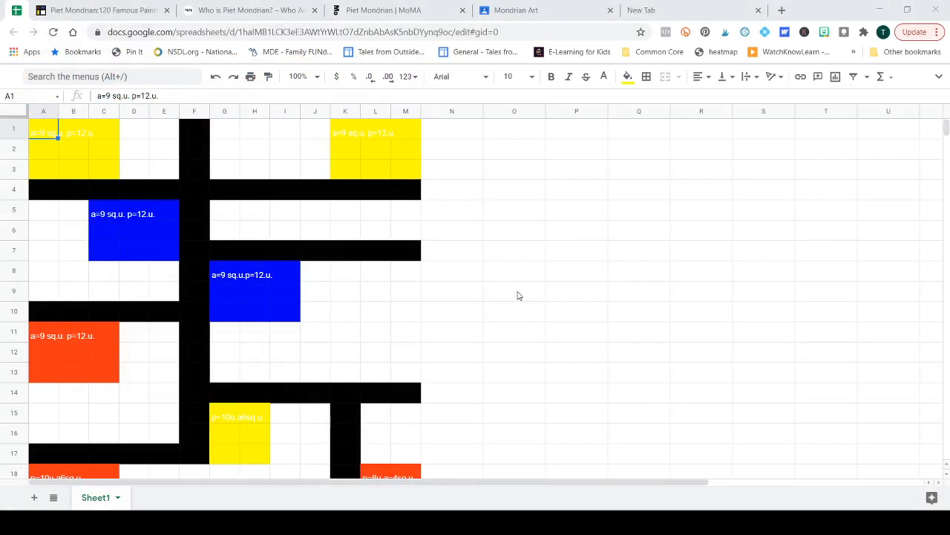
mouse_move(518, 309)
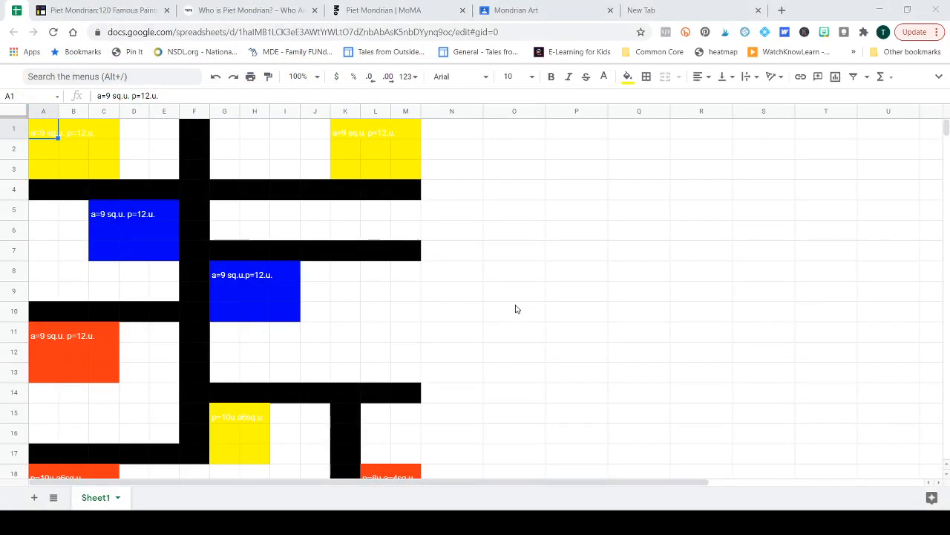
mouse_move(448, 358)
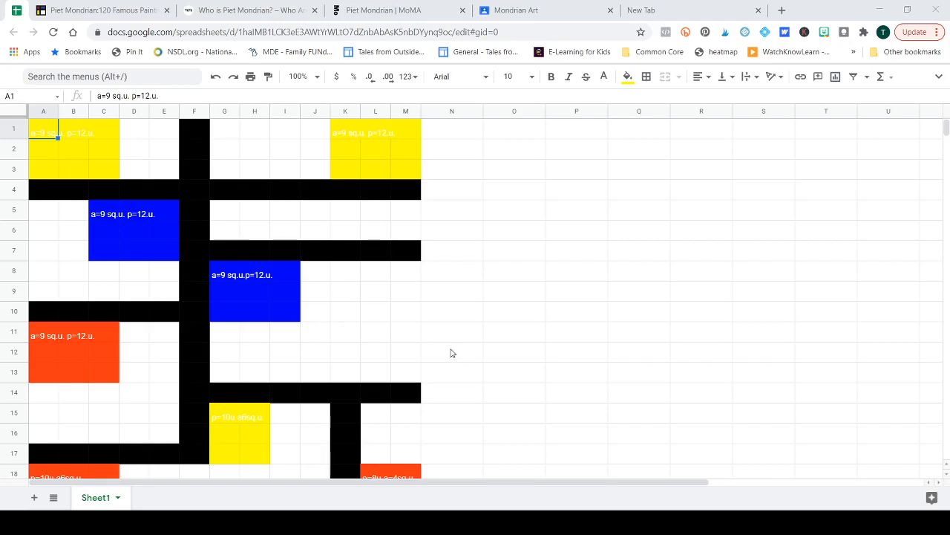
mouse_move(174, 275)
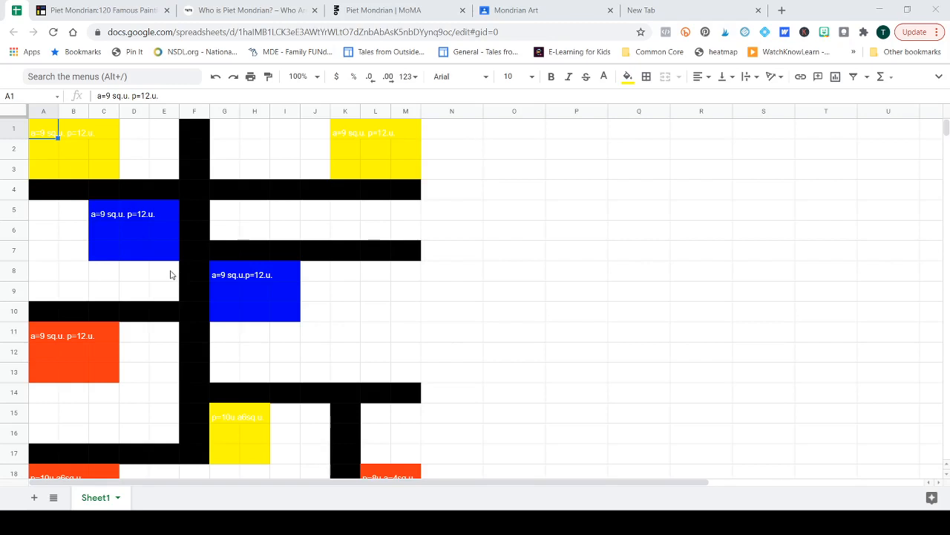
mouse_move(189, 195)
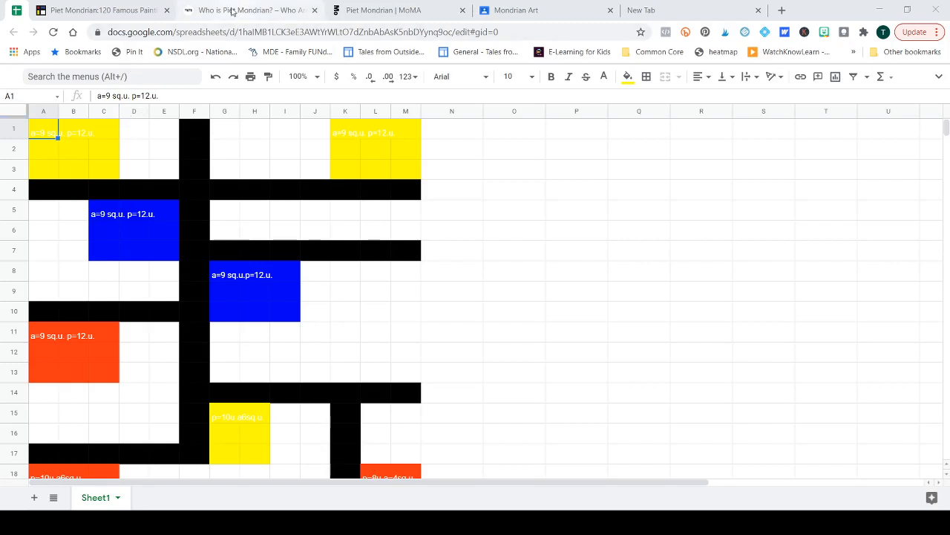
Switch to the Tate Kids Mondrian article and browse it to Composition C (No.III)
left_click(249, 10)
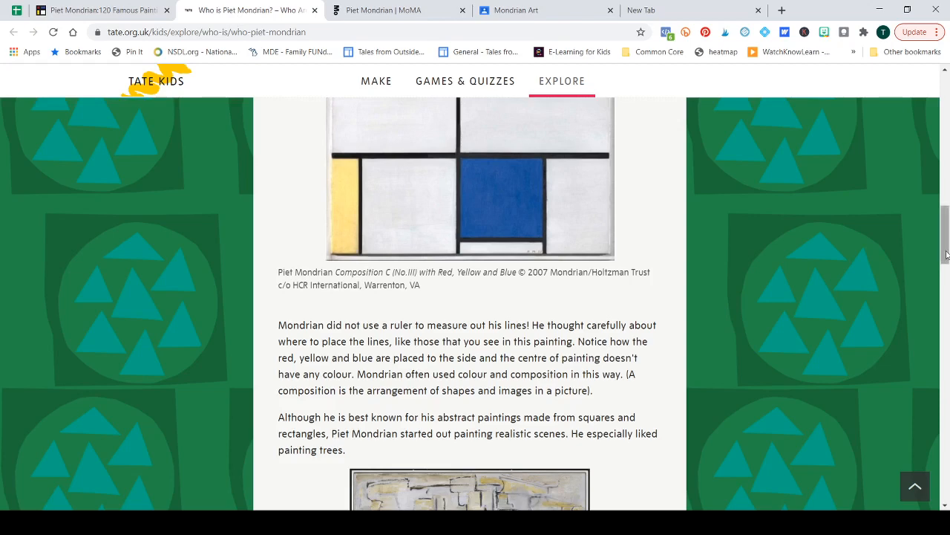
scroll("up", 3)
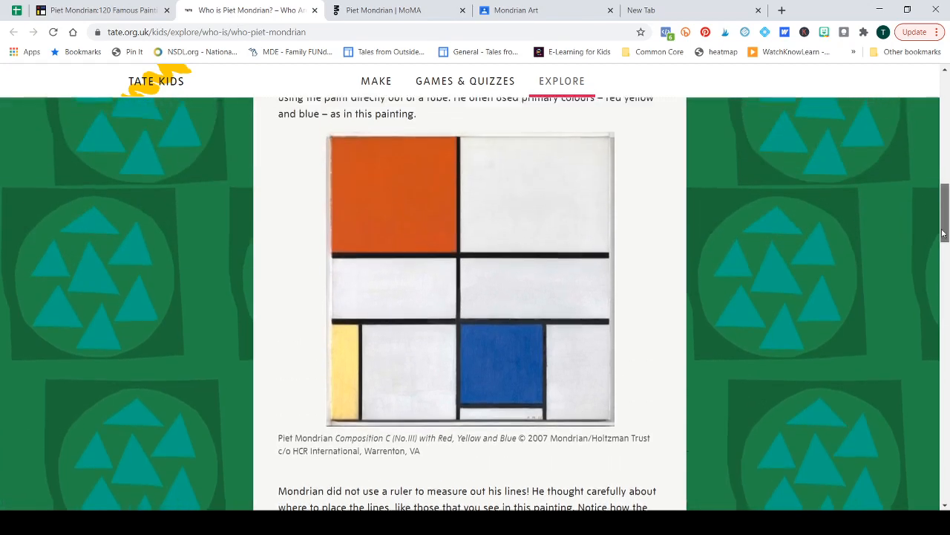
scroll("up", 3)
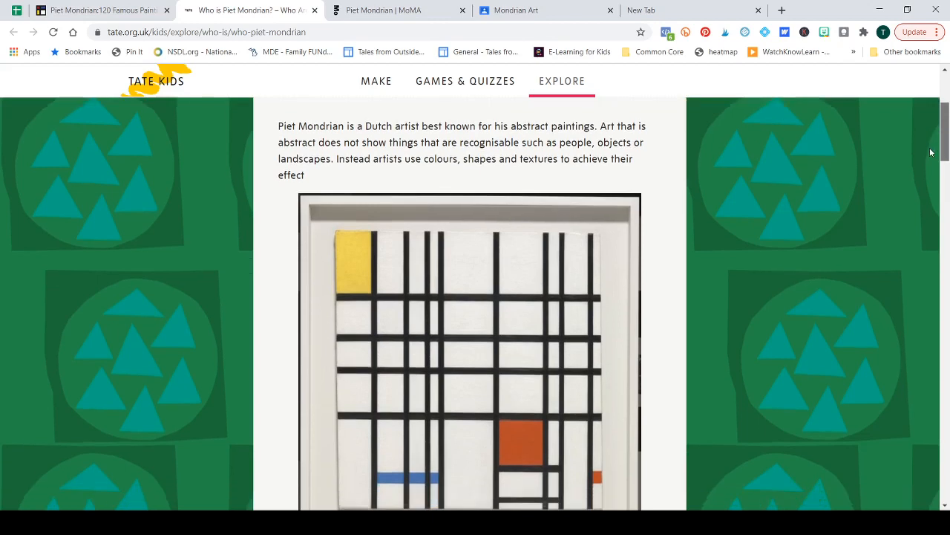
mouse_move(936, 156)
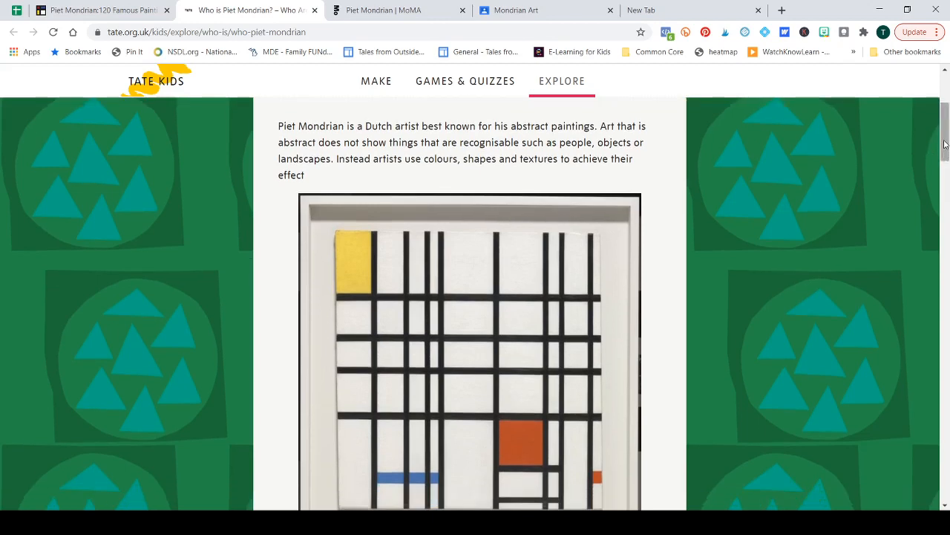
scroll("down", 3)
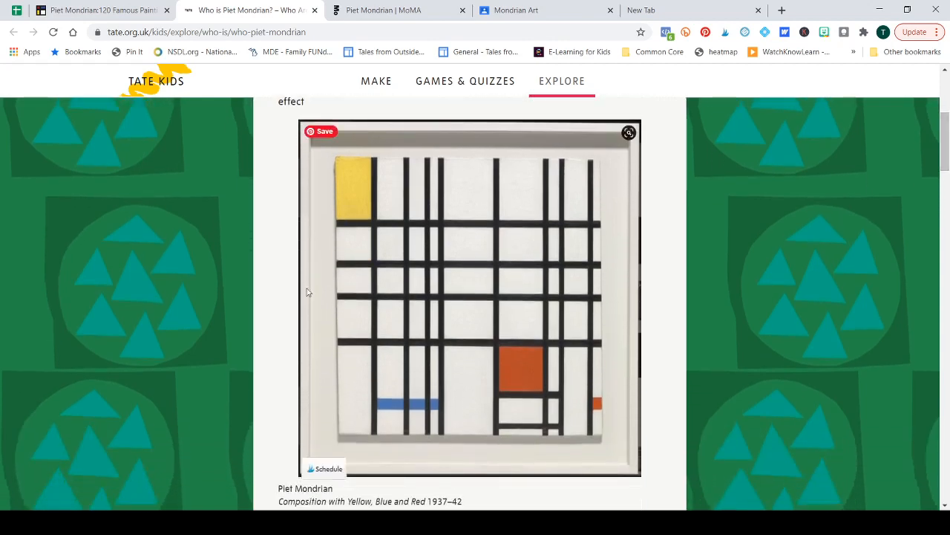
mouse_move(268, 358)
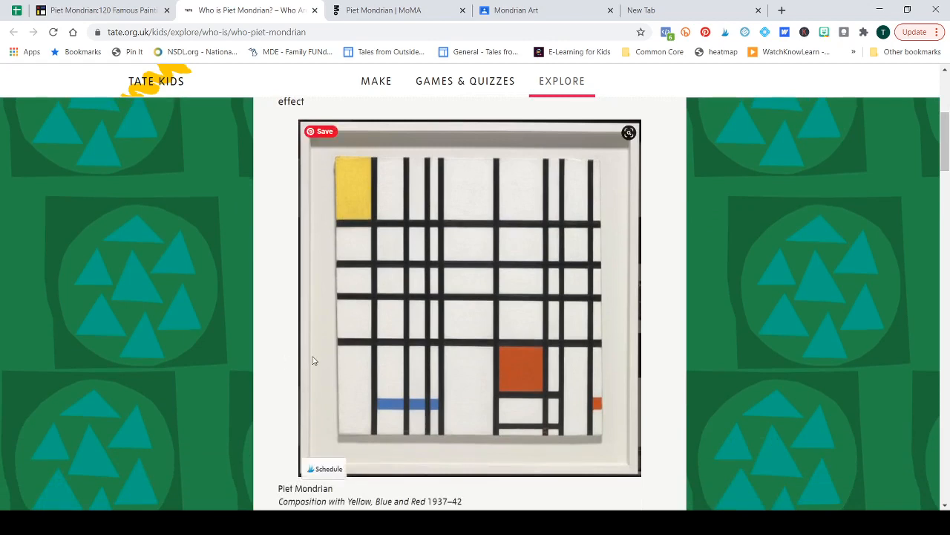
mouse_move(445, 248)
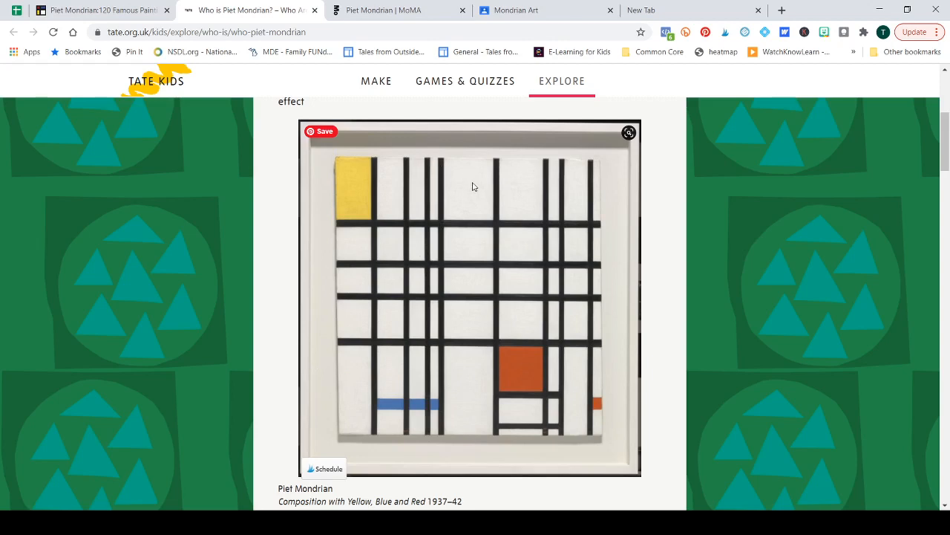
mouse_move(601, 339)
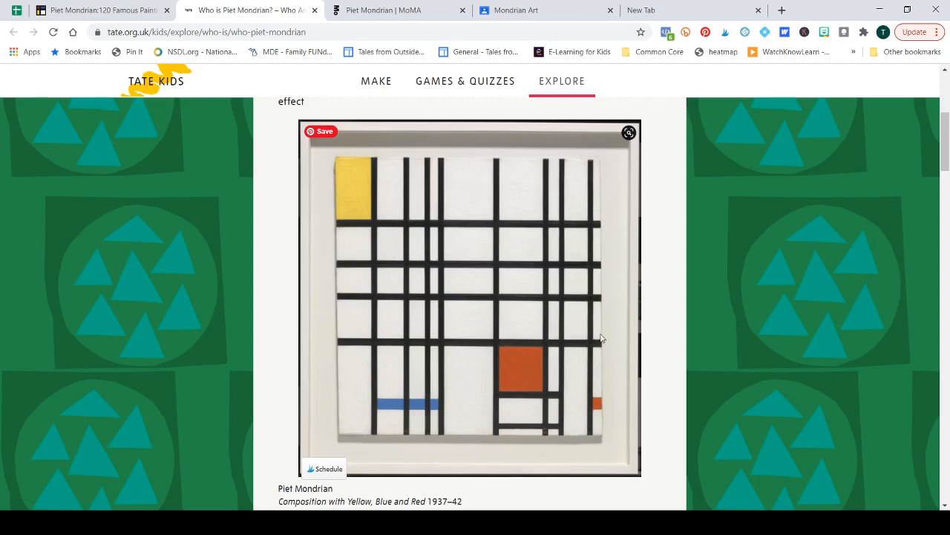
mouse_move(433, 412)
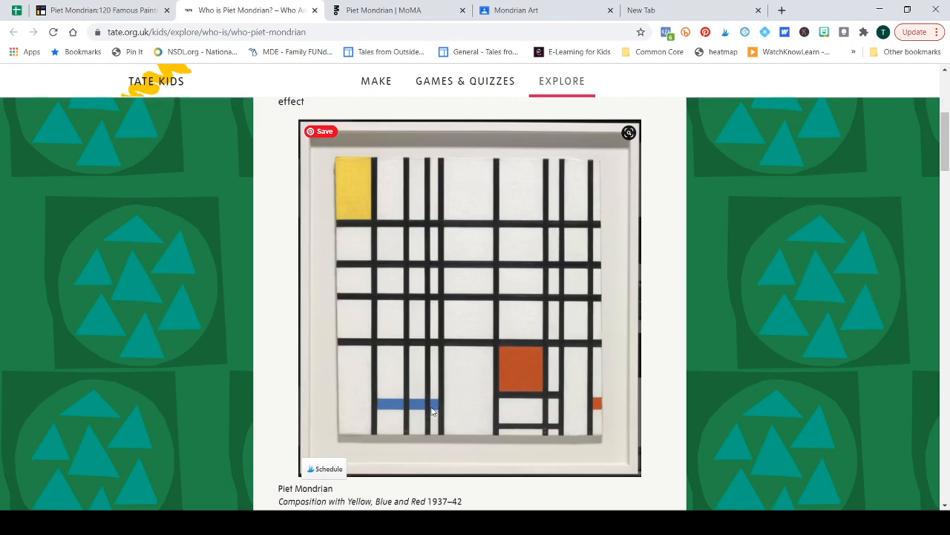
mouse_move(664, 305)
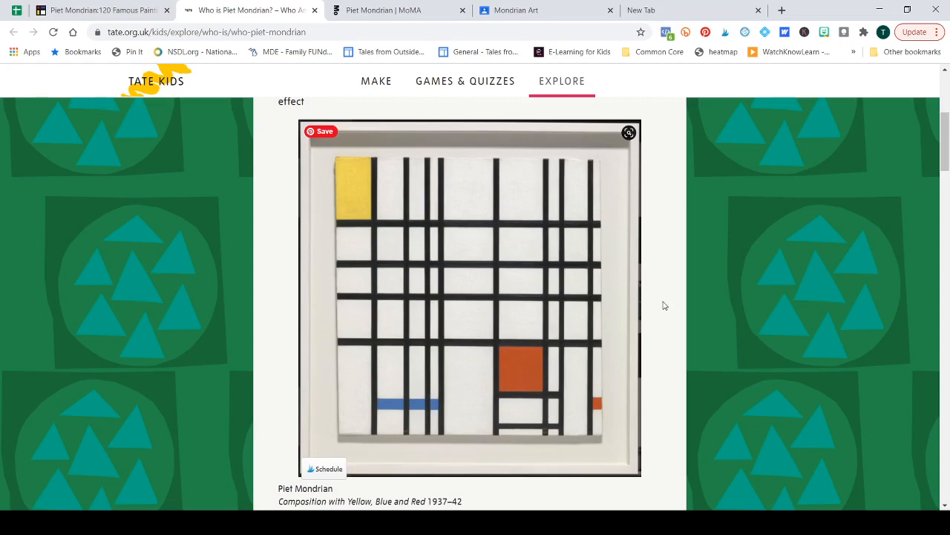
scroll("down", 3)
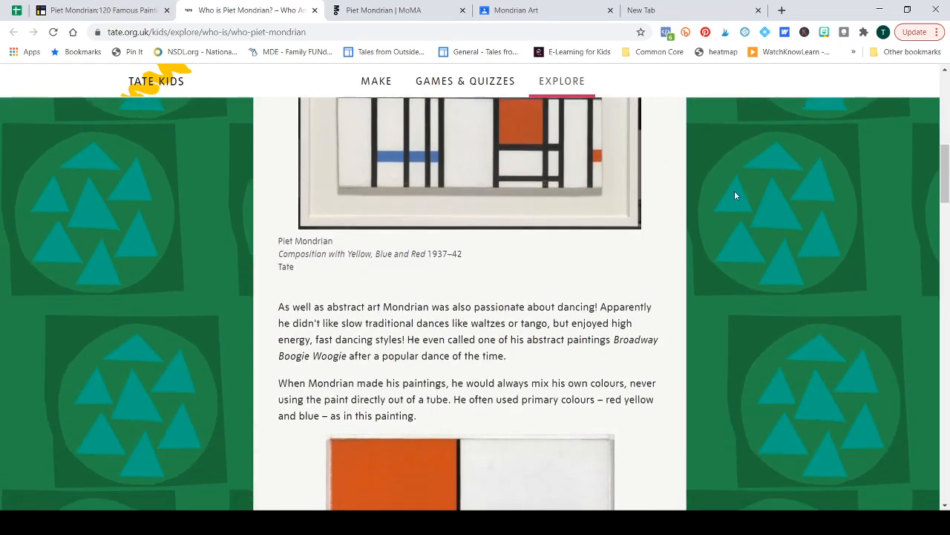
scroll("down", 3)
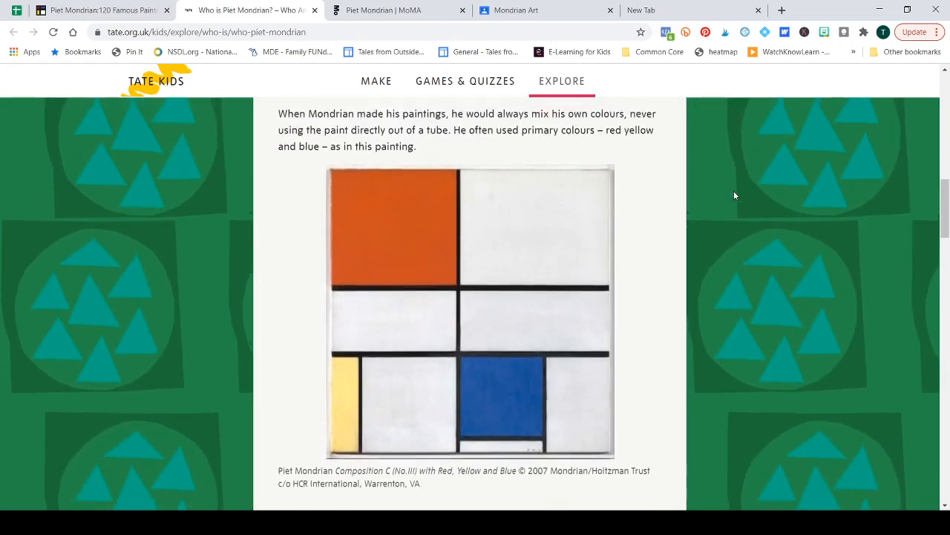
scroll("up", 3)
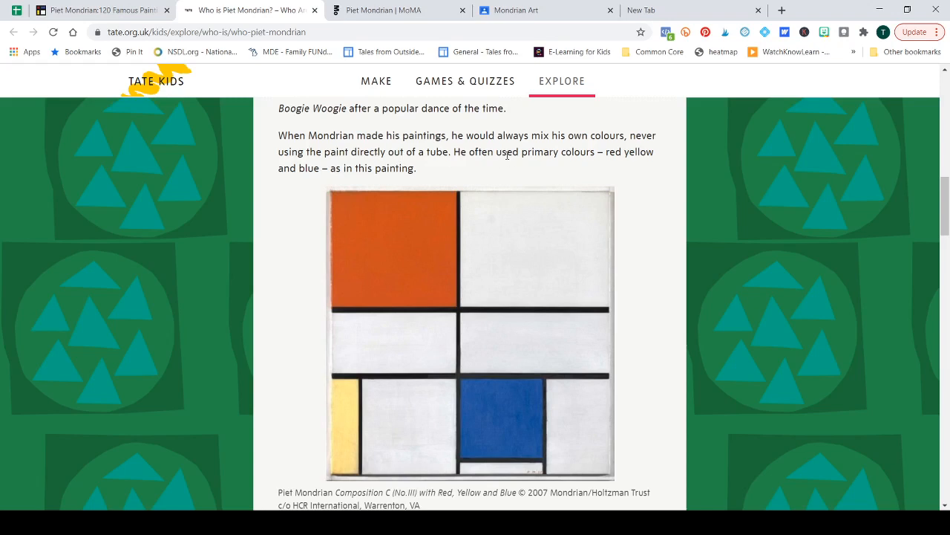
mouse_move(530, 152)
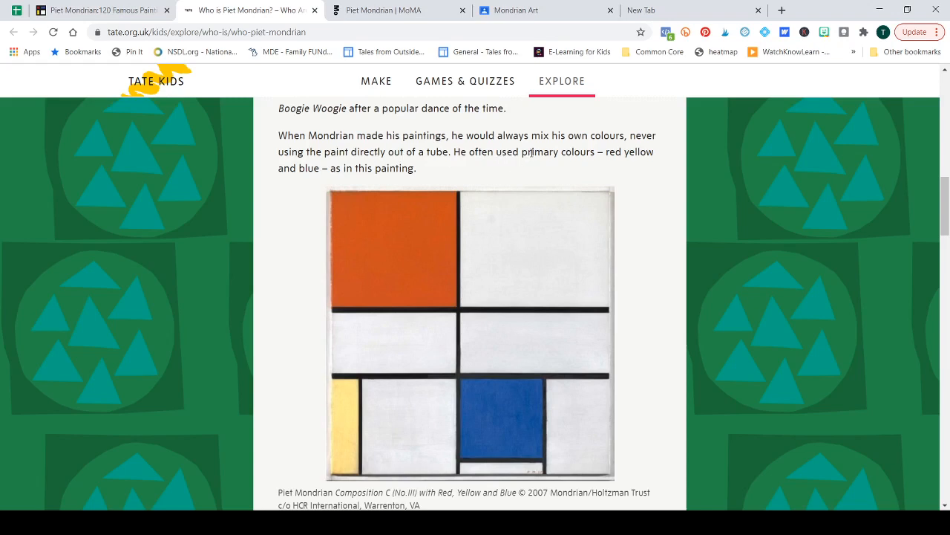
mouse_move(580, 395)
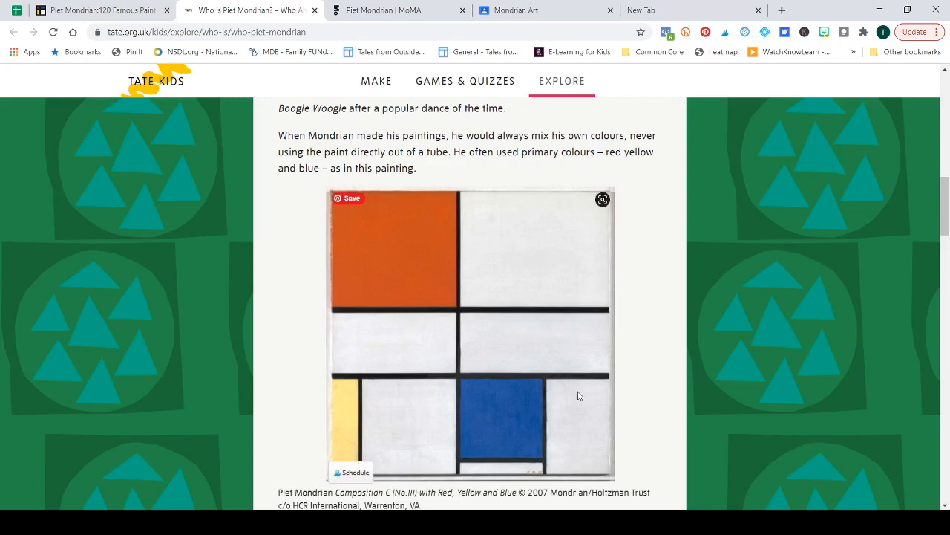
mouse_move(644, 302)
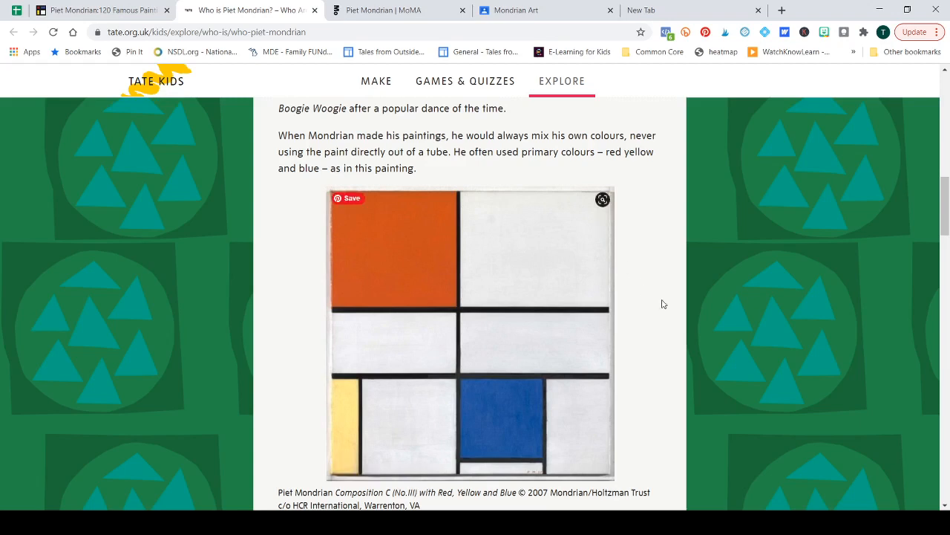
mouse_move(655, 327)
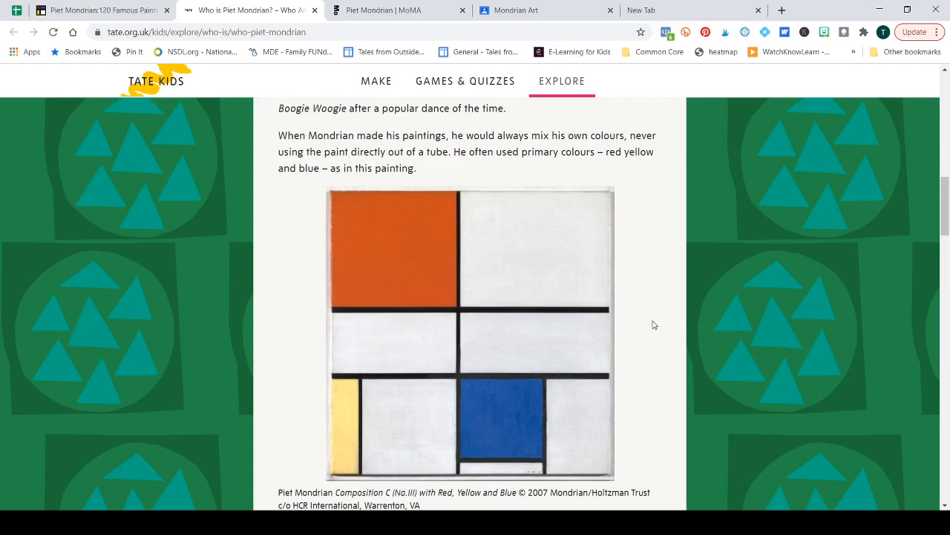
mouse_move(643, 319)
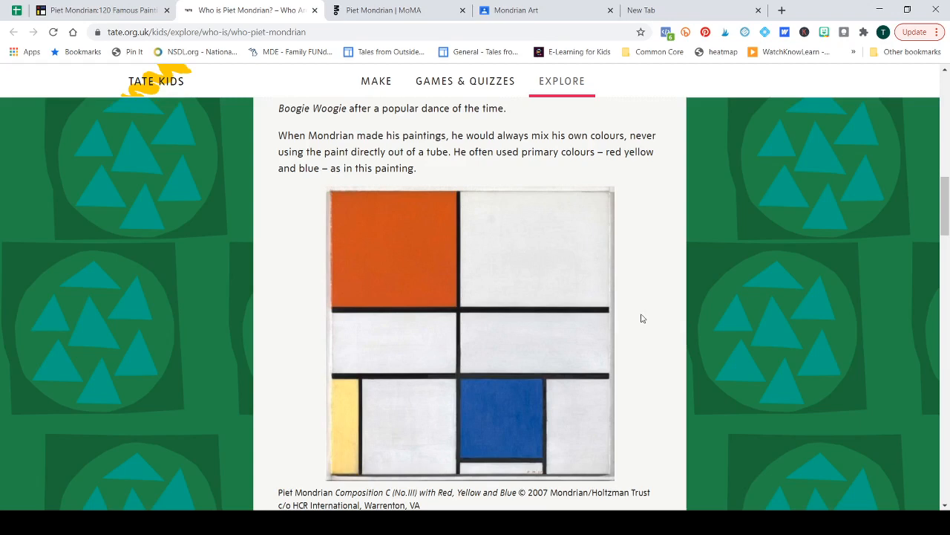
mouse_move(656, 320)
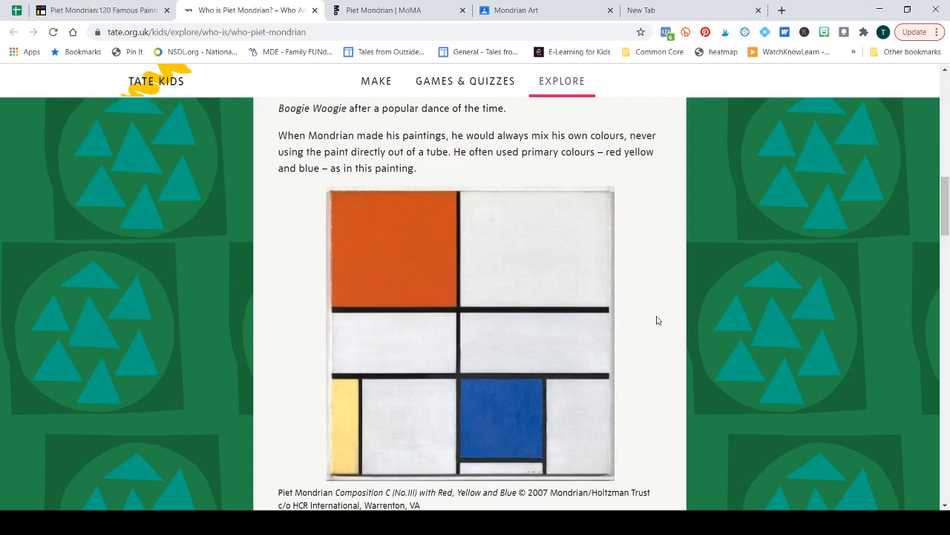
Read down the Tate Kids article to the 1966 Yves St Laurent dresses photo
scroll("down", 3)
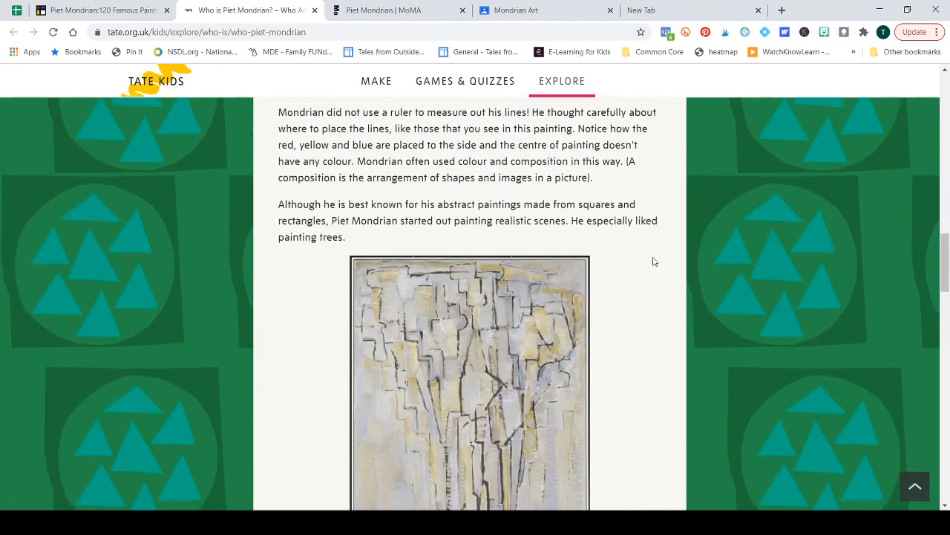
mouse_move(642, 188)
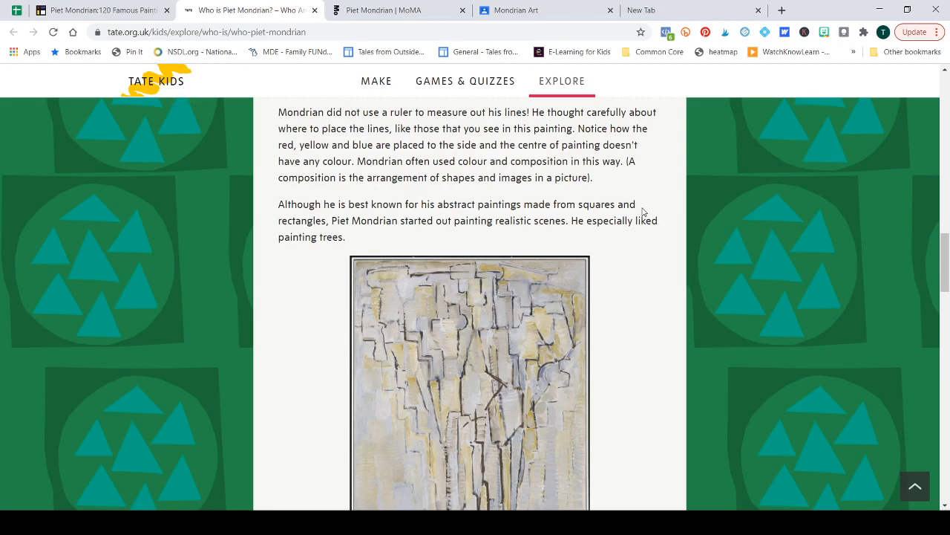
scroll("down", 3)
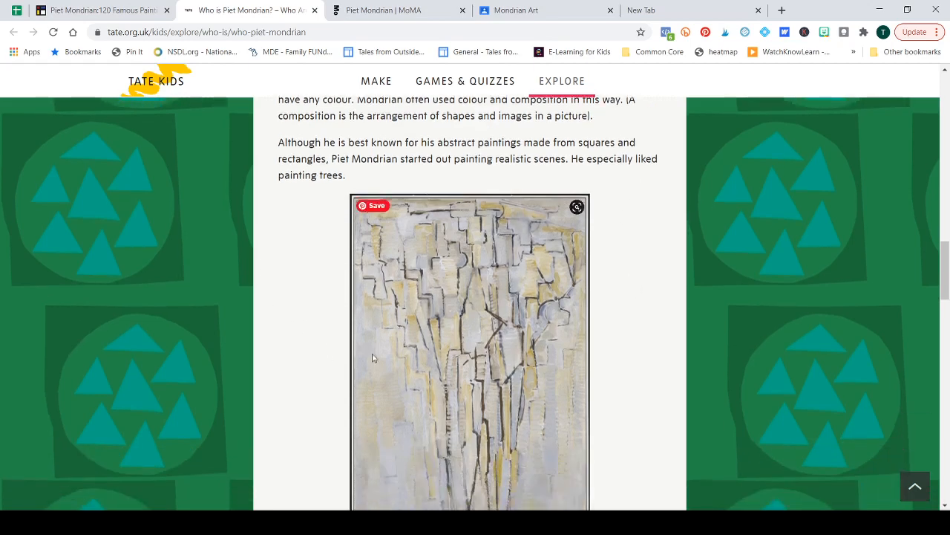
mouse_move(635, 288)
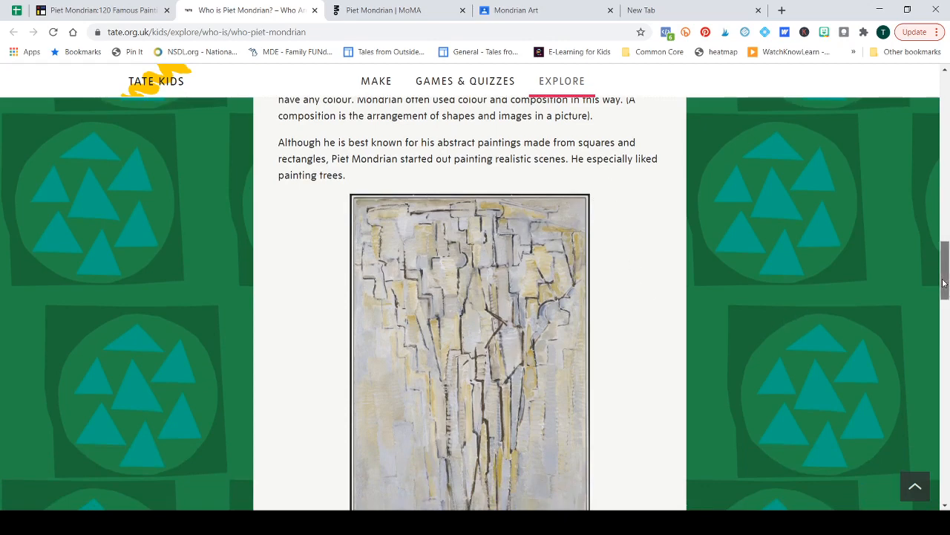
scroll("down", 3)
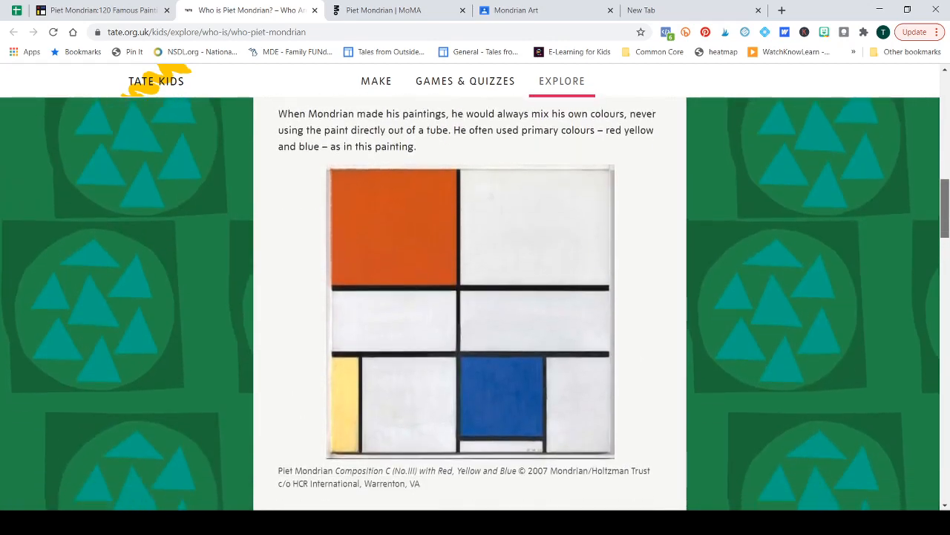
scroll("down", 3)
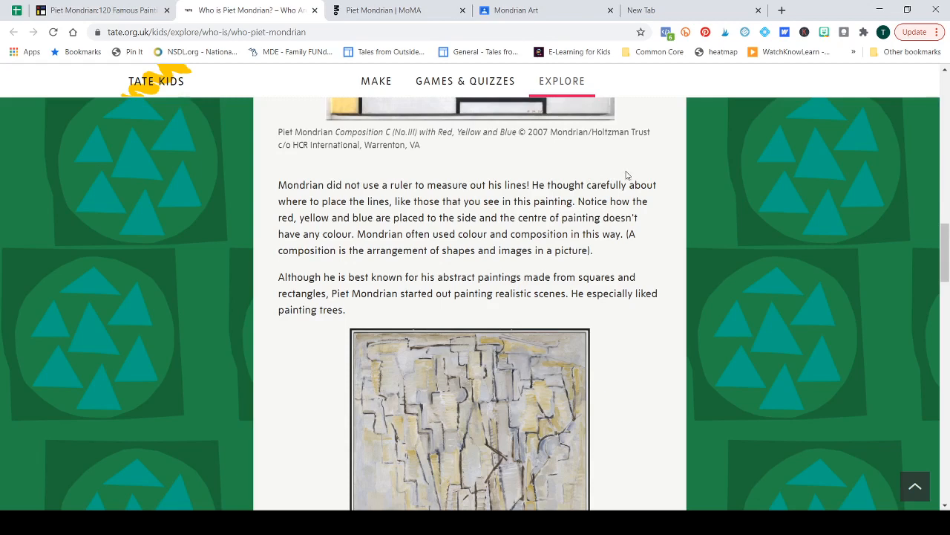
mouse_move(648, 163)
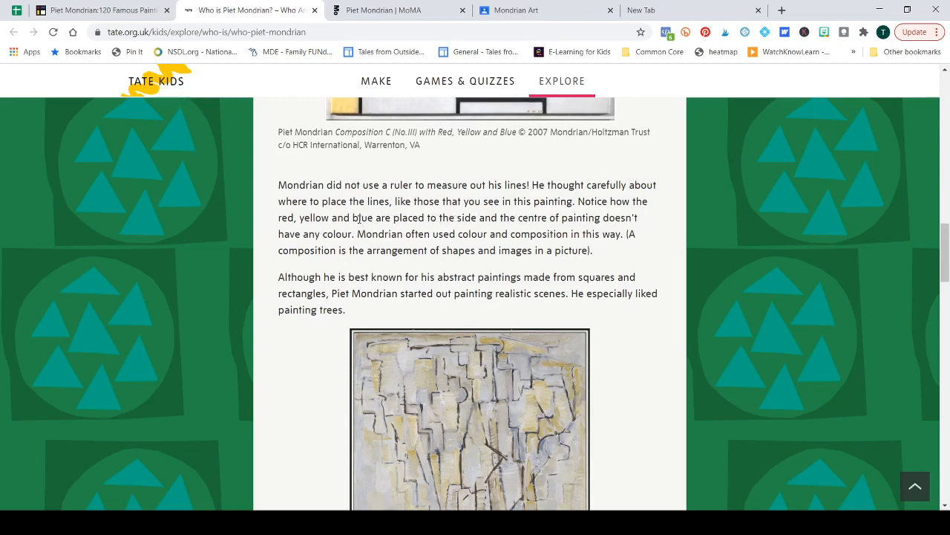
scroll("down", 3)
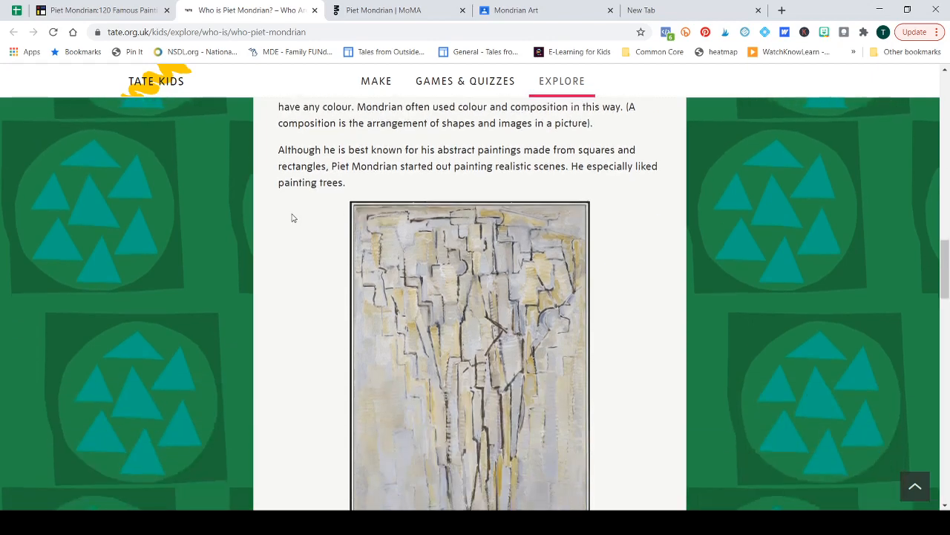
scroll("down", 3)
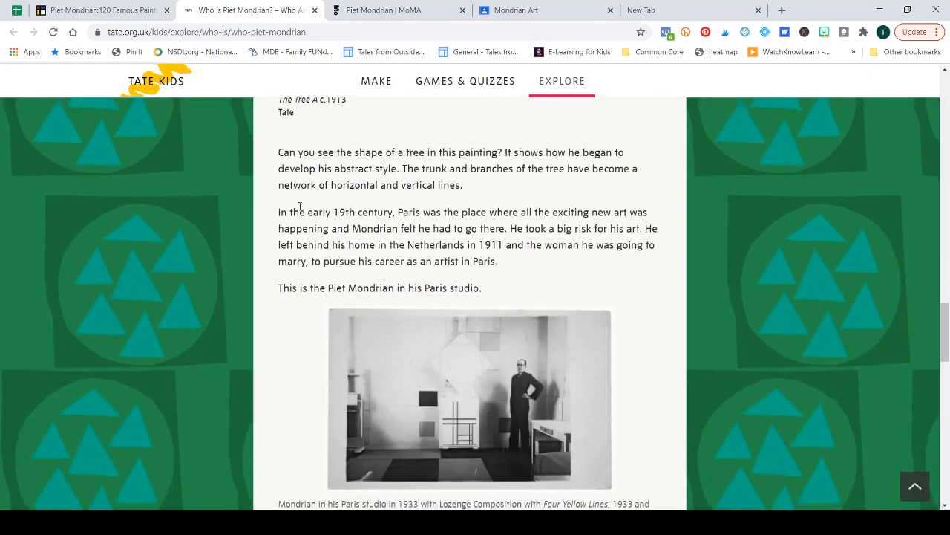
scroll("down", 3)
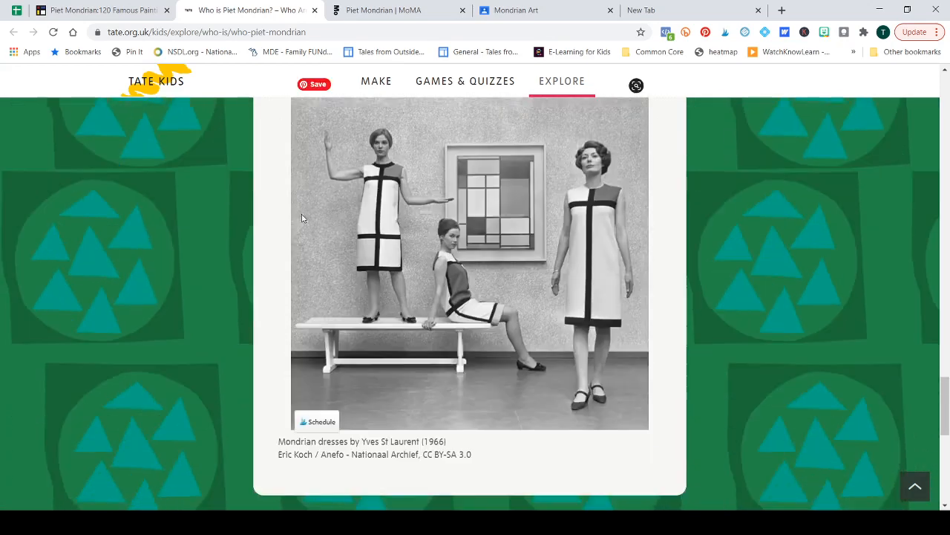
mouse_move(510, 175)
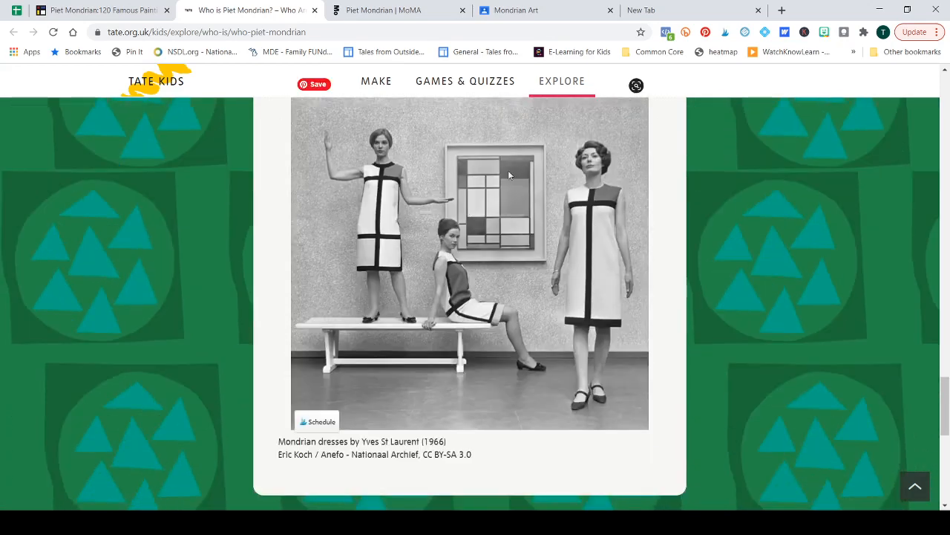
mouse_move(583, 276)
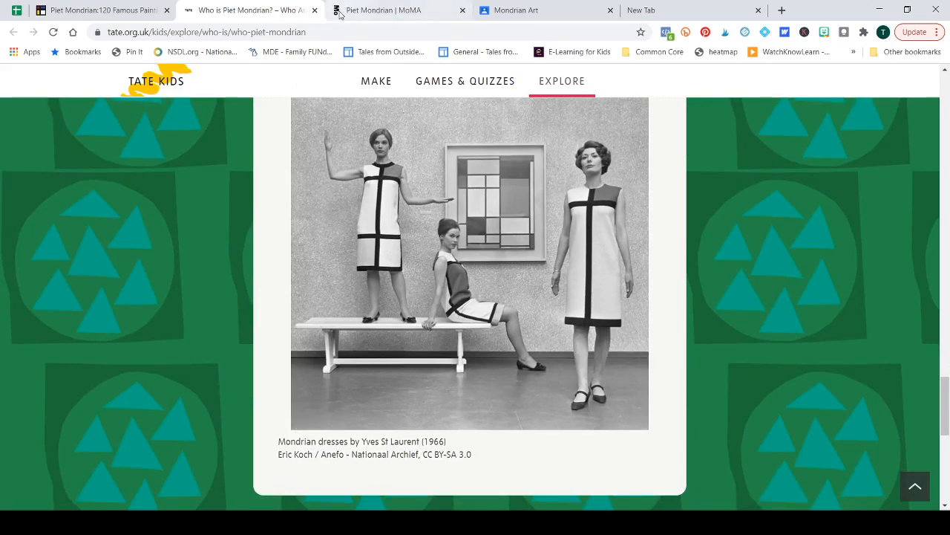
Switch to the MoMA Mondrian page and browse the artworks grid to the bottom
left_click(386, 9)
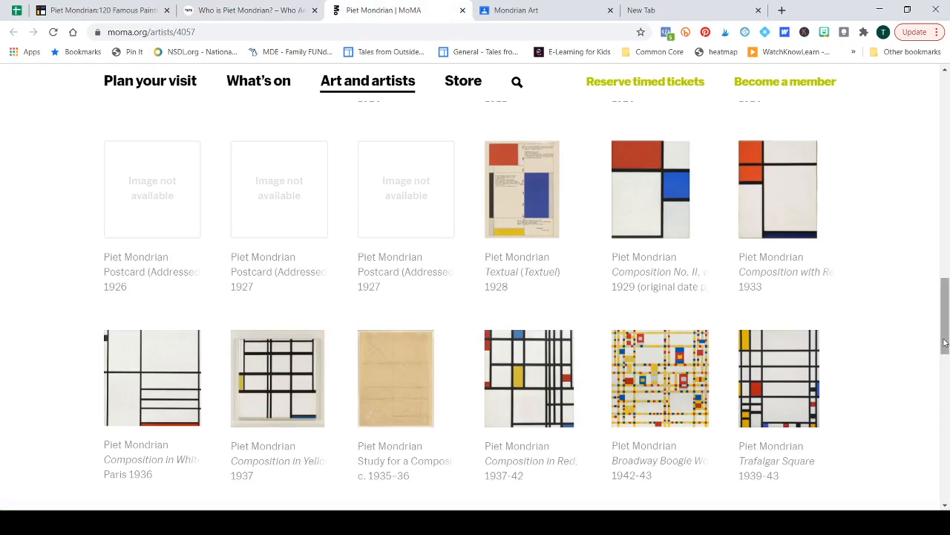
mouse_move(876, 201)
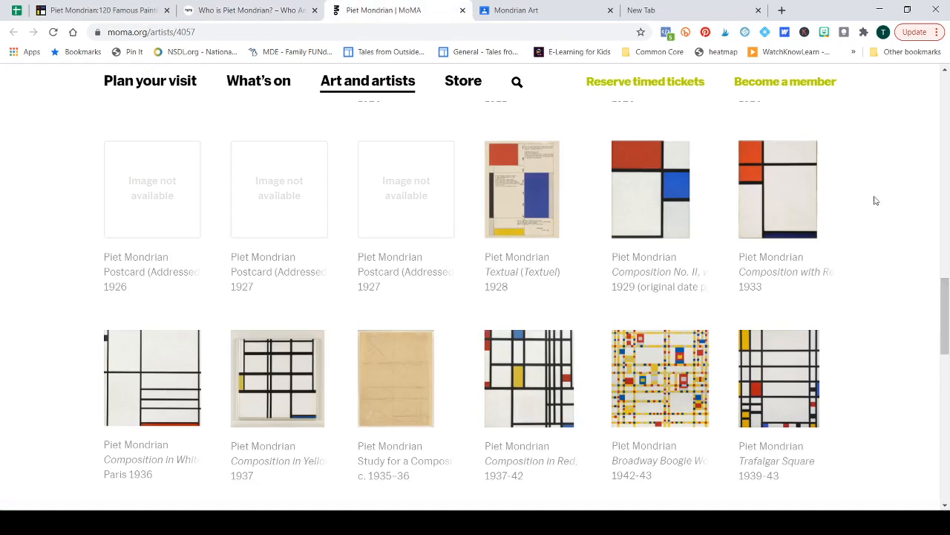
mouse_move(884, 394)
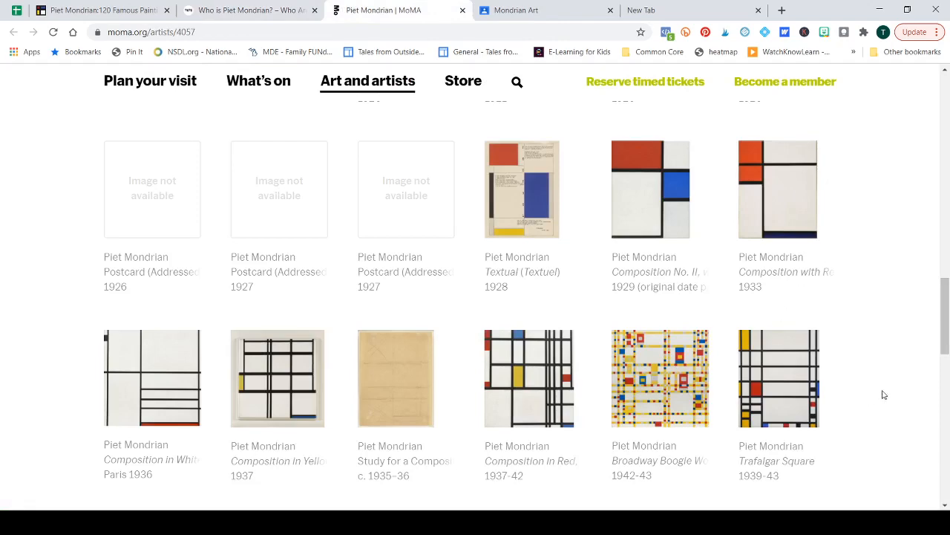
scroll("up", 3)
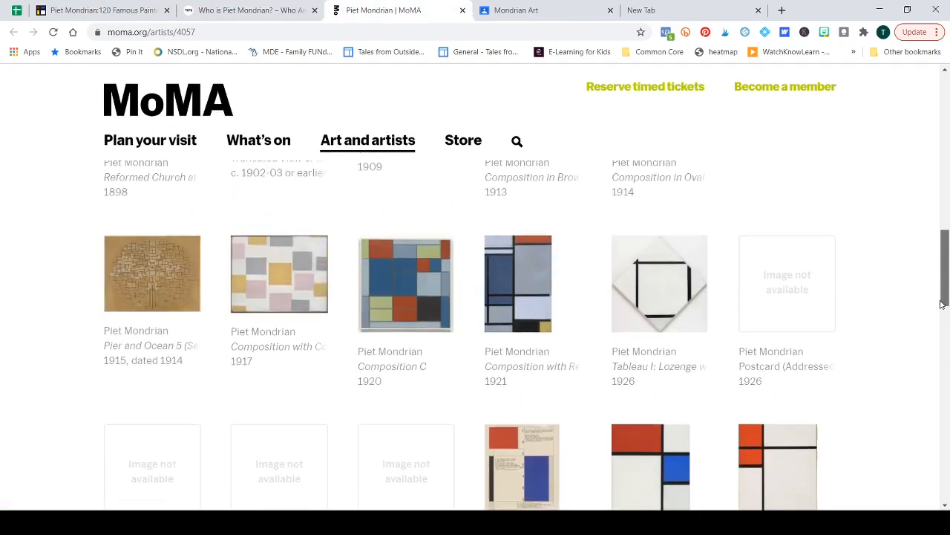
scroll("up", 3)
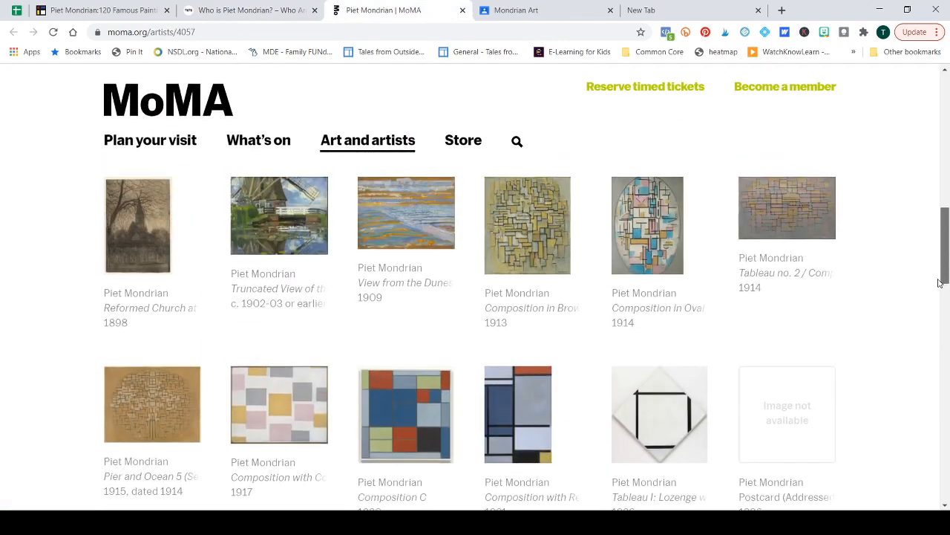
scroll("down", 3)
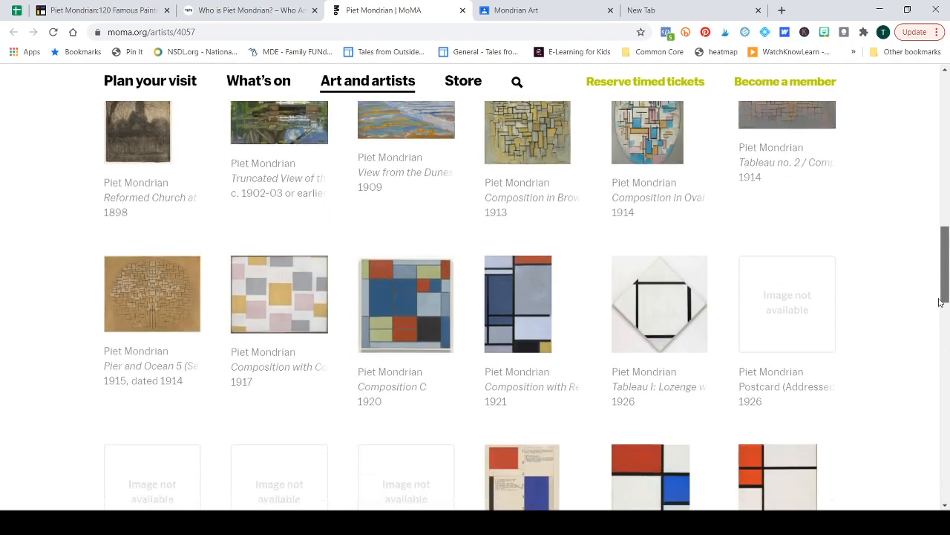
scroll("down", 3)
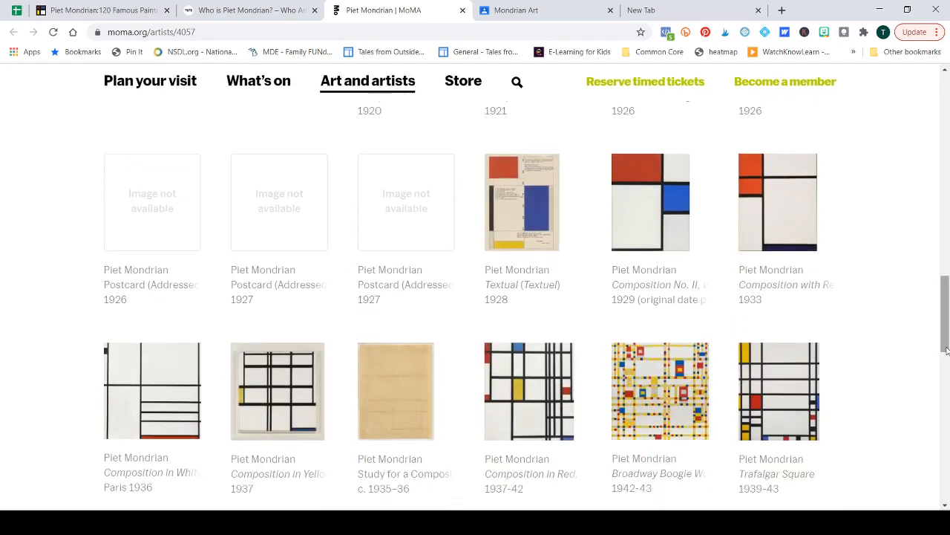
mouse_move(815, 211)
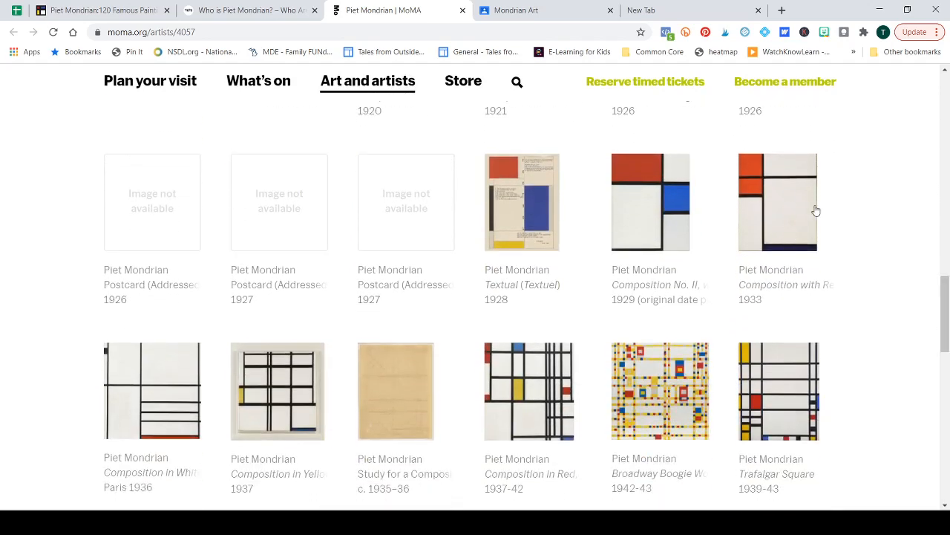
mouse_move(781, 405)
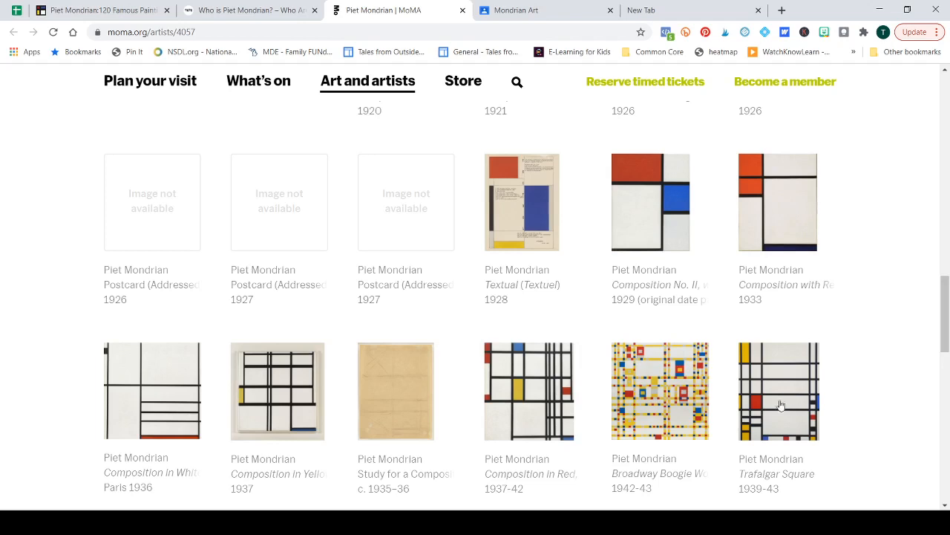
scroll("down", 3)
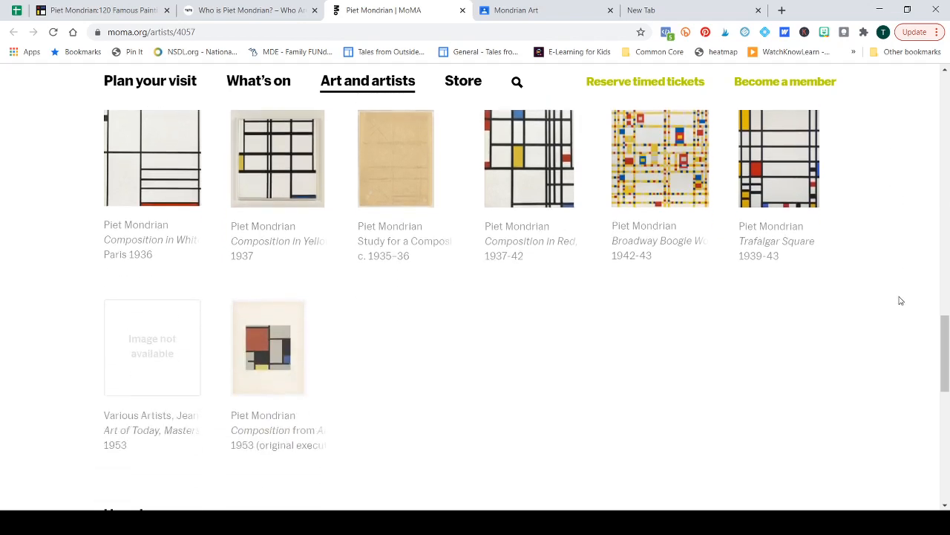
scroll("down", 3)
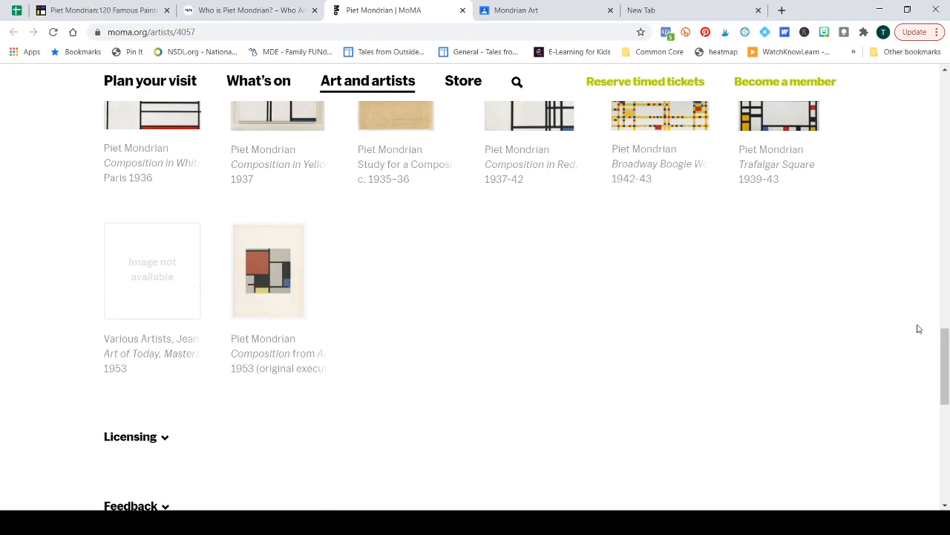
scroll("up", 3)
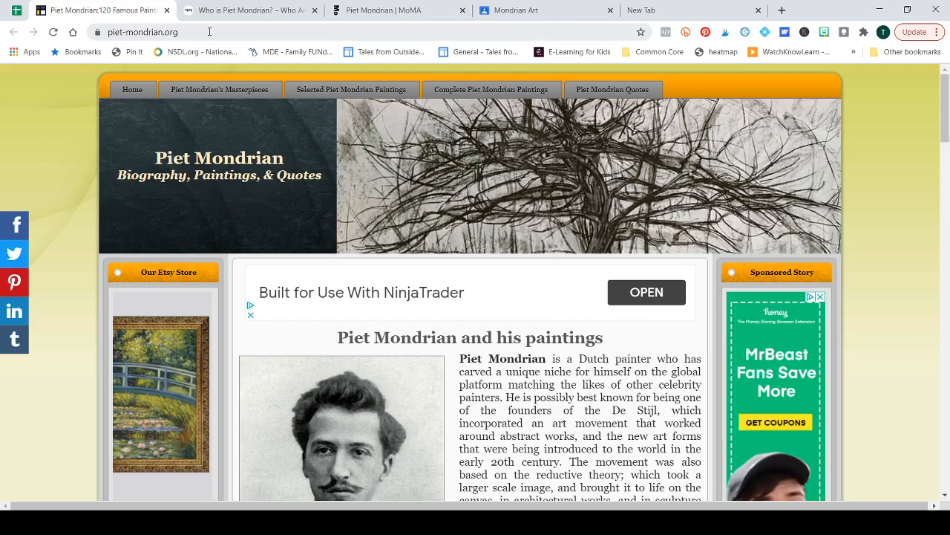
mouse_move(212, 45)
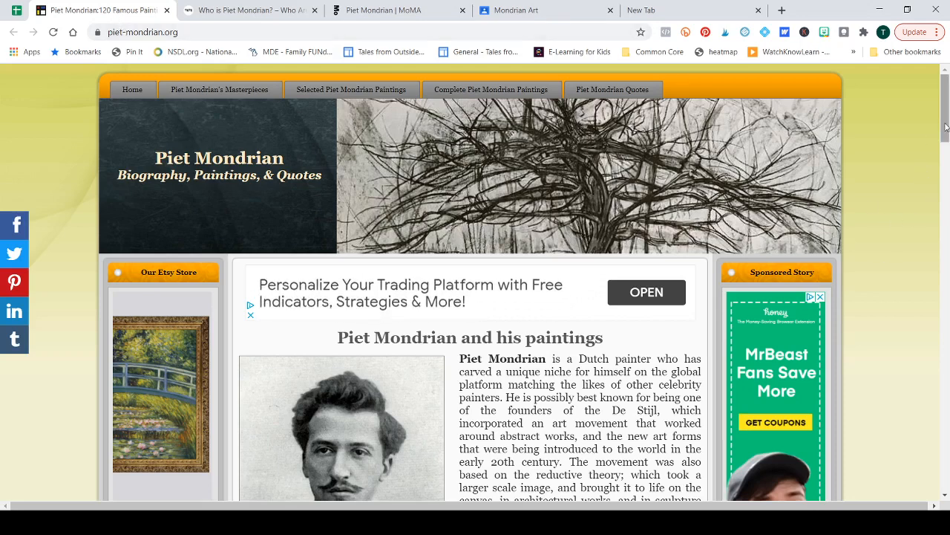
Skim the piet-mondrian.org biography and paintings page
scroll("down", 3)
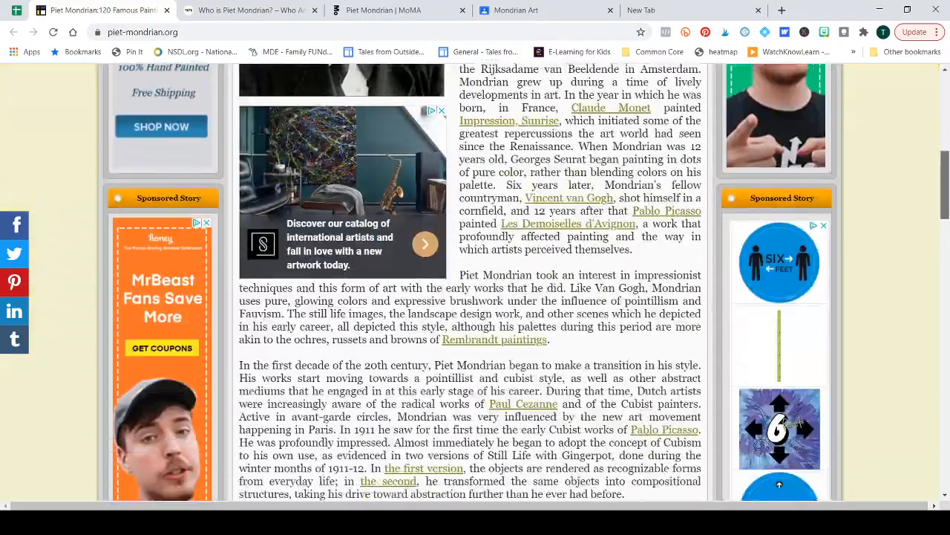
scroll("down", 3)
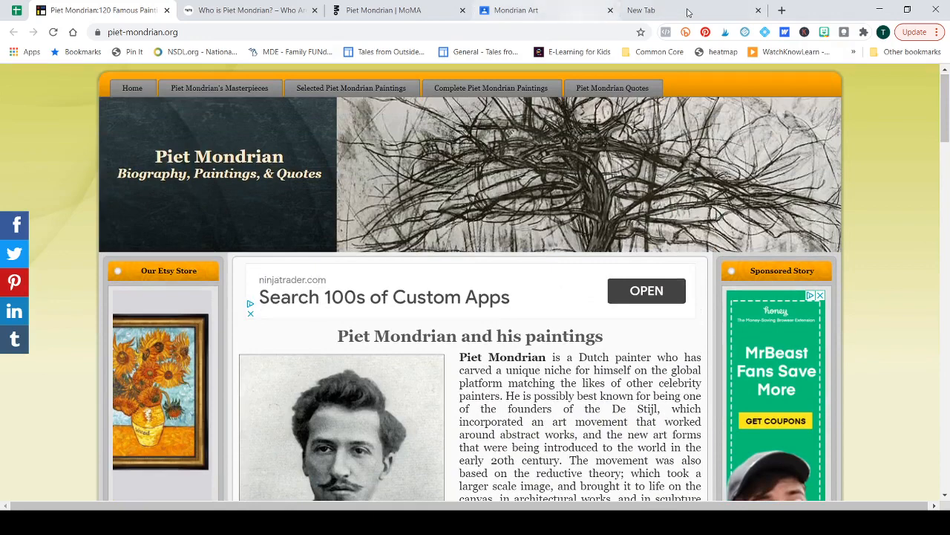
left_click(661, 11)
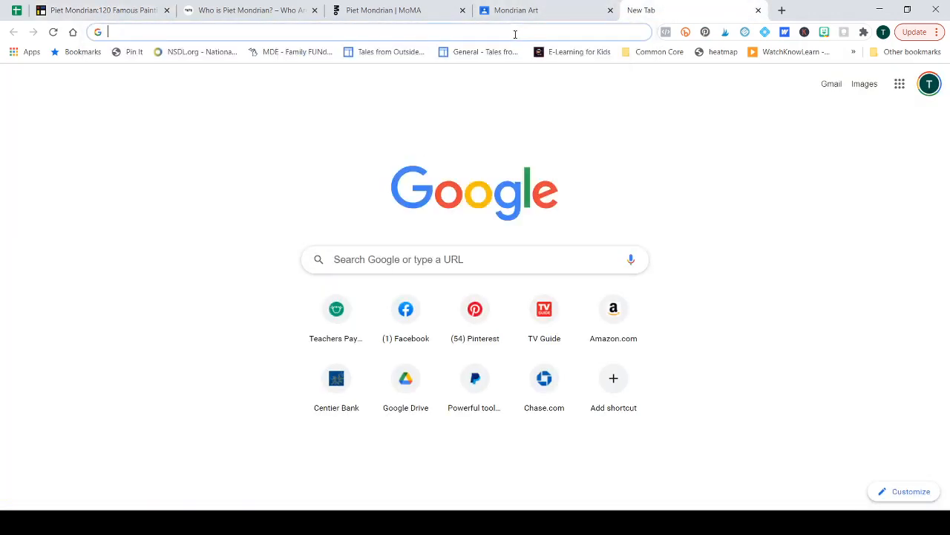
Create a blank spreadsheet by entering sheets.new in the new tab
type("sheets.new")
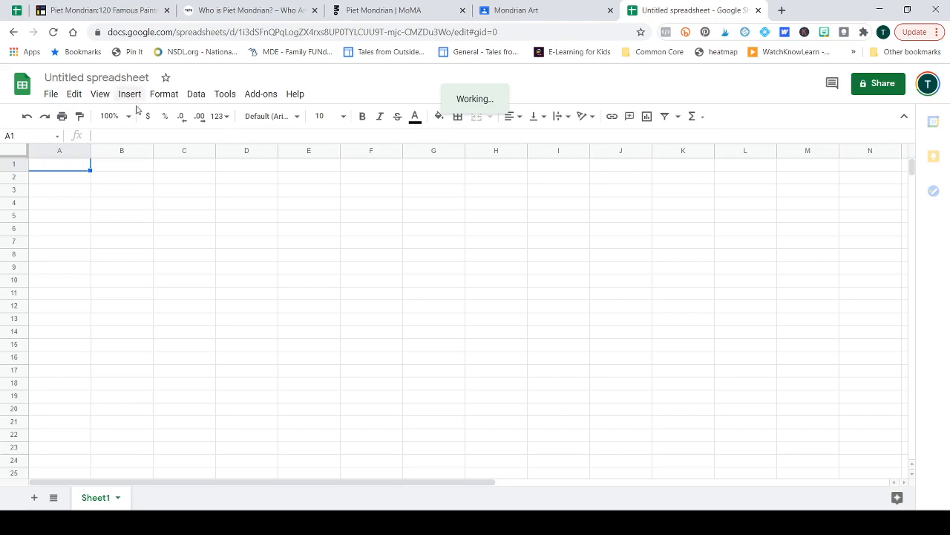
mouse_move(72, 156)
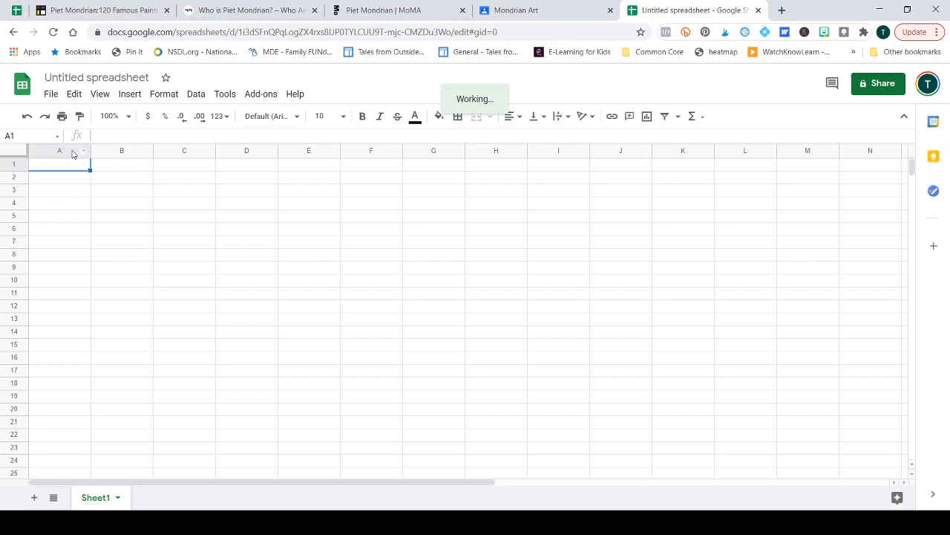
mouse_move(201, 193)
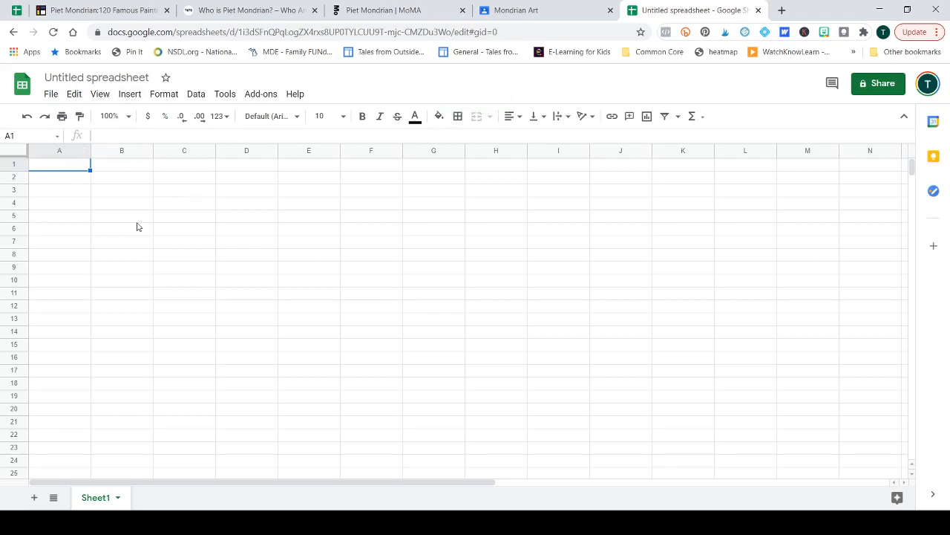
Resize all columns narrower and rows taller so the sheet has roughly square cells
left_click(122, 217)
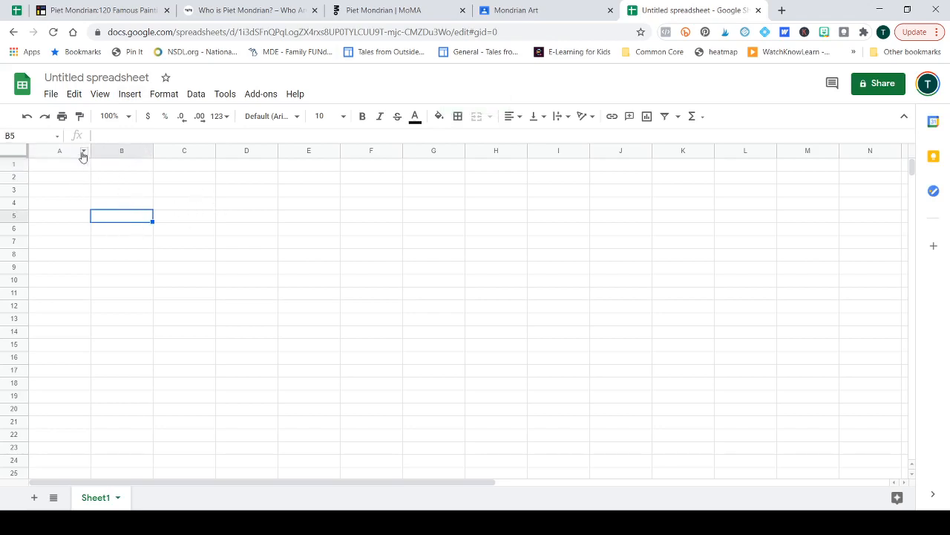
left_click(59, 151)
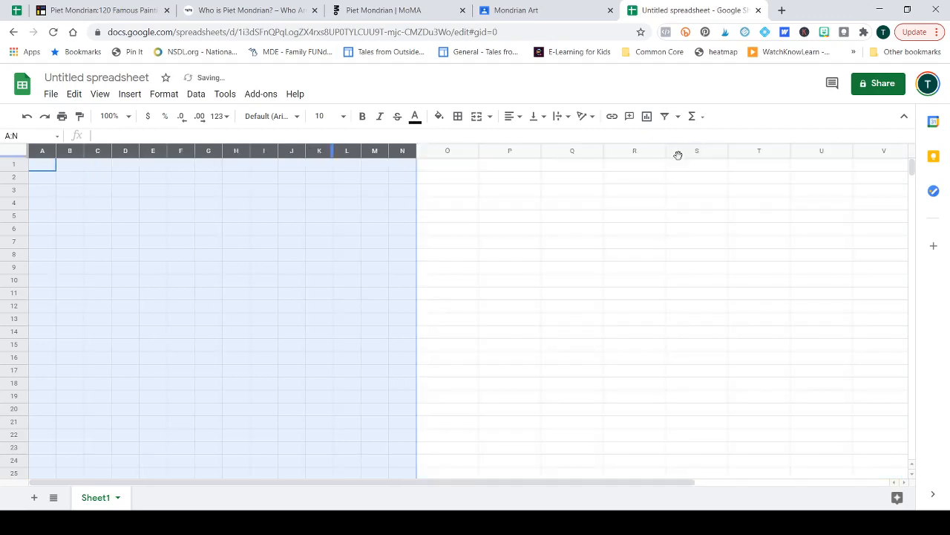
left_click(447, 203)
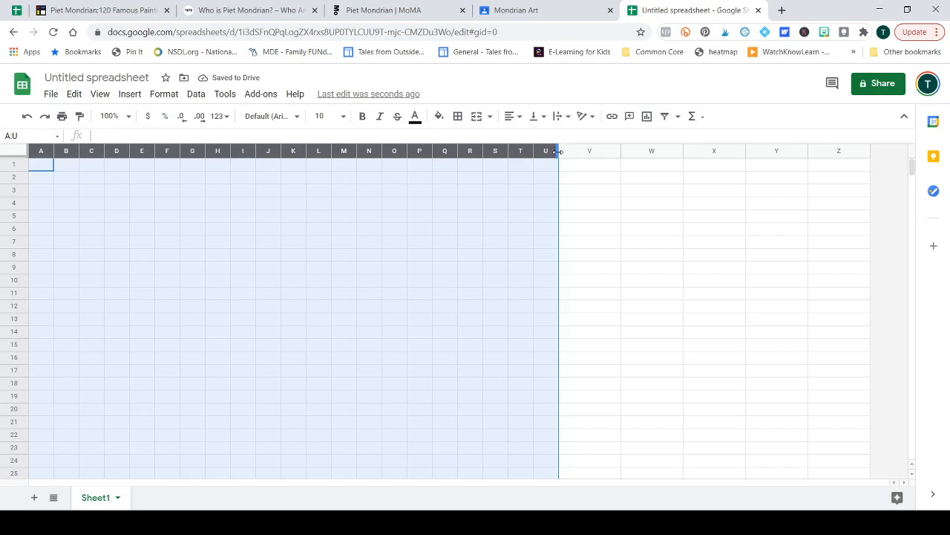
left_click(242, 241)
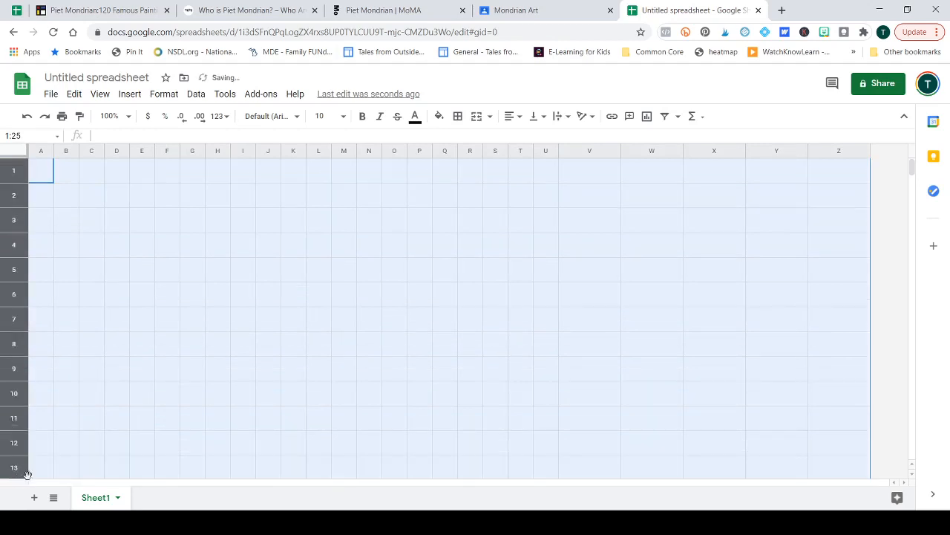
mouse_move(204, 431)
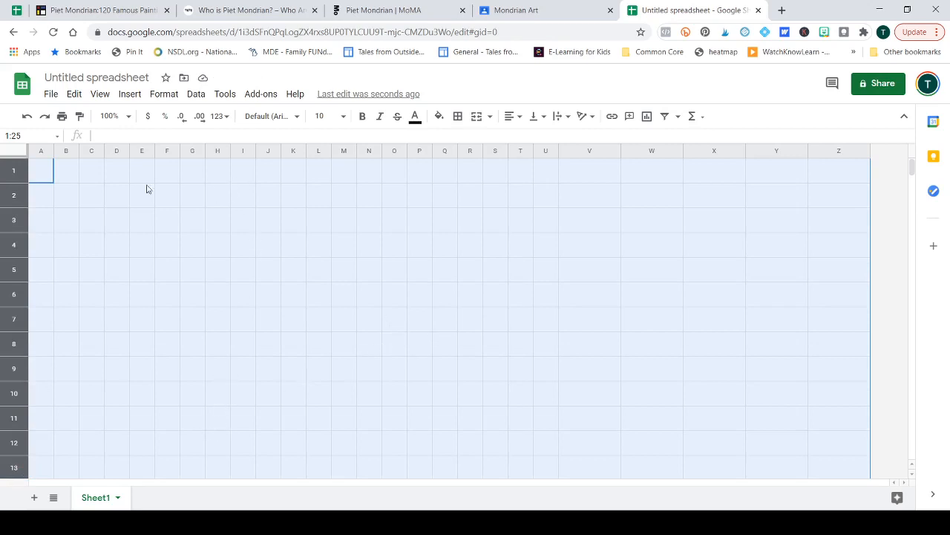
left_click(41, 195)
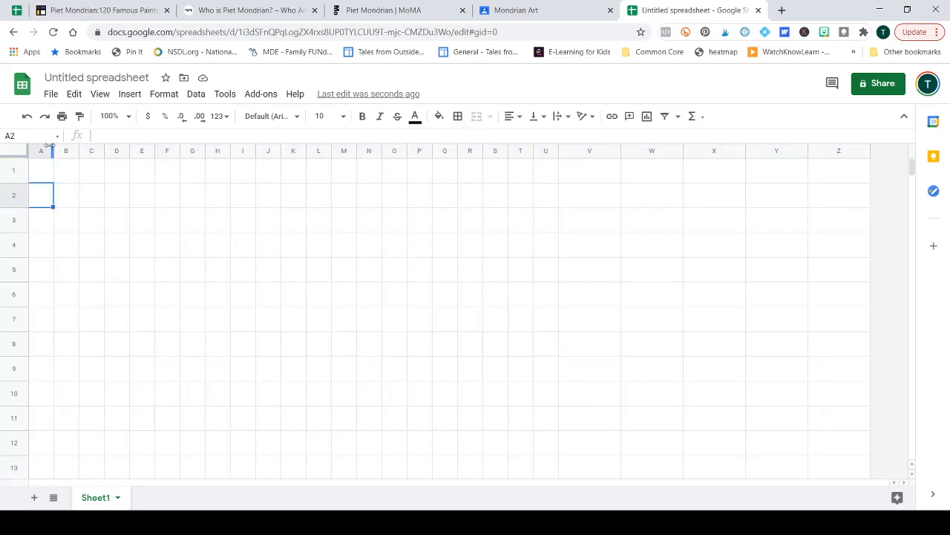
left_click(318, 220)
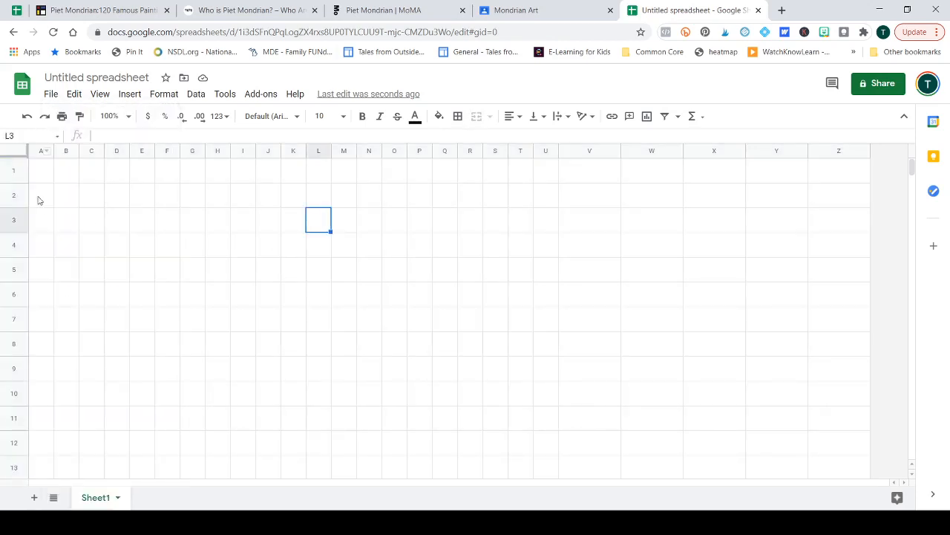
left_click(166, 219)
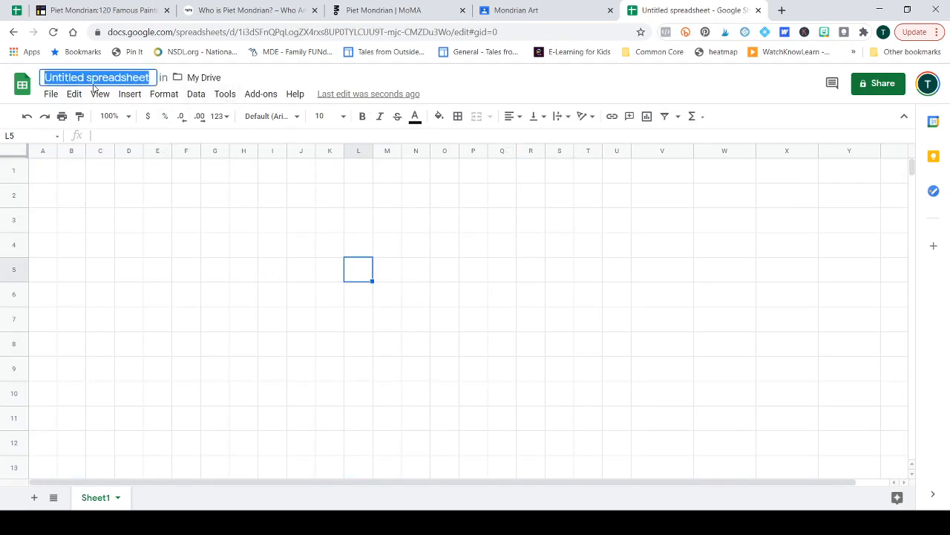
Title the spreadsheet 'Mondrian Art'
type("Mondrian")
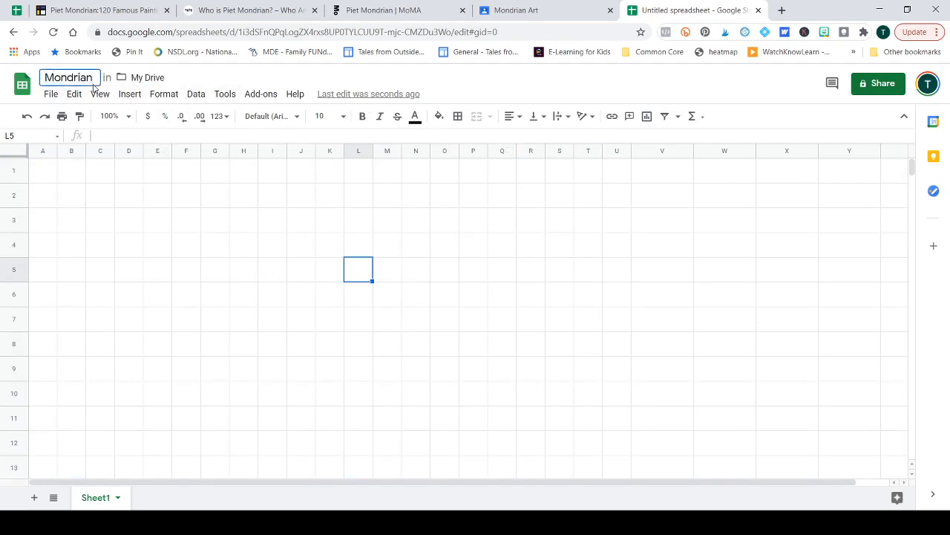
type("Art")
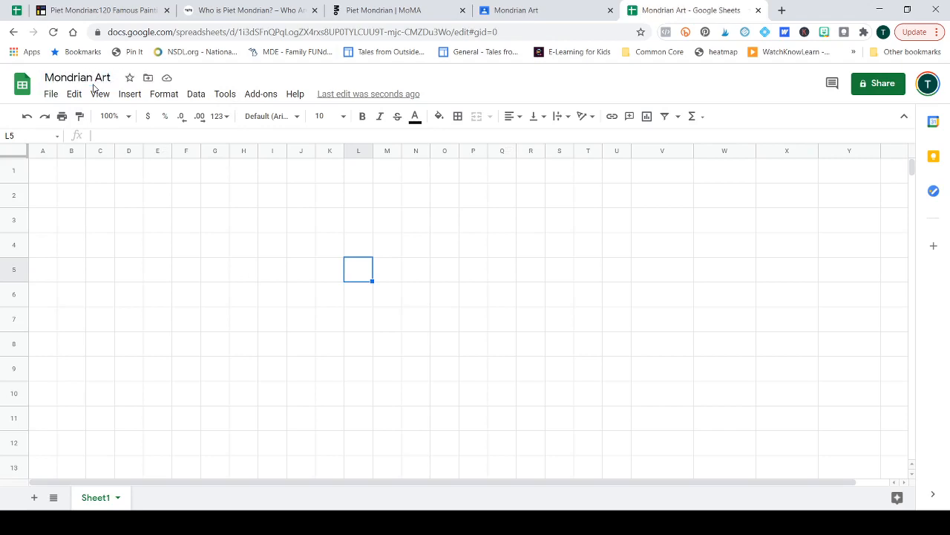
mouse_move(503, 335)
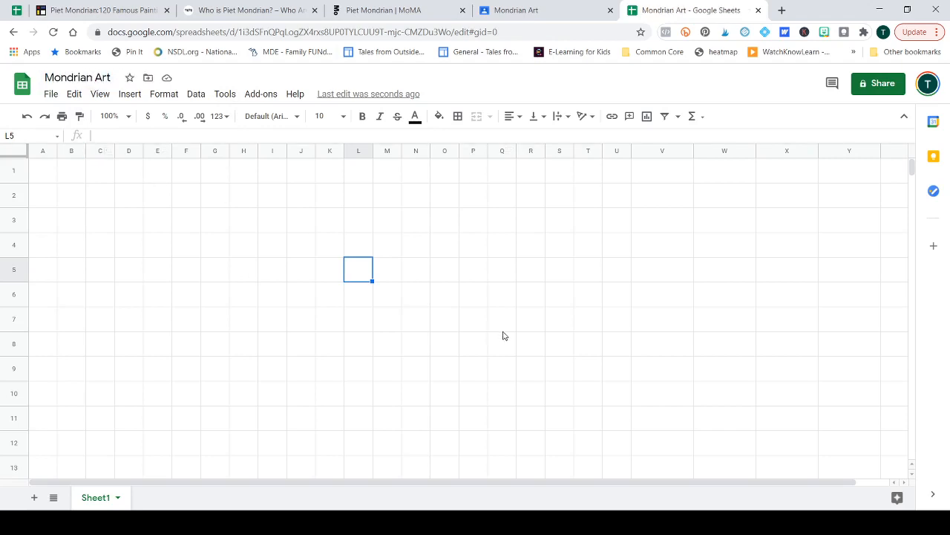
mouse_move(509, 339)
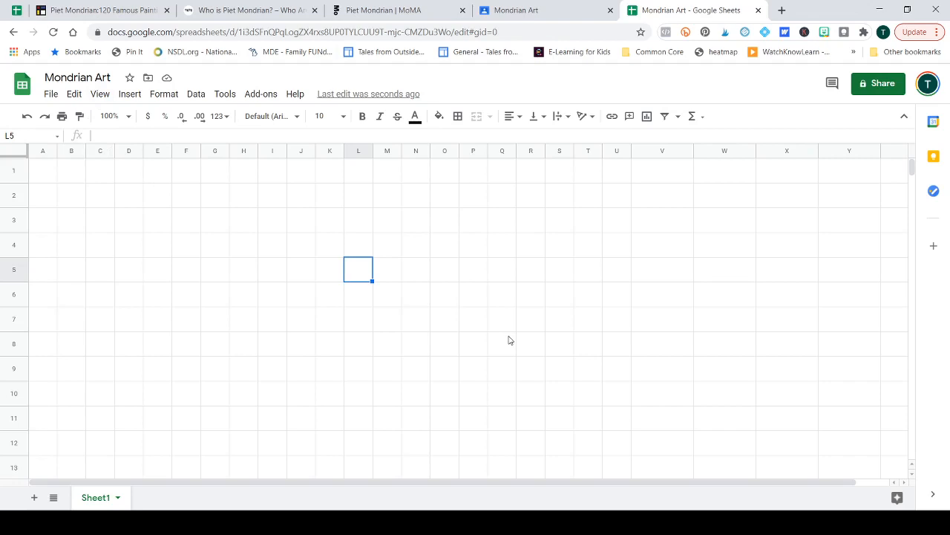
mouse_move(426, 100)
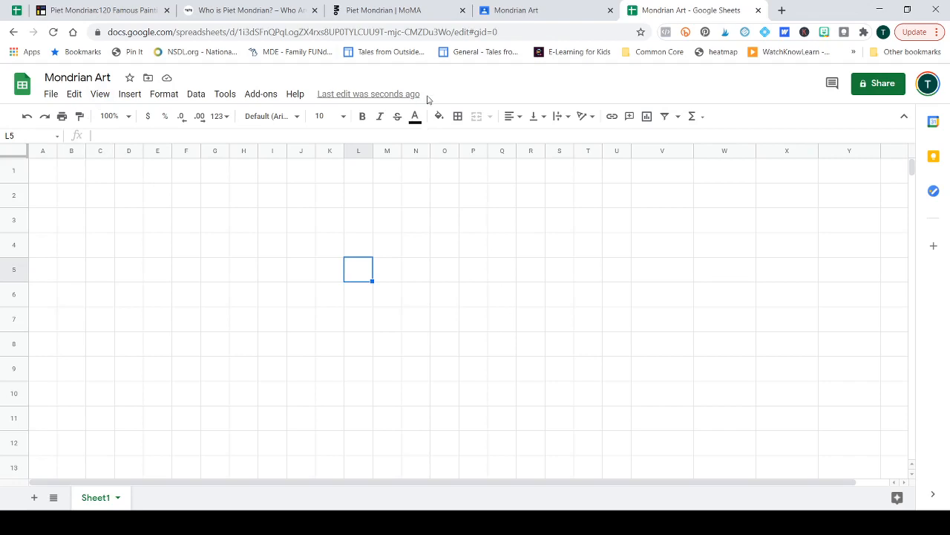
mouse_move(454, 109)
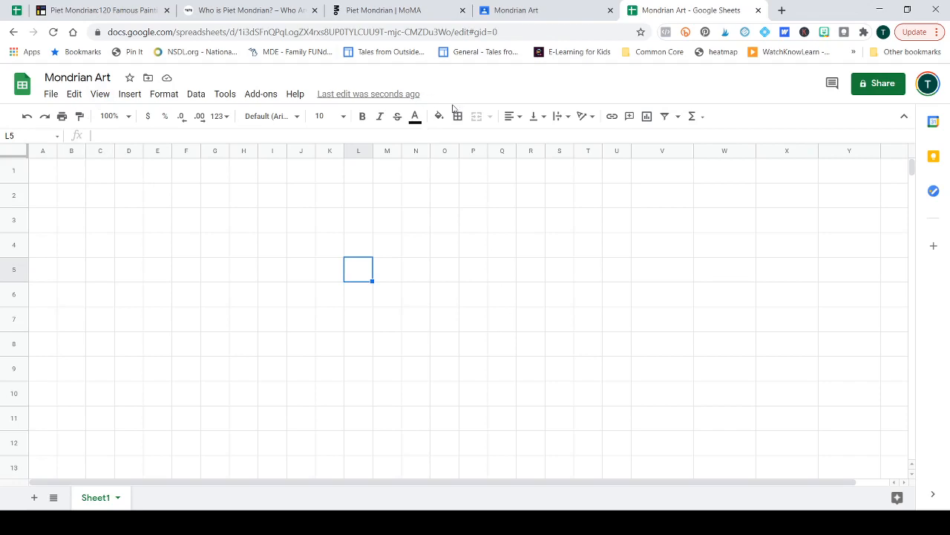
mouse_move(601, 364)
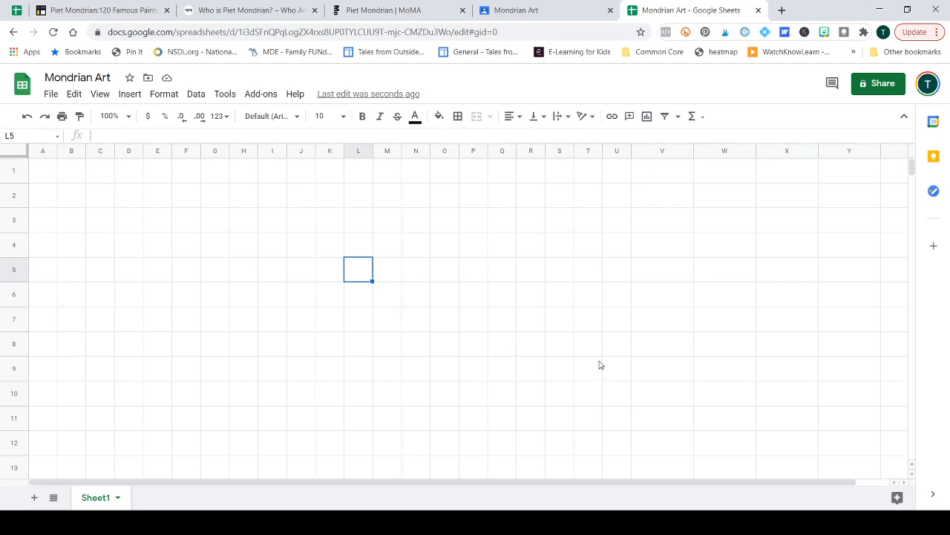
mouse_move(616, 364)
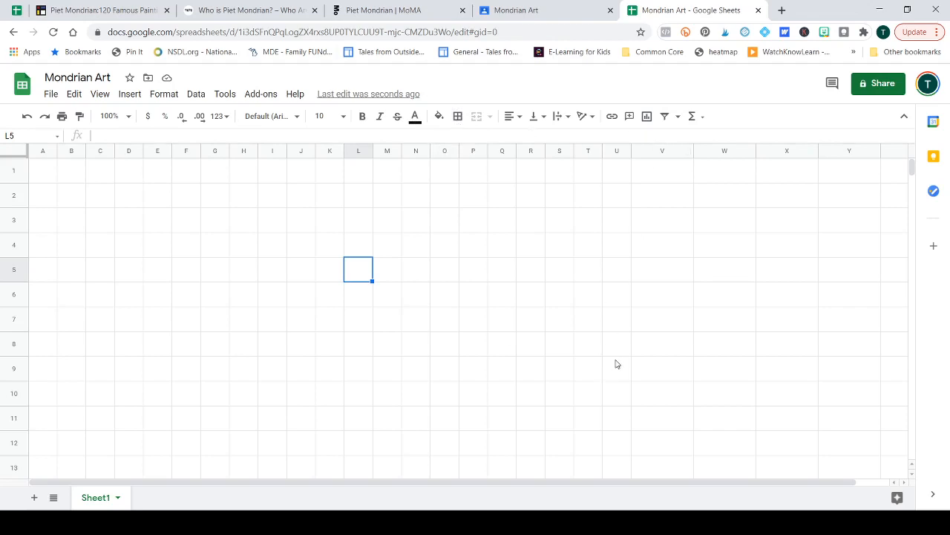
mouse_move(616, 369)
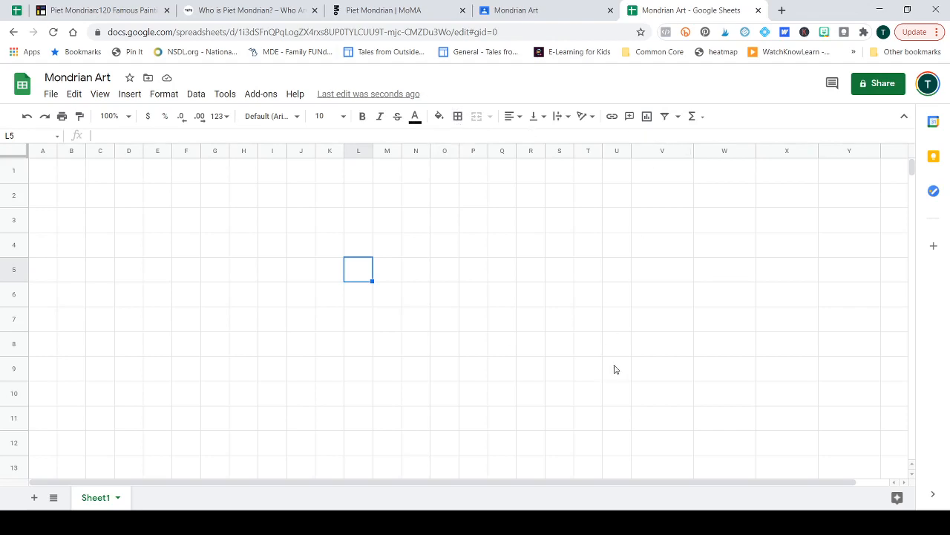
mouse_move(93, 153)
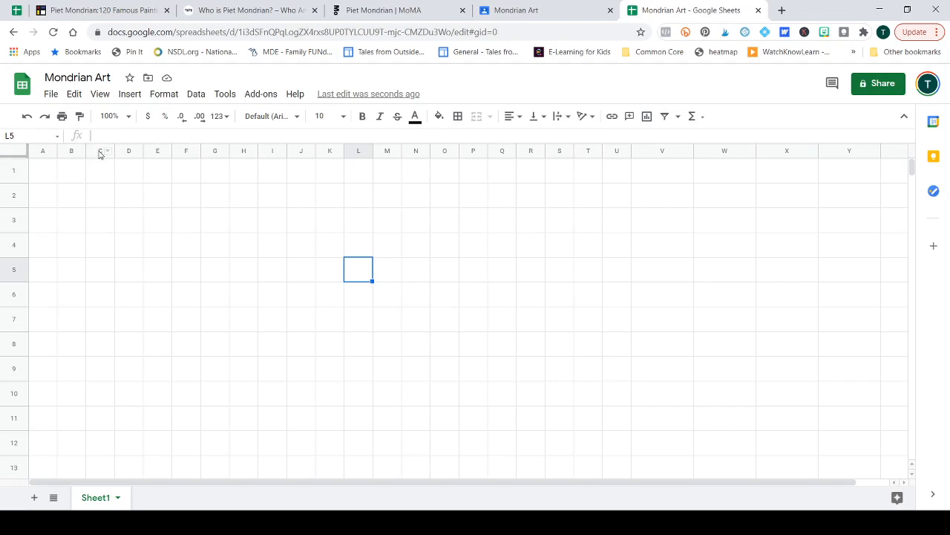
Fill columns D, N and U with black as vertical bars
left_click(99, 151)
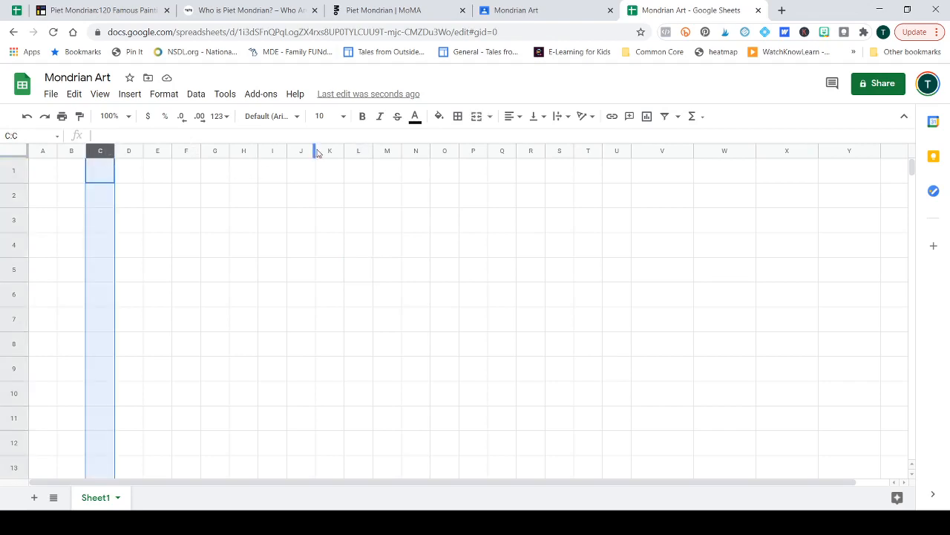
left_click(300, 151)
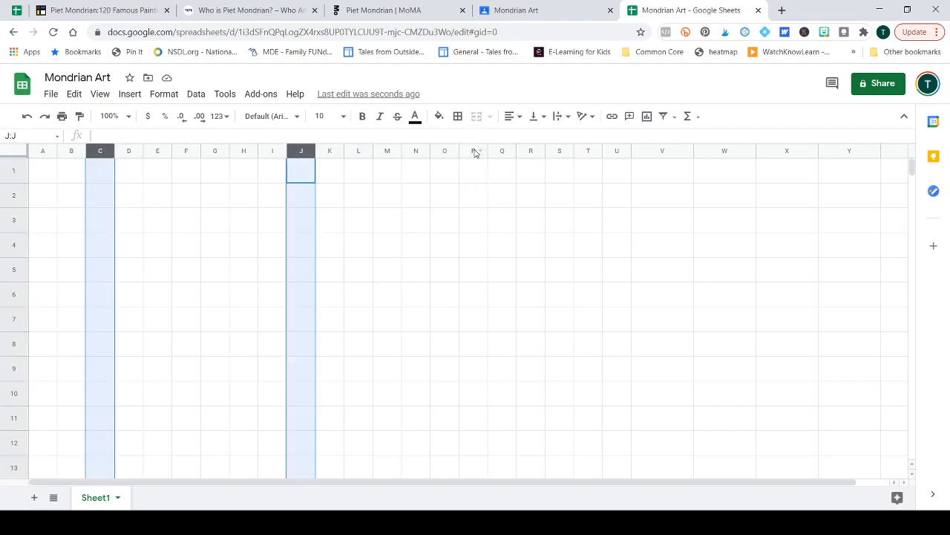
right_click(617, 150)
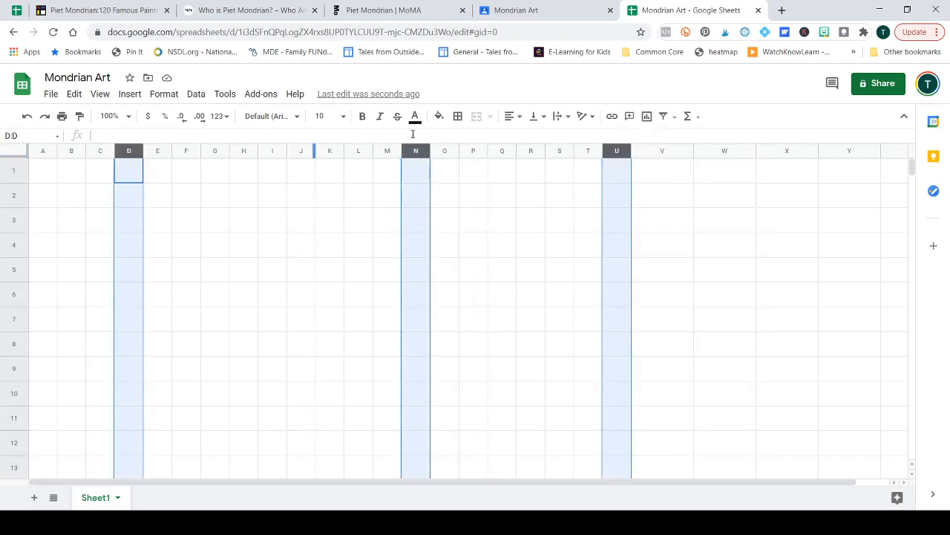
left_click(438, 115)
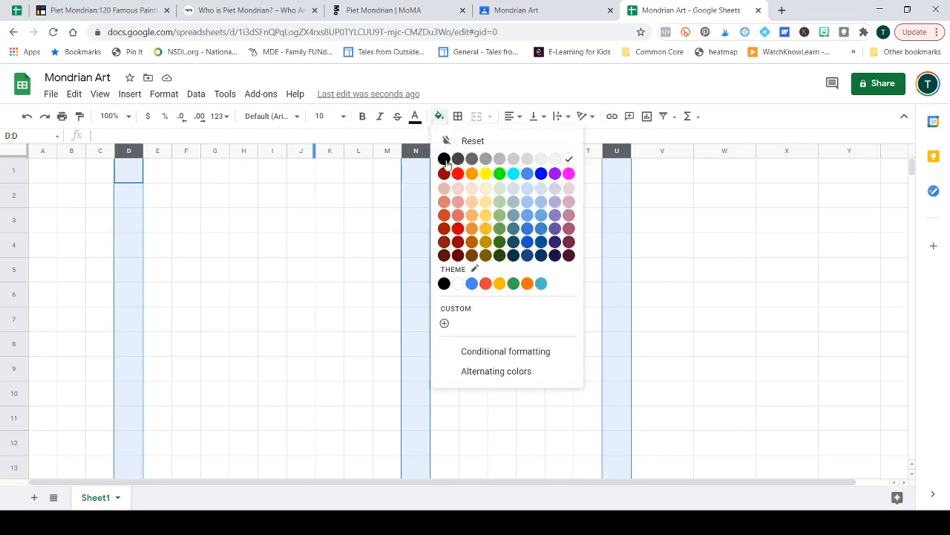
left_click(444, 158)
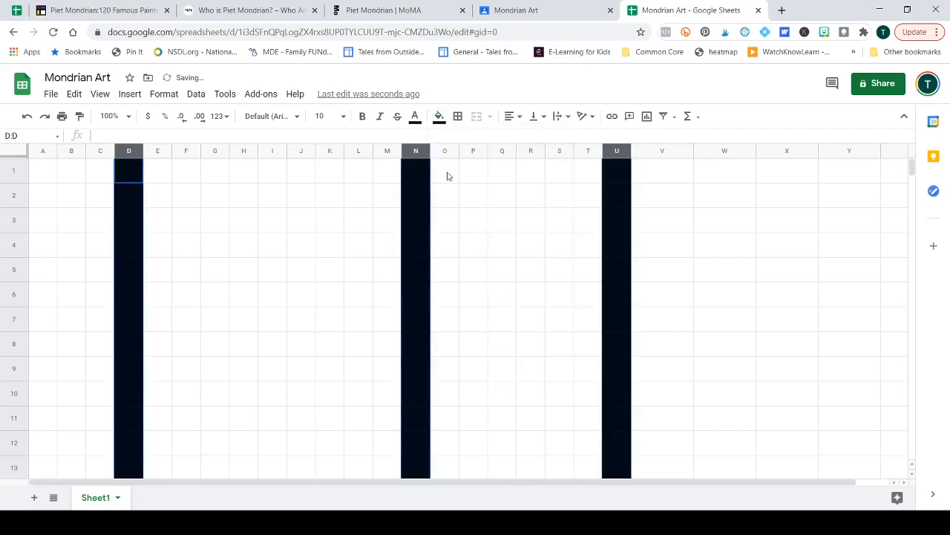
Fill rows 4, 10 and 13 with black as horizontal bars
left_click(13, 245)
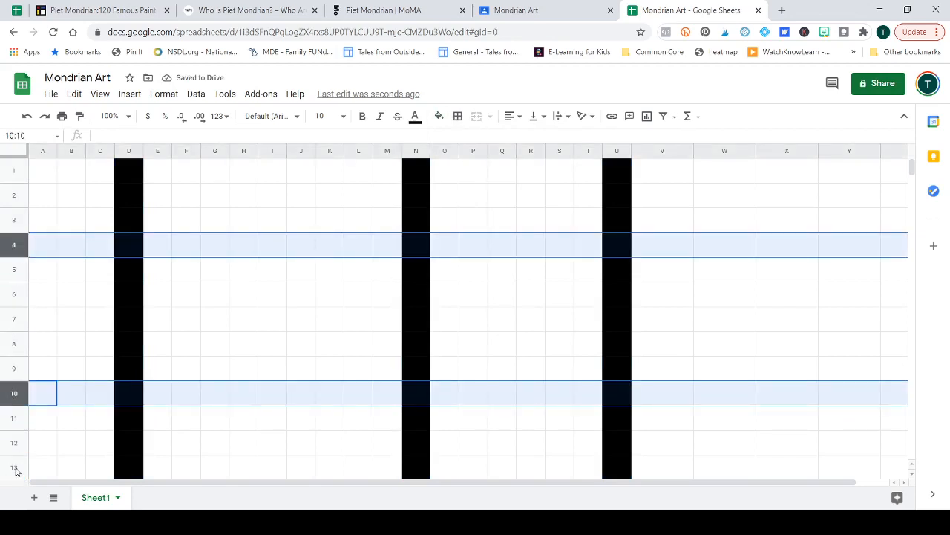
left_click(43, 468)
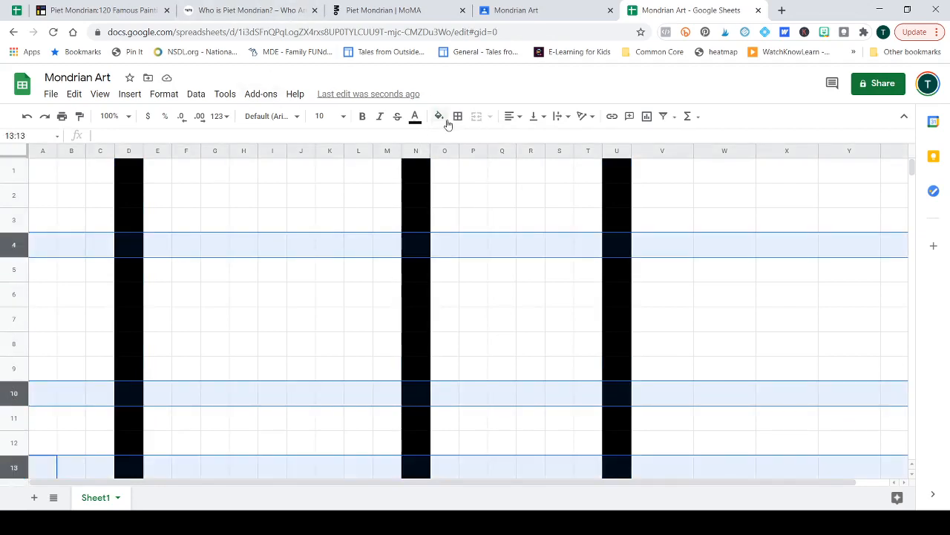
left_click(439, 116)
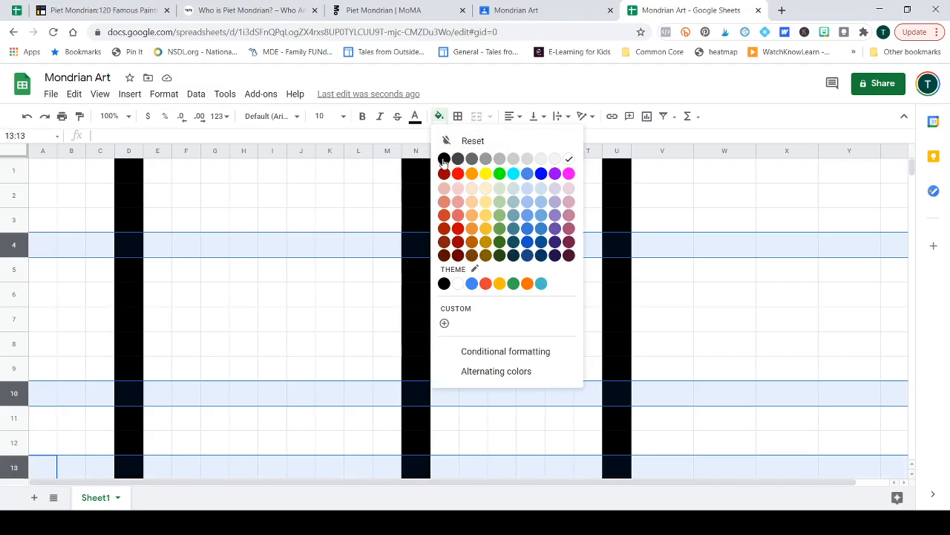
left_click(444, 158)
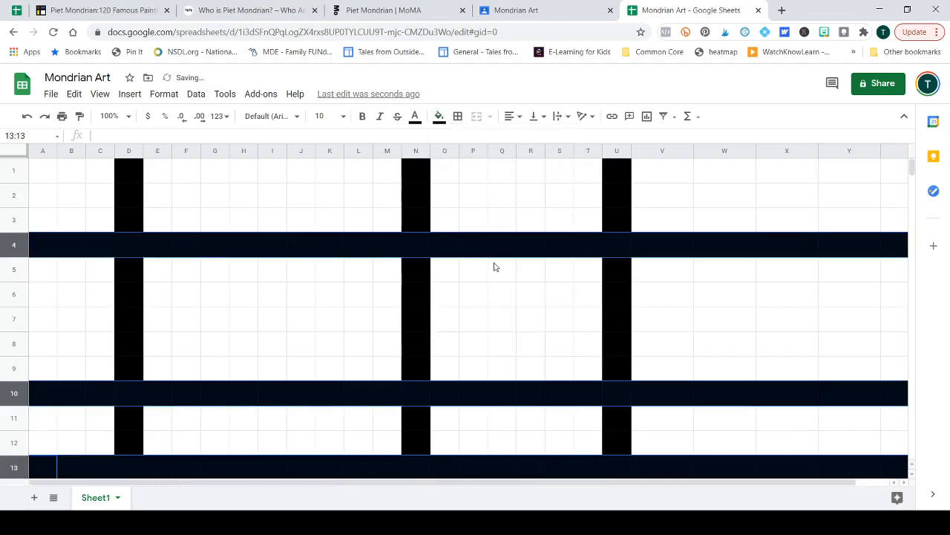
left_click(501, 269)
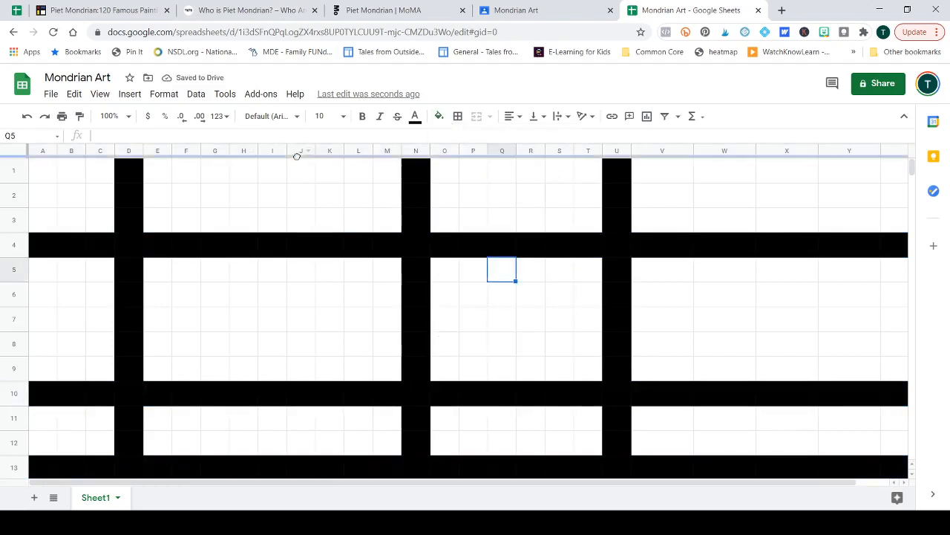
Fill column J with black
left_click(439, 116)
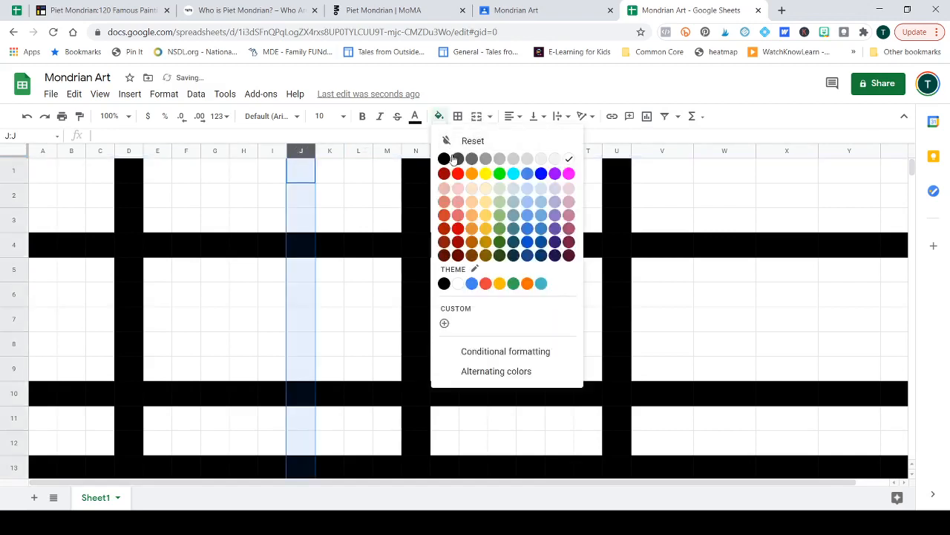
left_click(444, 158)
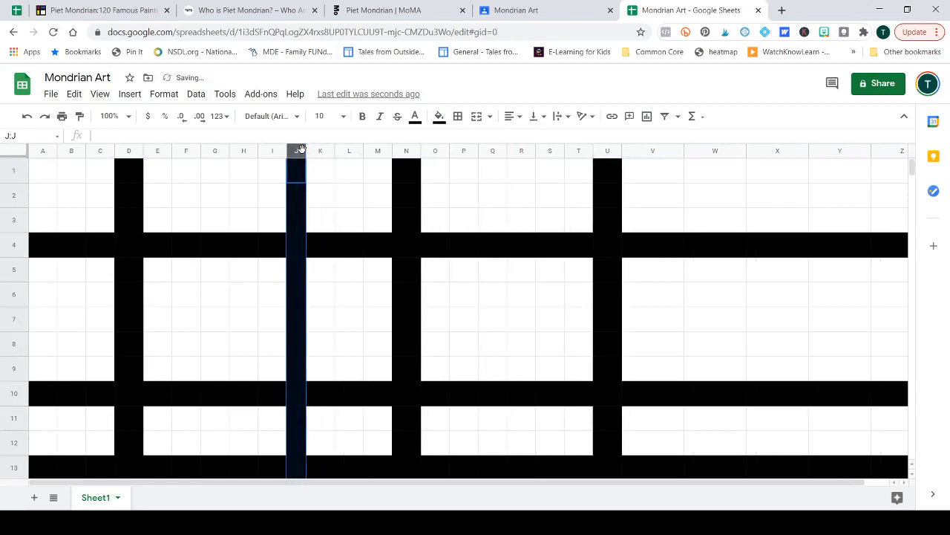
mouse_move(698, 184)
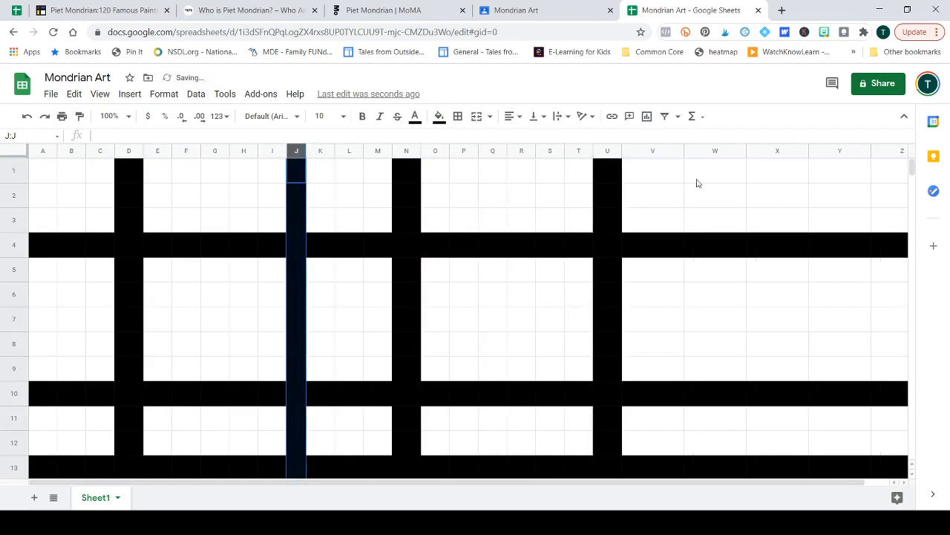
left_click(550, 194)
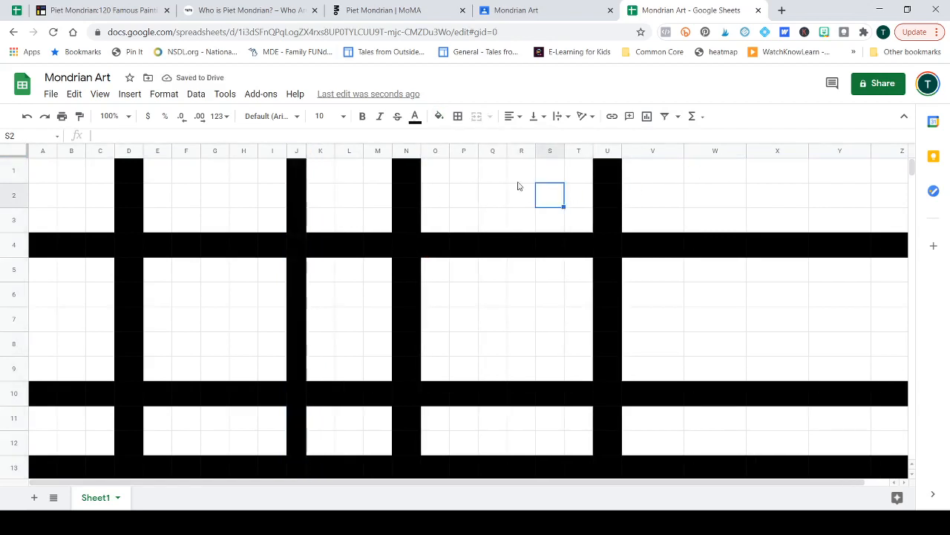
Widen column R to thicken its black bar
left_click(522, 150)
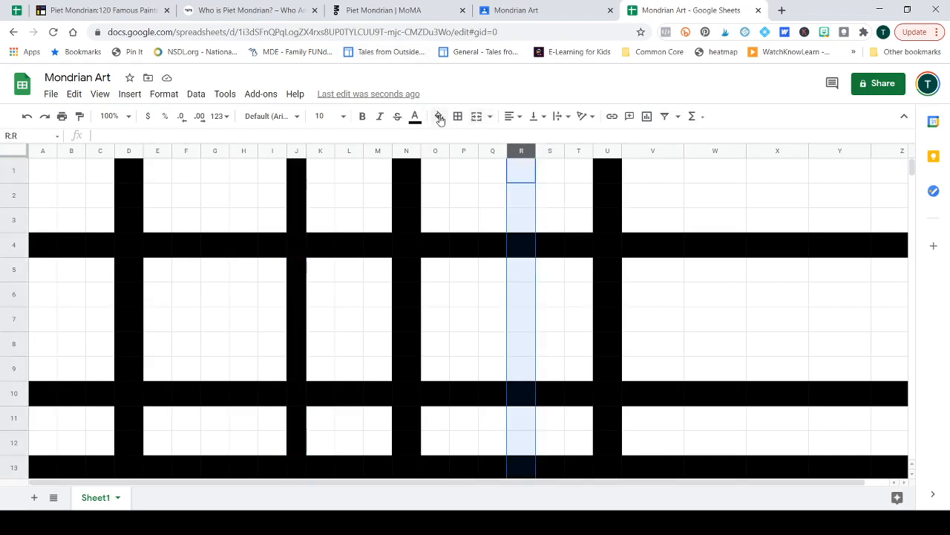
left_click(439, 115)
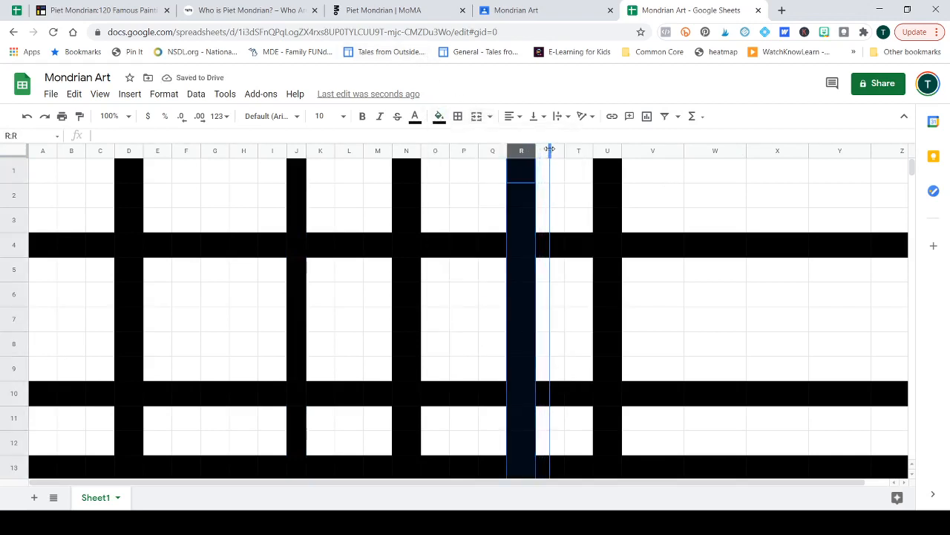
left_click_drag(550, 150, 542, 150)
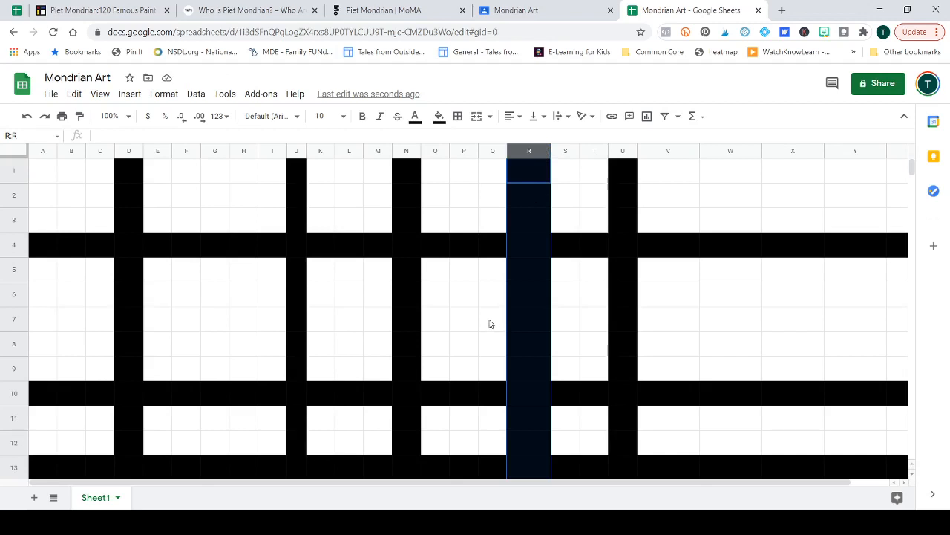
Fill row 22 with black as another horizontal bar
scroll("down", 3)
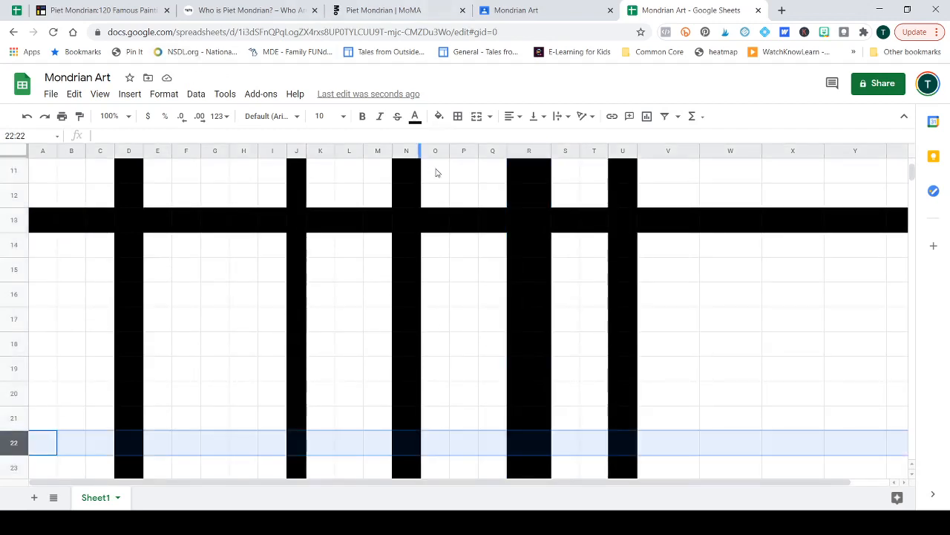
left_click(439, 116)
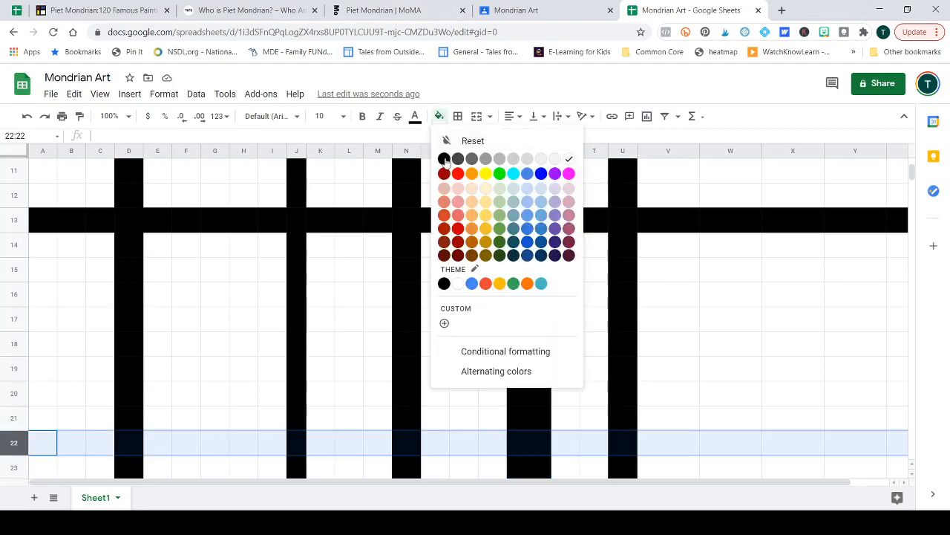
left_click(444, 158)
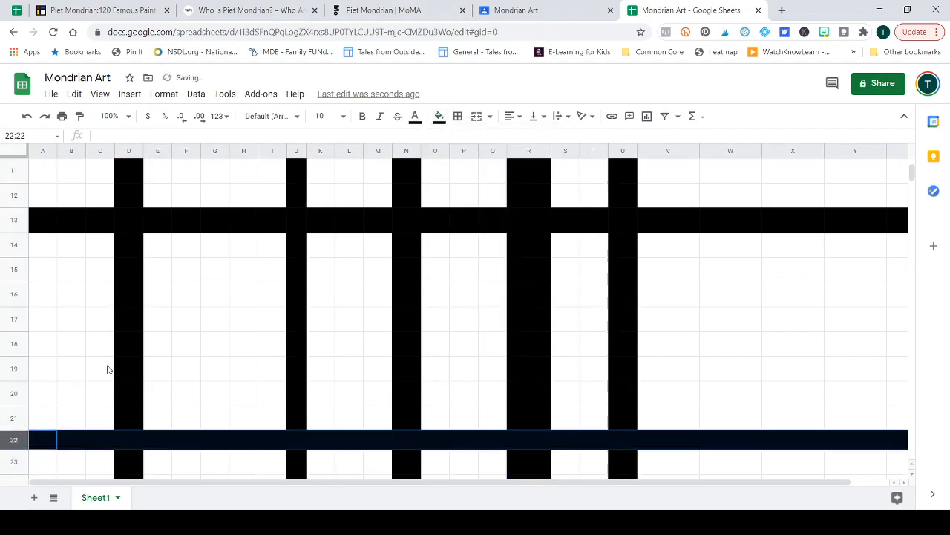
scroll("up", 3)
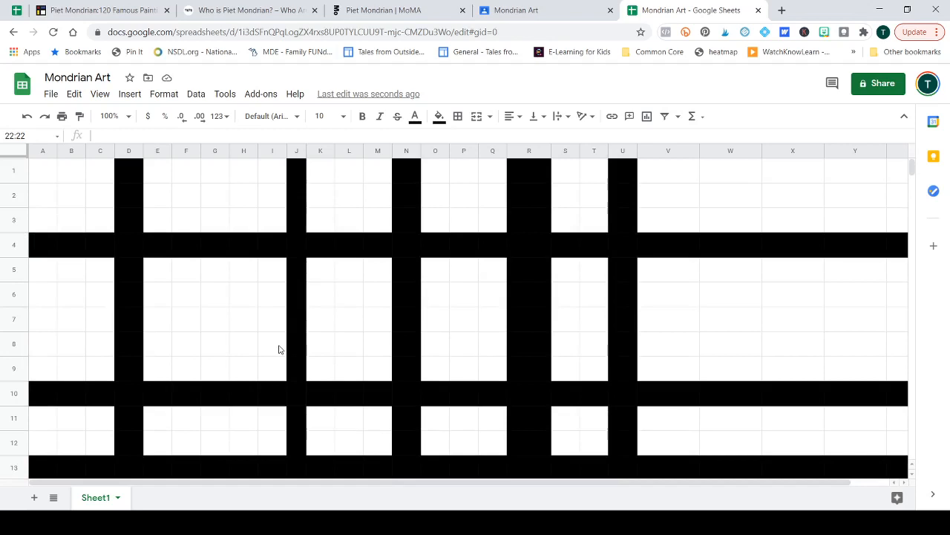
mouse_move(276, 333)
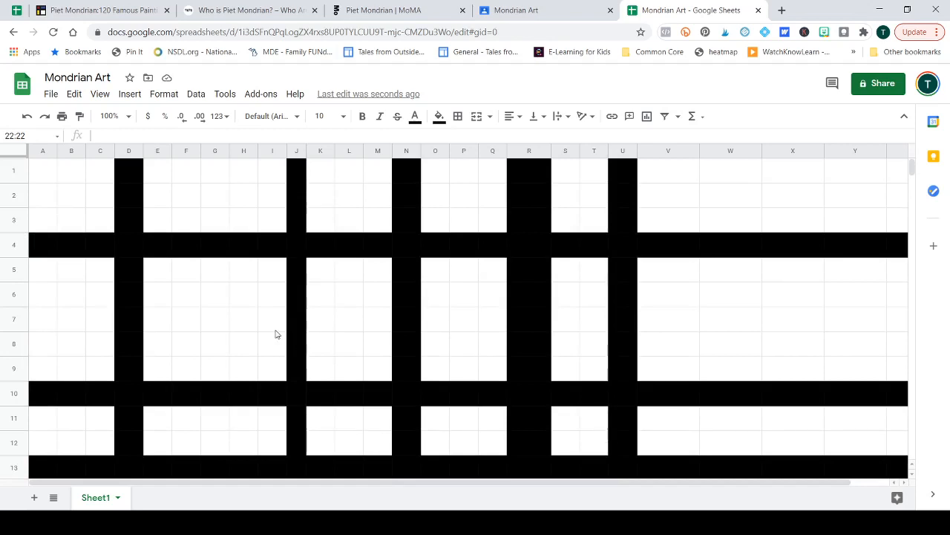
mouse_move(253, 330)
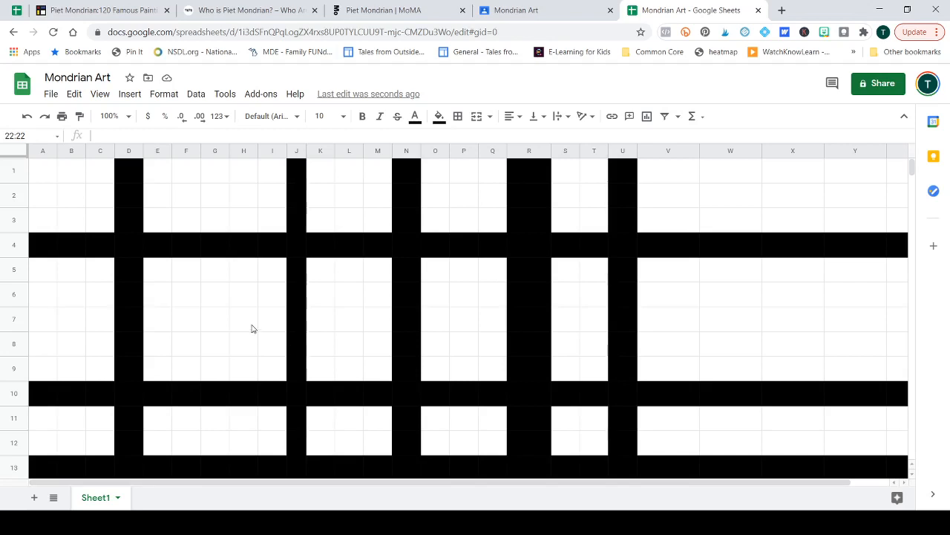
mouse_move(379, 267)
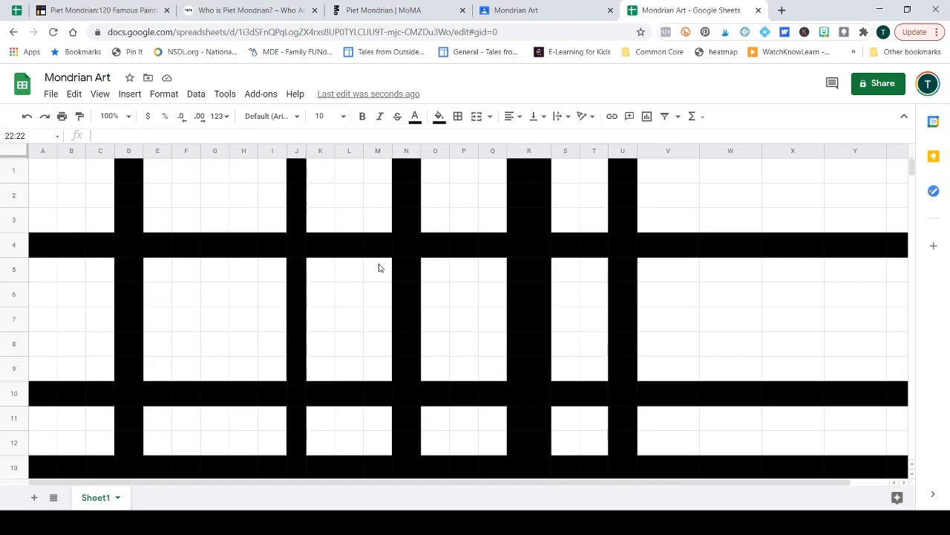
mouse_move(503, 269)
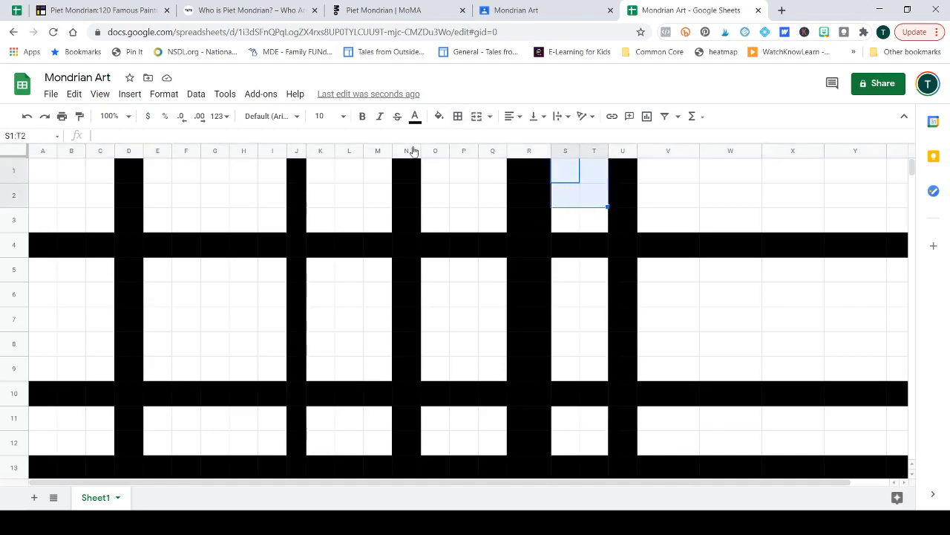
Fill S1:T2 with custom light blue #5959f8, and apply it to A11:C12
left_click(439, 116)
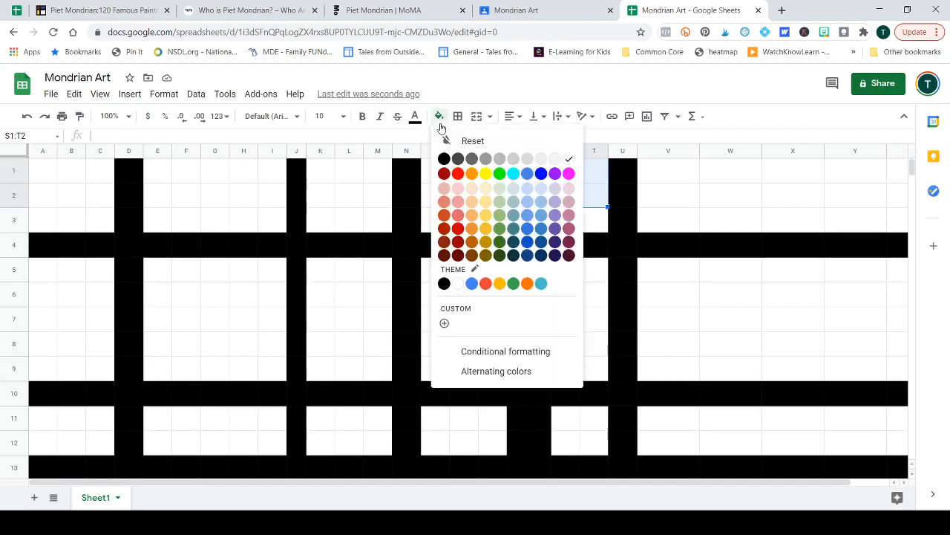
mouse_move(540, 184)
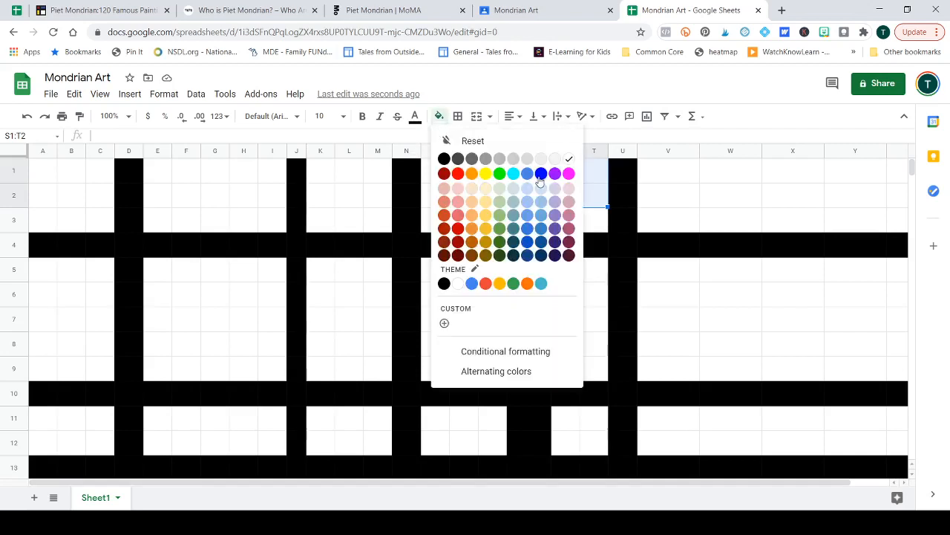
left_click(541, 173)
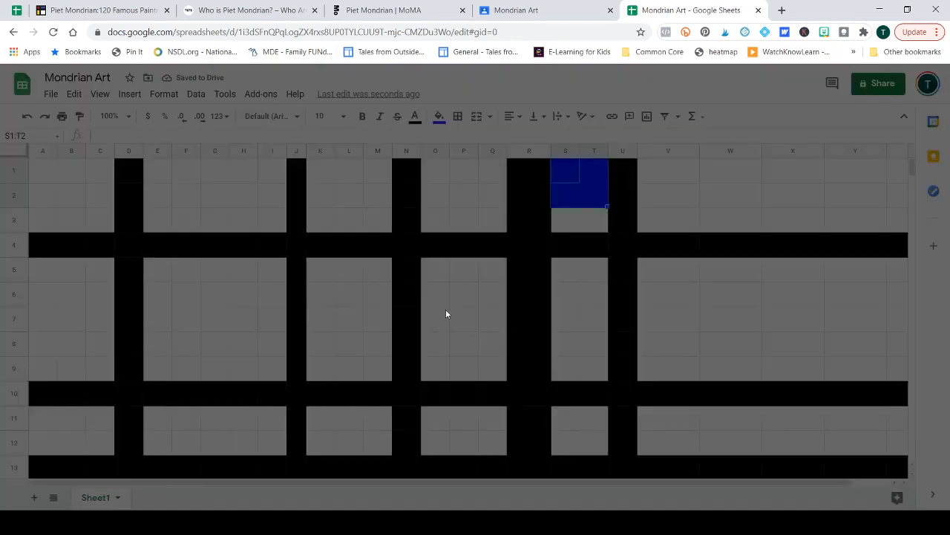
left_click(438, 116)
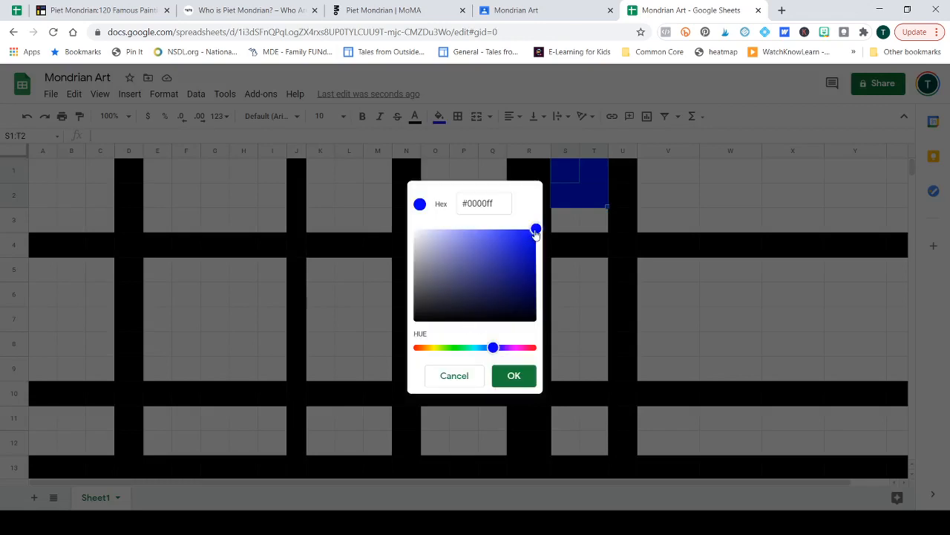
left_click_drag(536, 228, 492, 238)
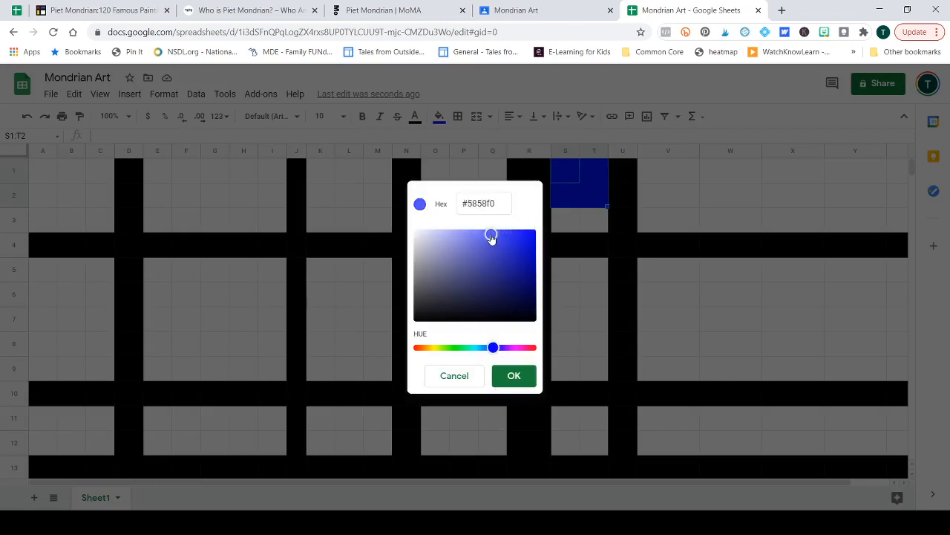
left_click_drag(493, 238, 492, 231)
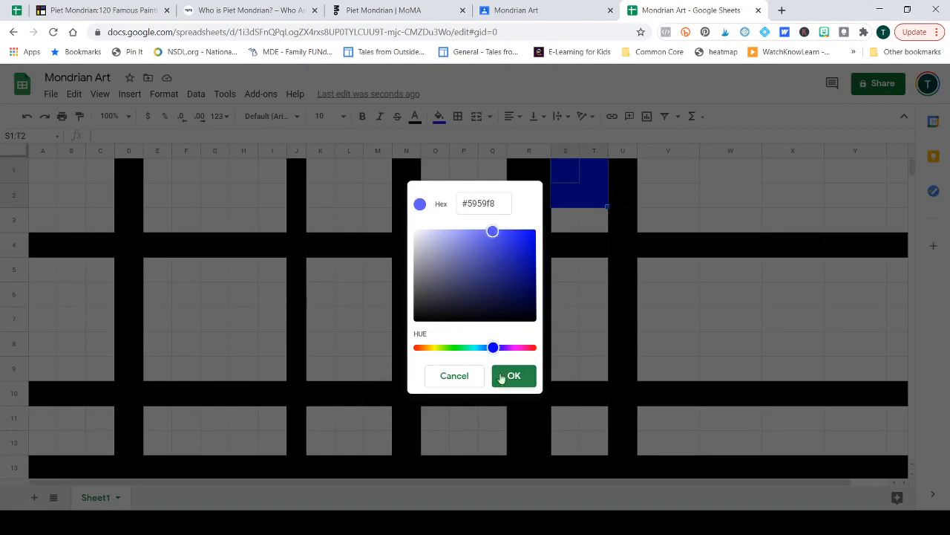
left_click(514, 375)
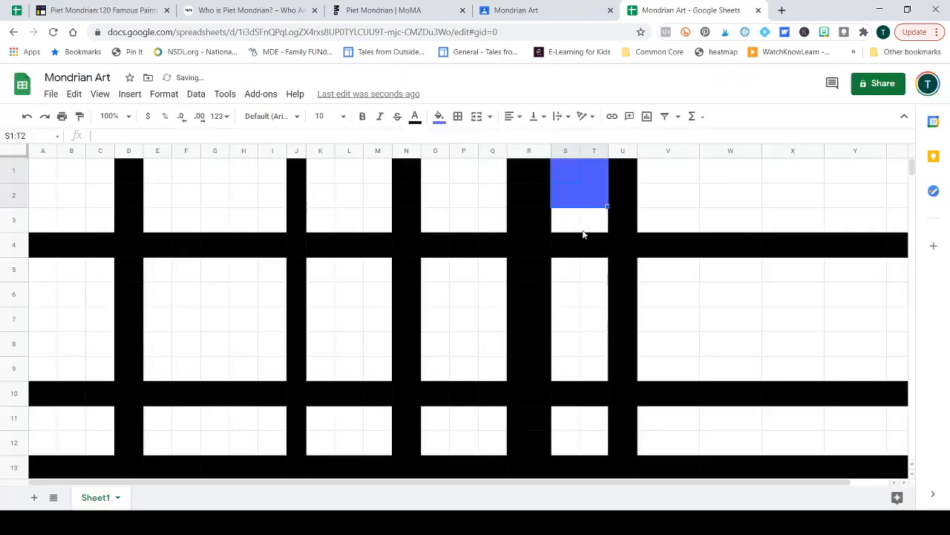
left_click(594, 319)
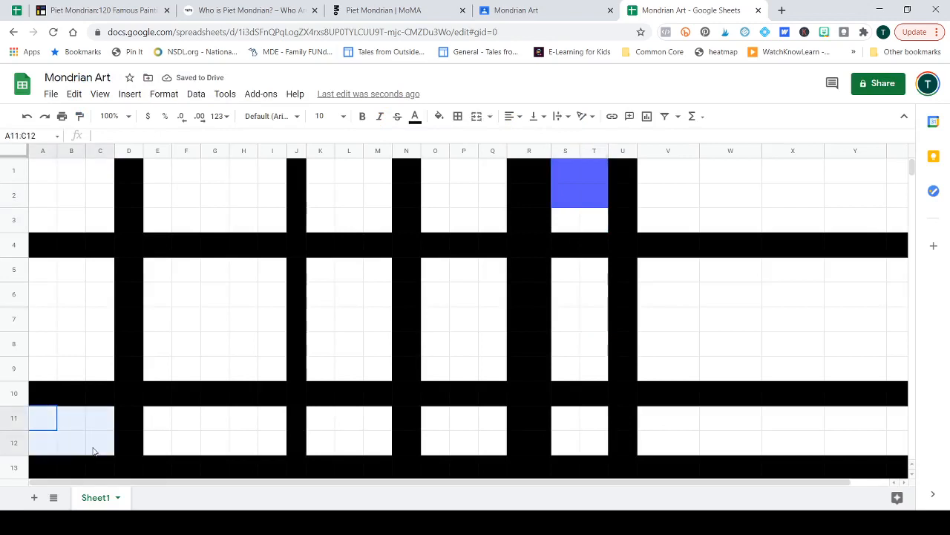
left_click(439, 116)
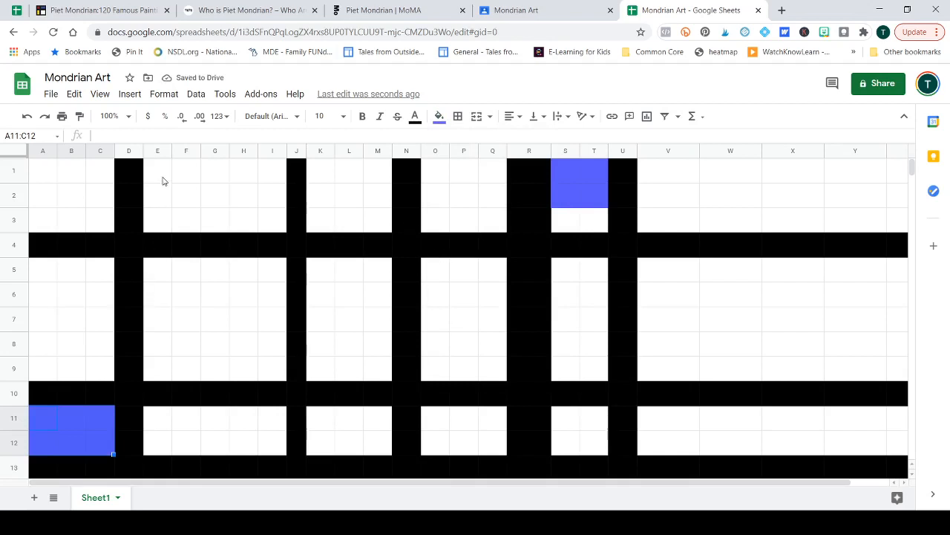
Fill E1:F3 with custom pale yellow #f7f76a
left_click(438, 116)
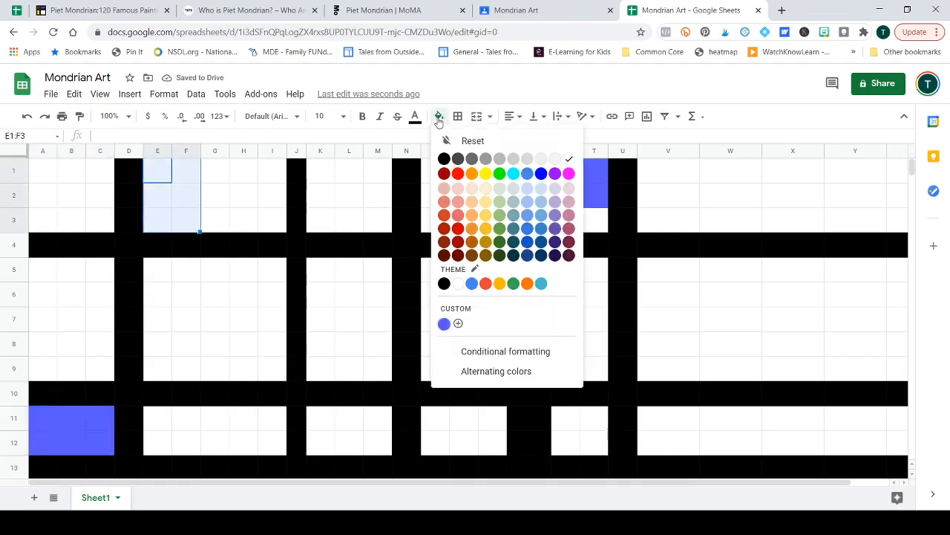
left_click(486, 173)
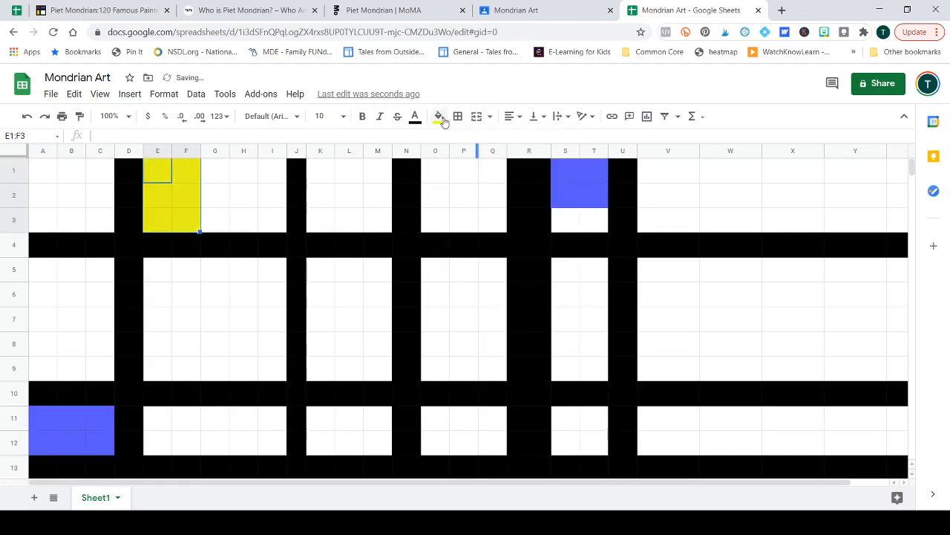
left_click(438, 116)
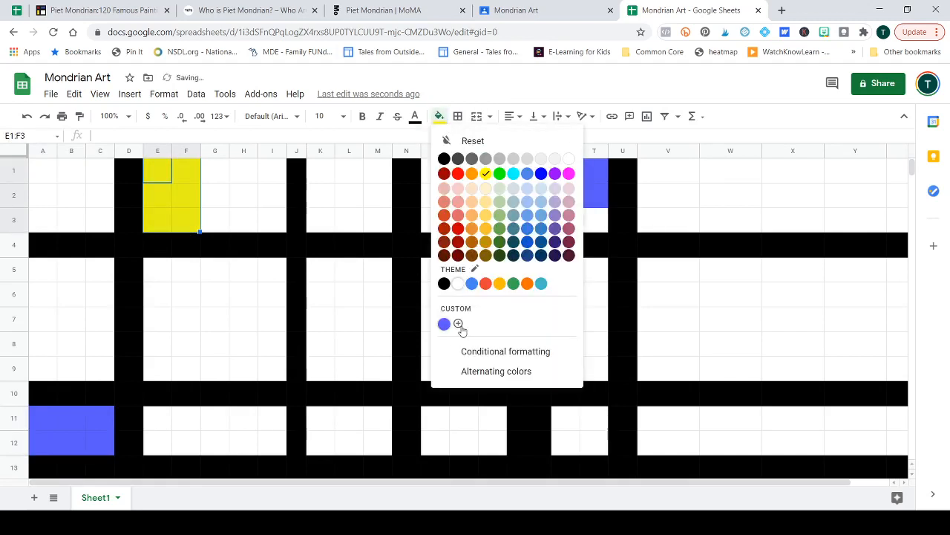
left_click(458, 324)
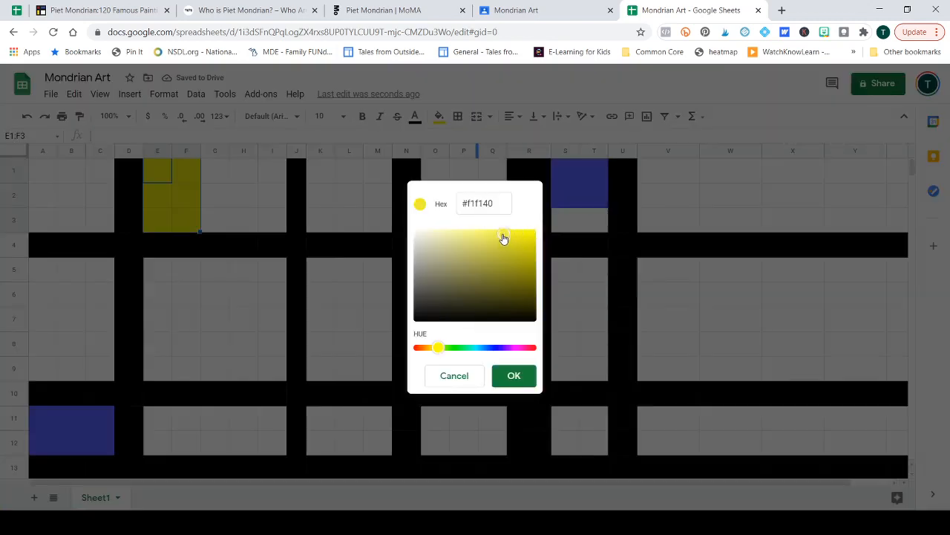
left_click(483, 231)
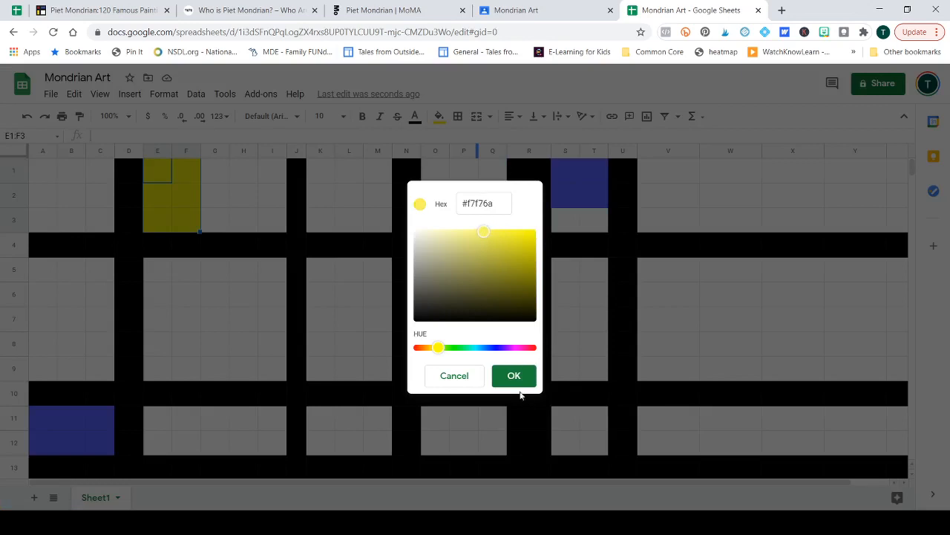
left_click(514, 375)
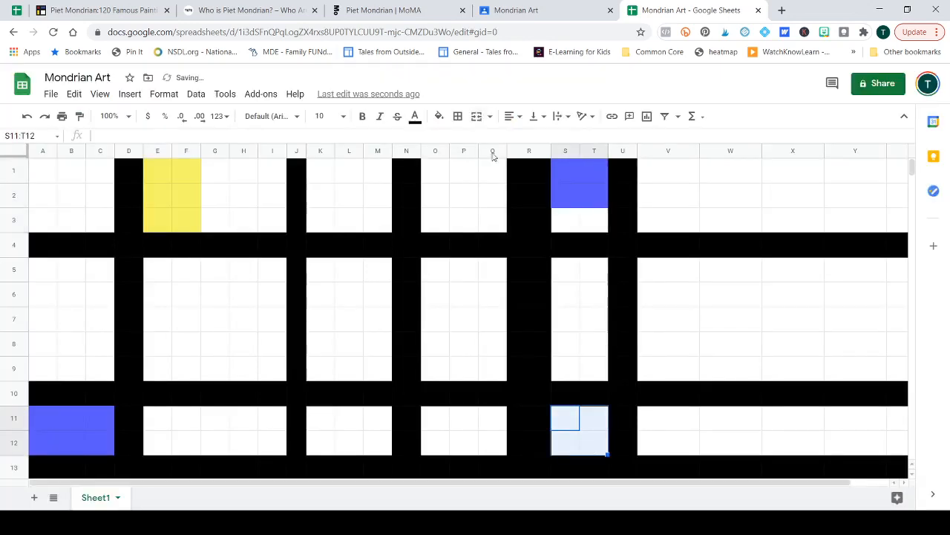
Fill S11:T12 with standard yellow
left_click(439, 115)
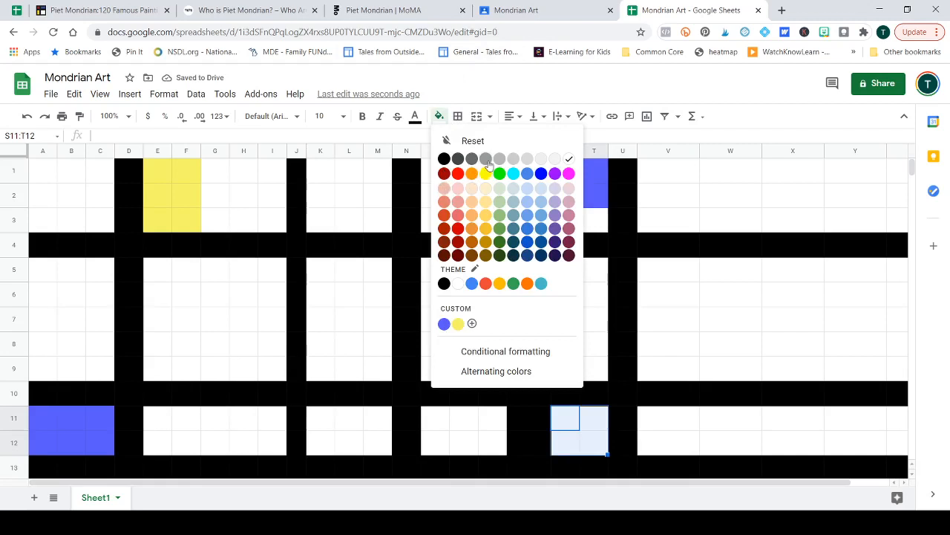
left_click(500, 173)
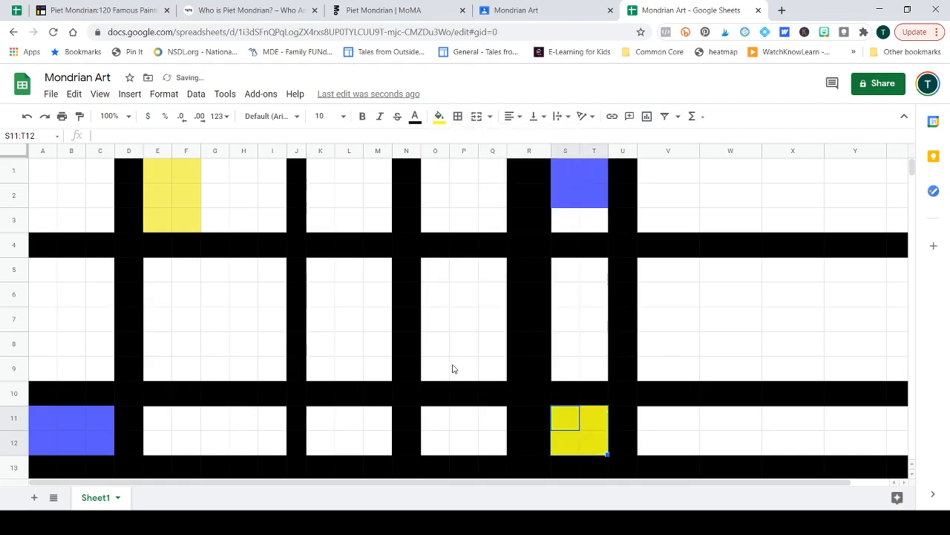
scroll("down", 3)
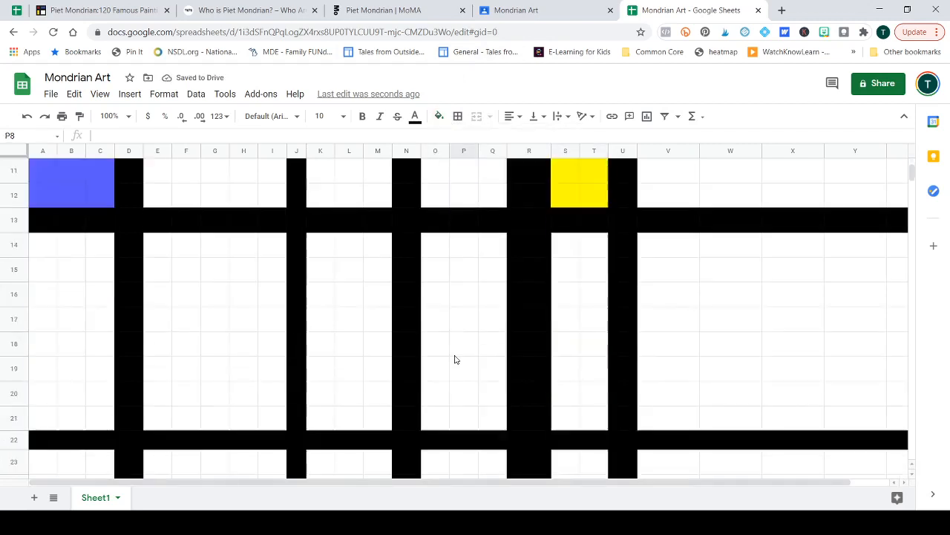
mouse_move(171, 252)
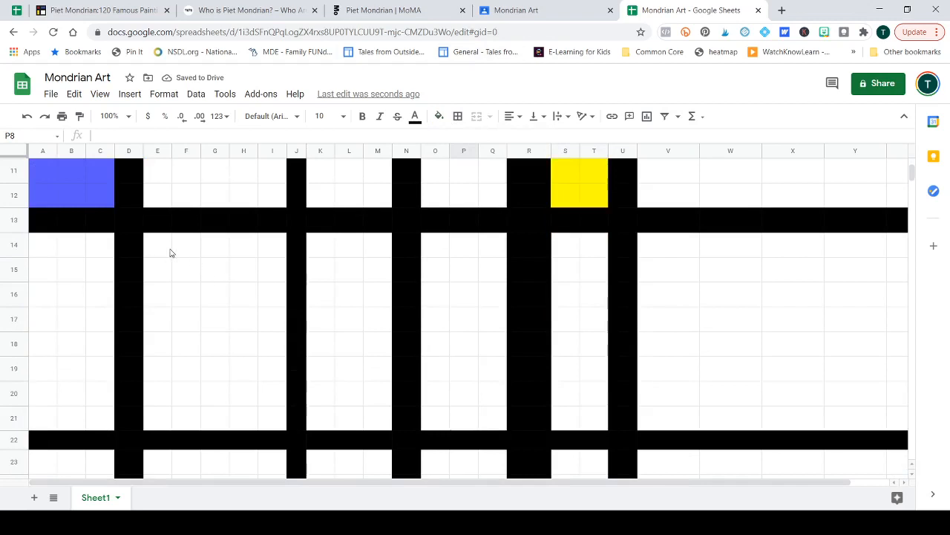
Fill the large block E14:I17 with the custom red
left_click_drag(157, 245, 283, 327)
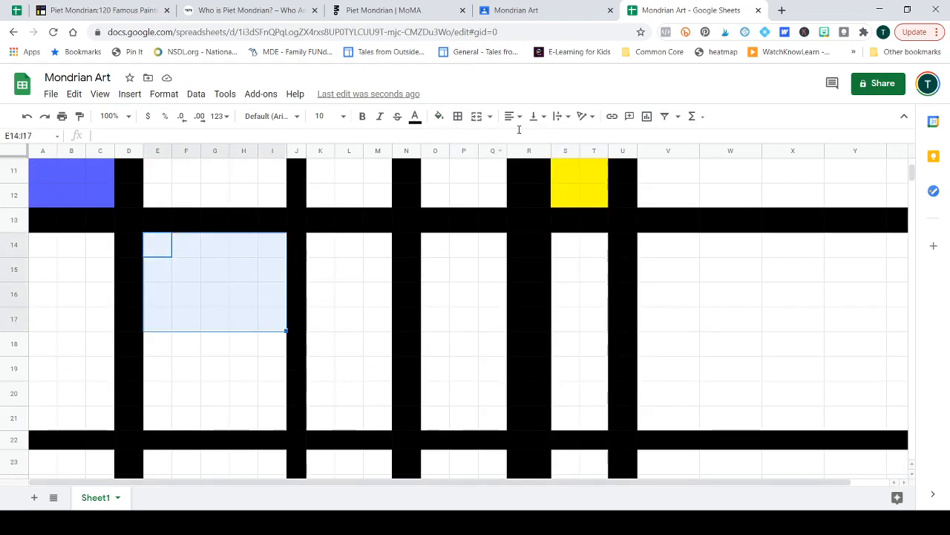
left_click(439, 115)
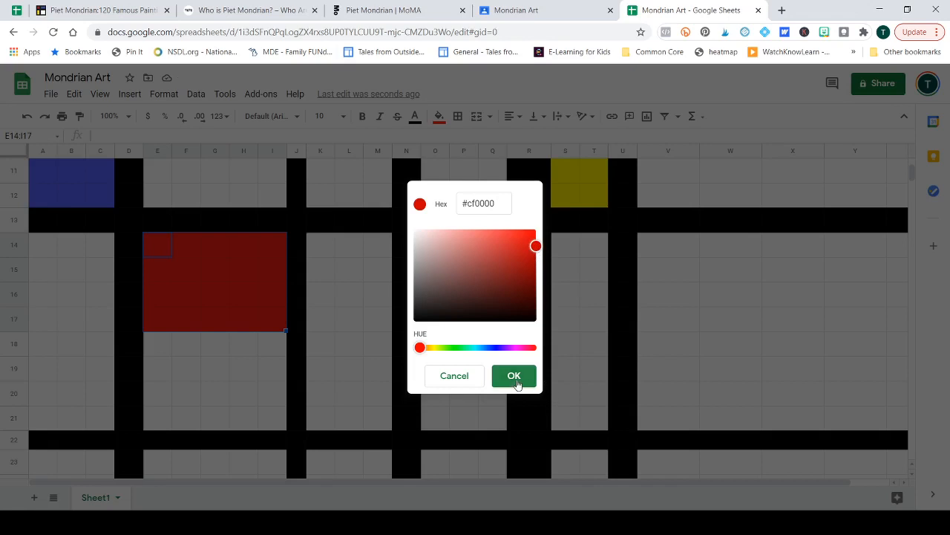
left_click(514, 376)
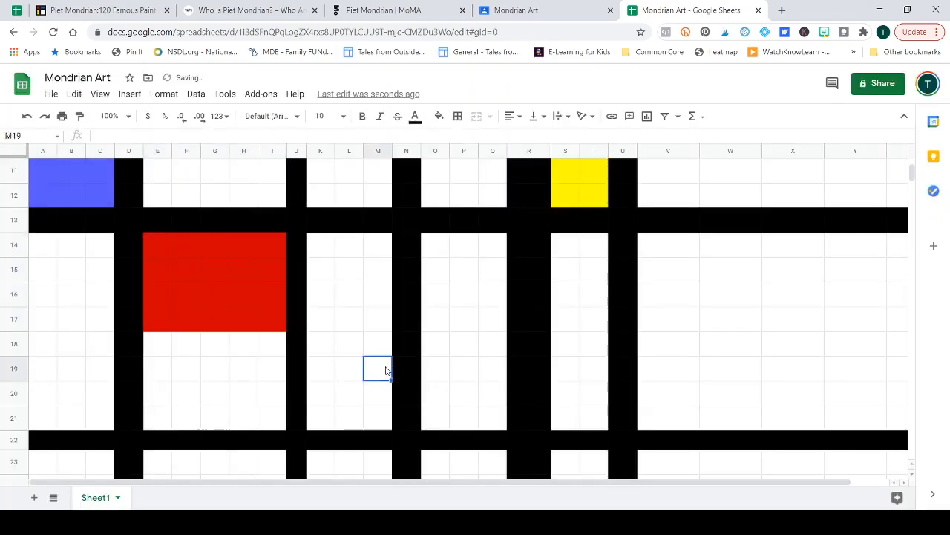
scroll("up", 3)
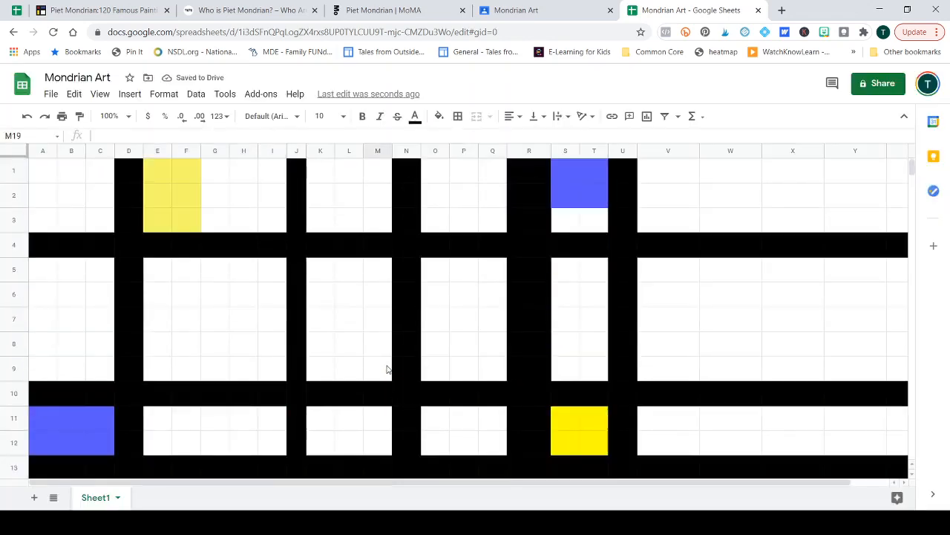
scroll("down", 3)
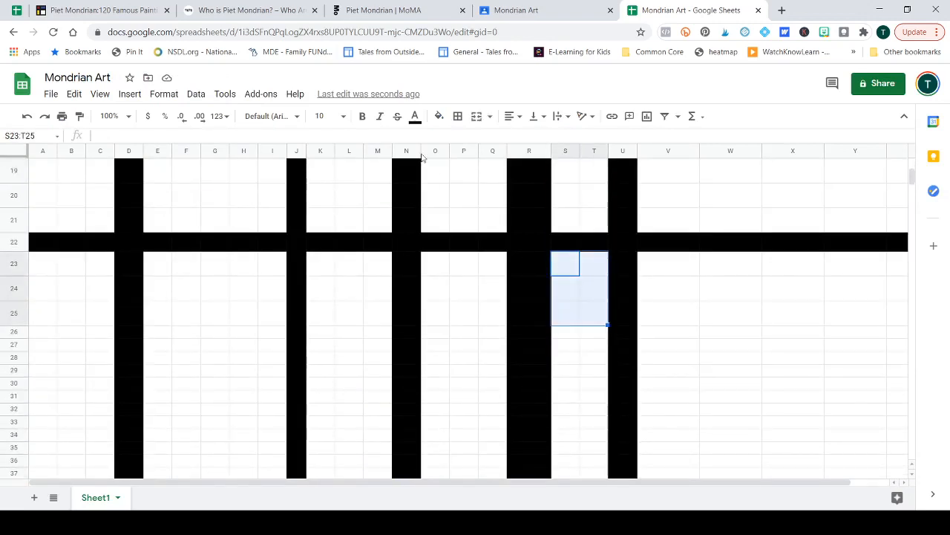
Fill the small block S23:T25 with the same red
left_click(439, 116)
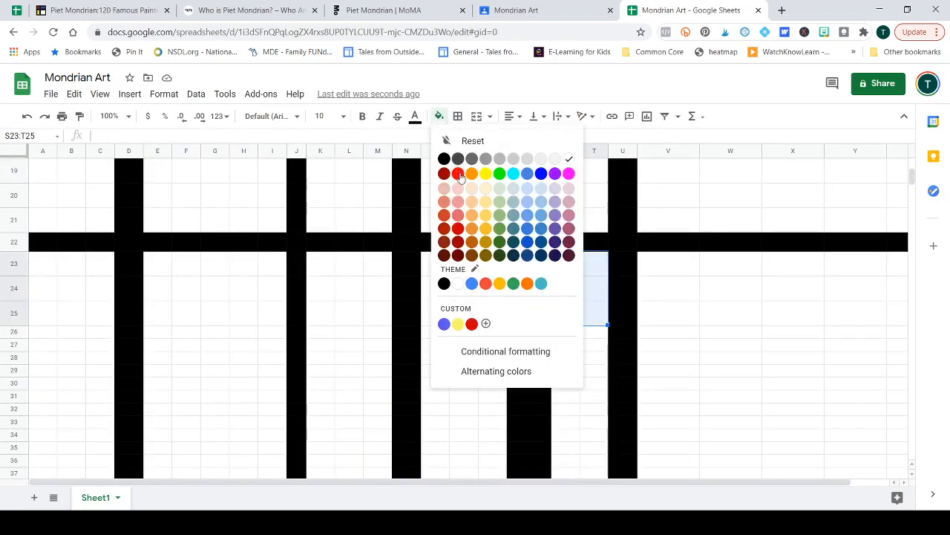
left_click(444, 173)
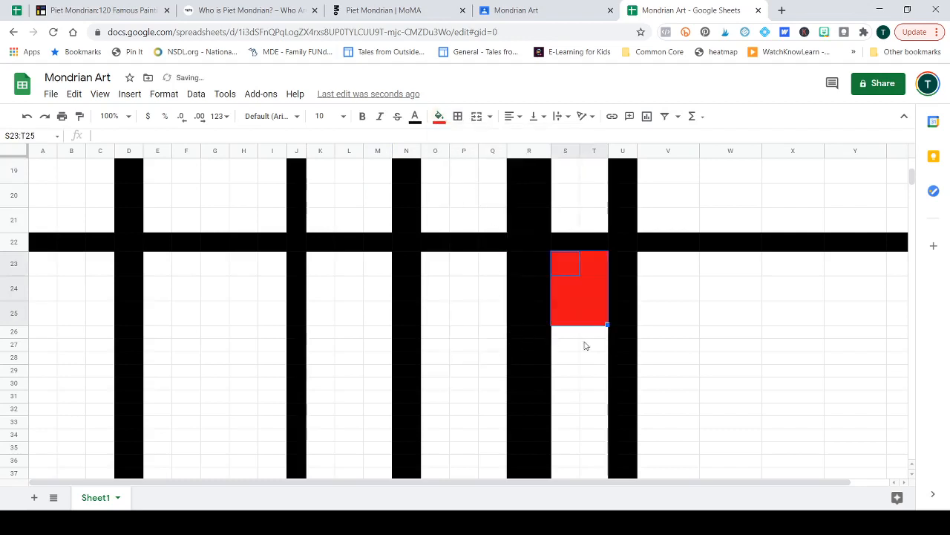
scroll("up", 3)
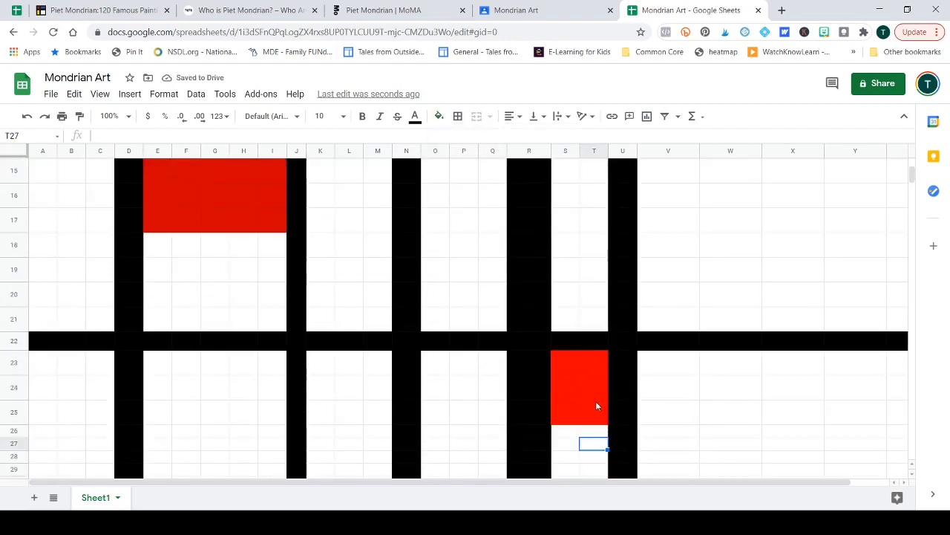
left_click(439, 117)
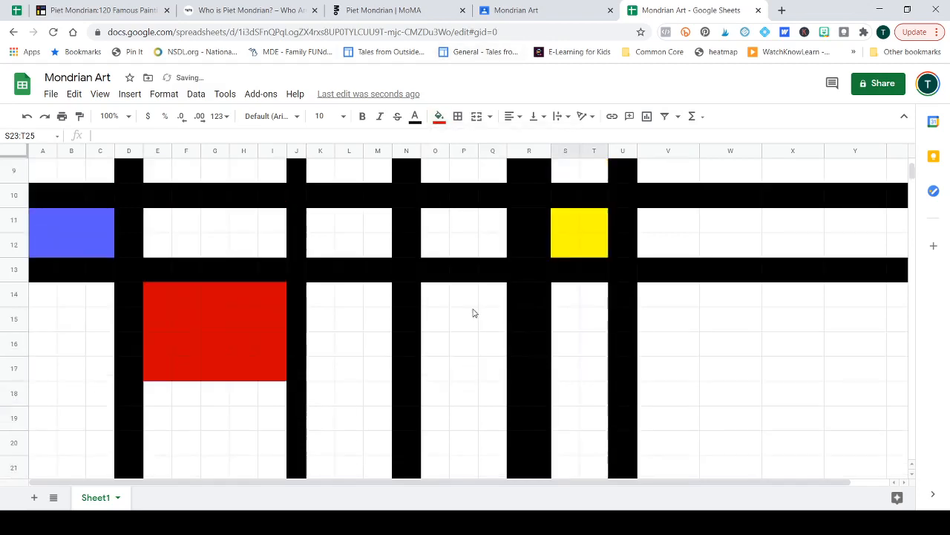
left_click(594, 245)
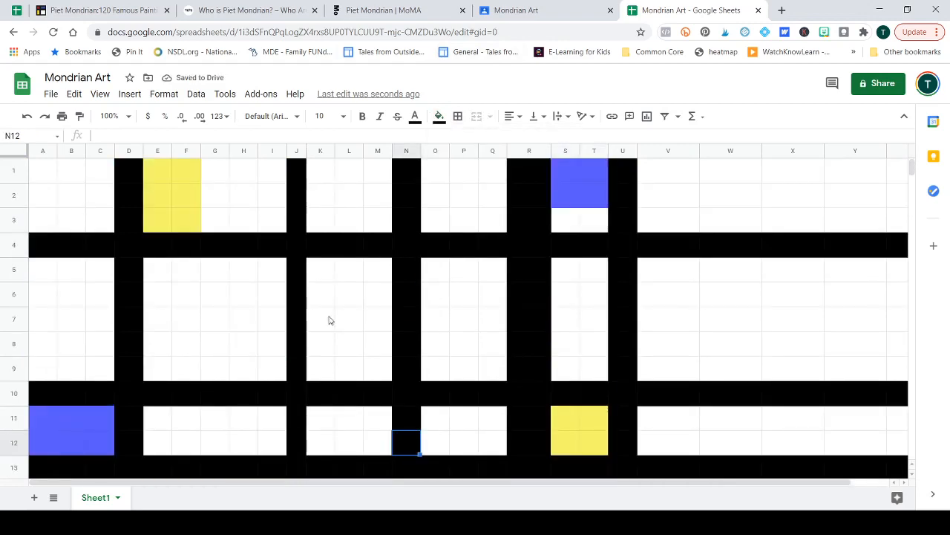
scroll("down", 3)
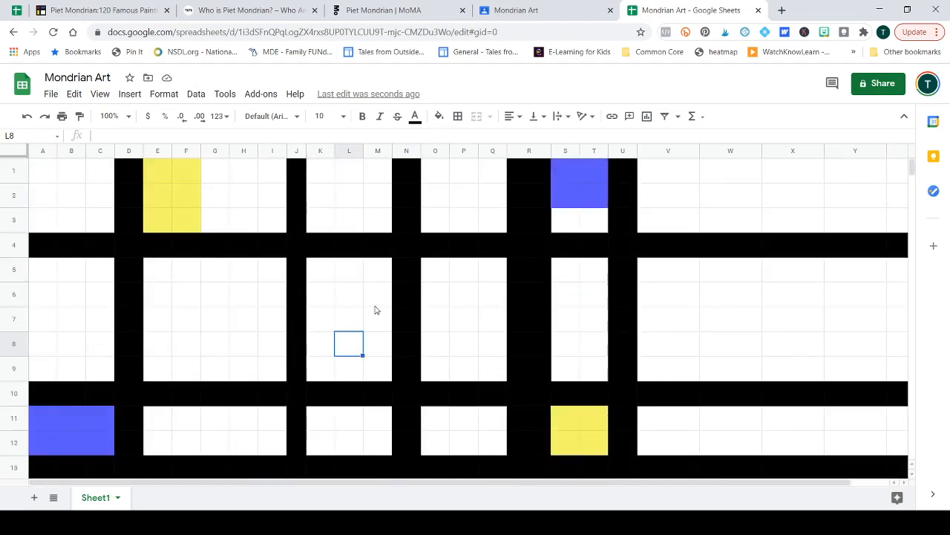
mouse_move(364, 300)
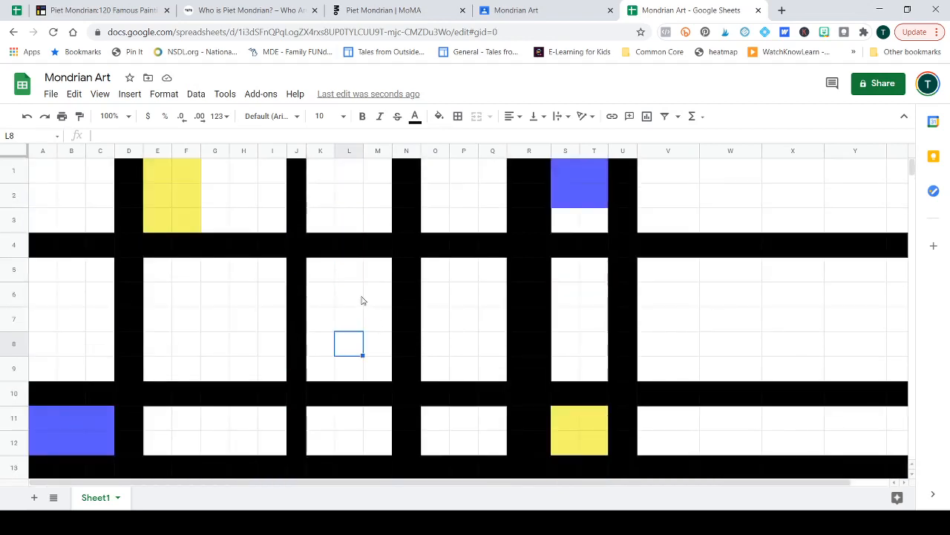
mouse_move(371, 292)
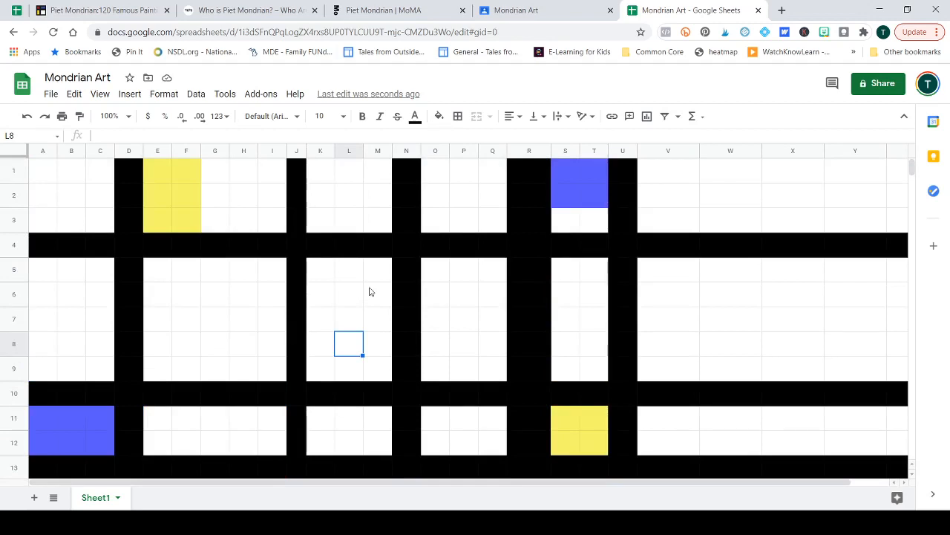
mouse_move(364, 289)
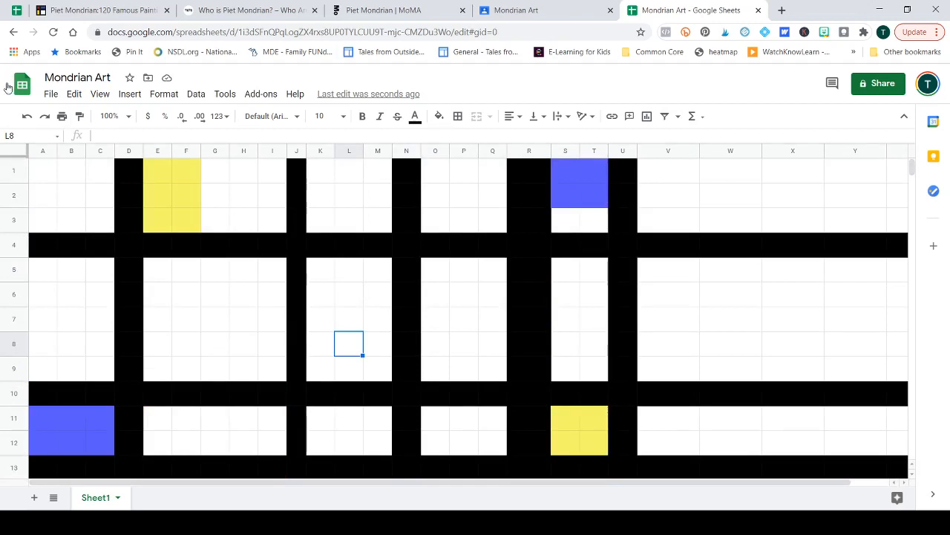
mouse_move(62, 115)
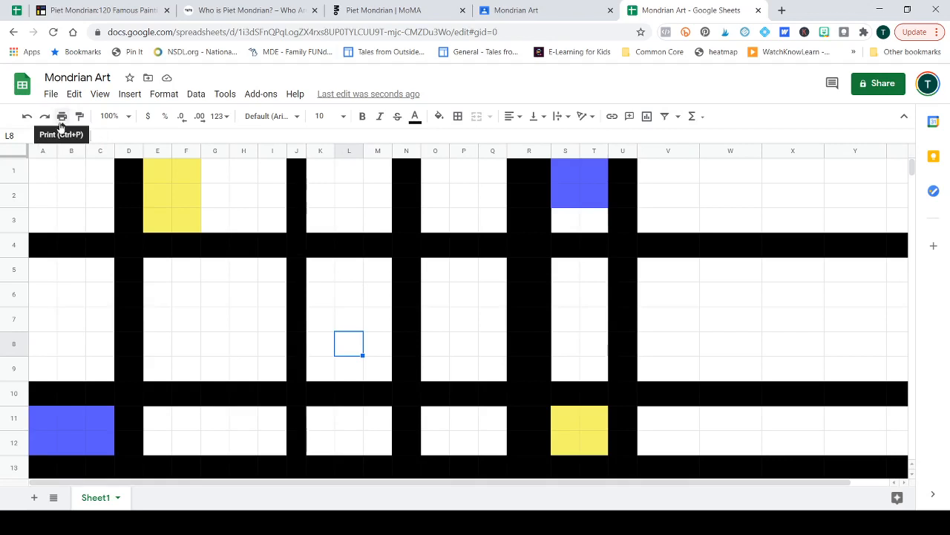
left_click(62, 116)
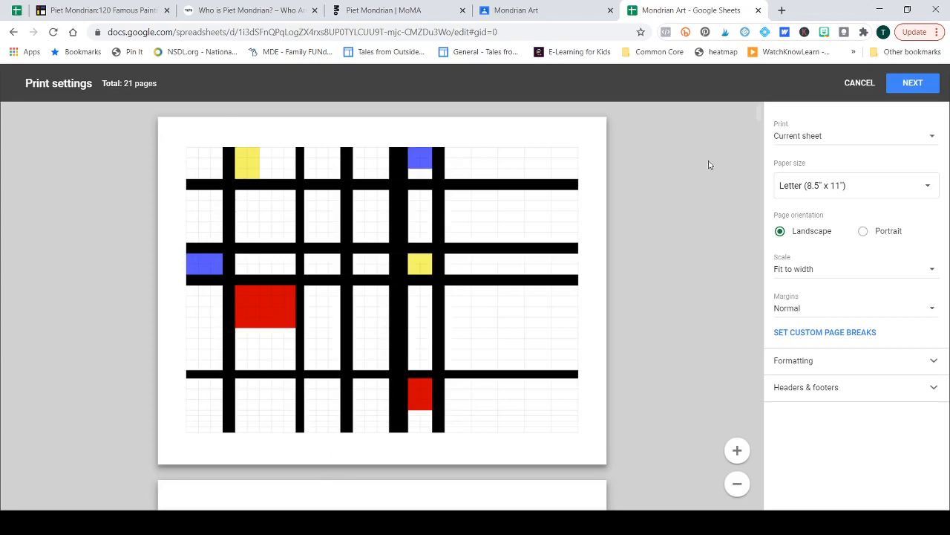
mouse_move(860, 82)
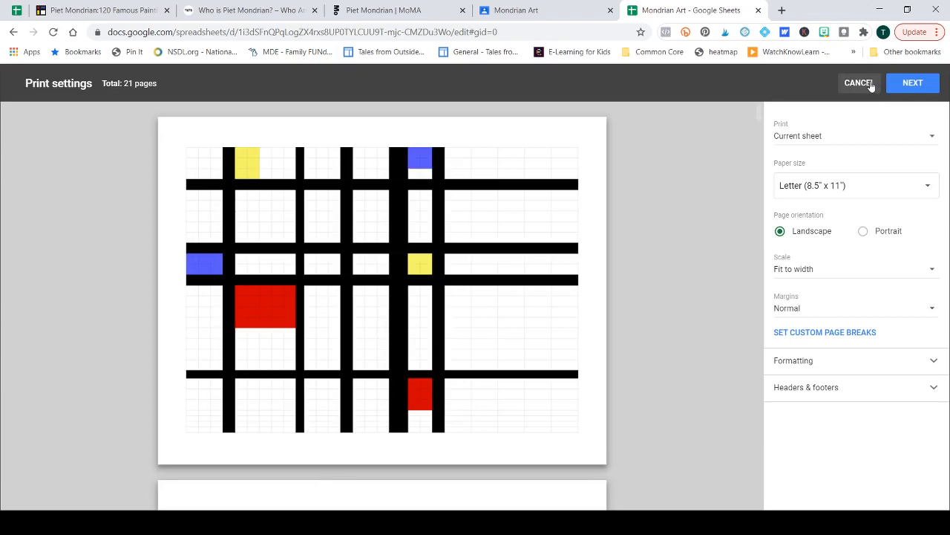
mouse_move(251, 145)
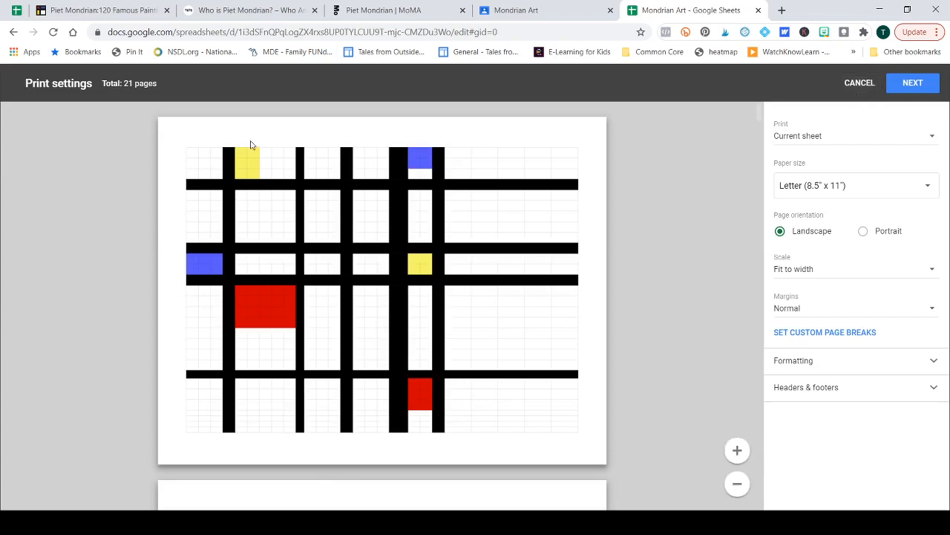
mouse_move(208, 163)
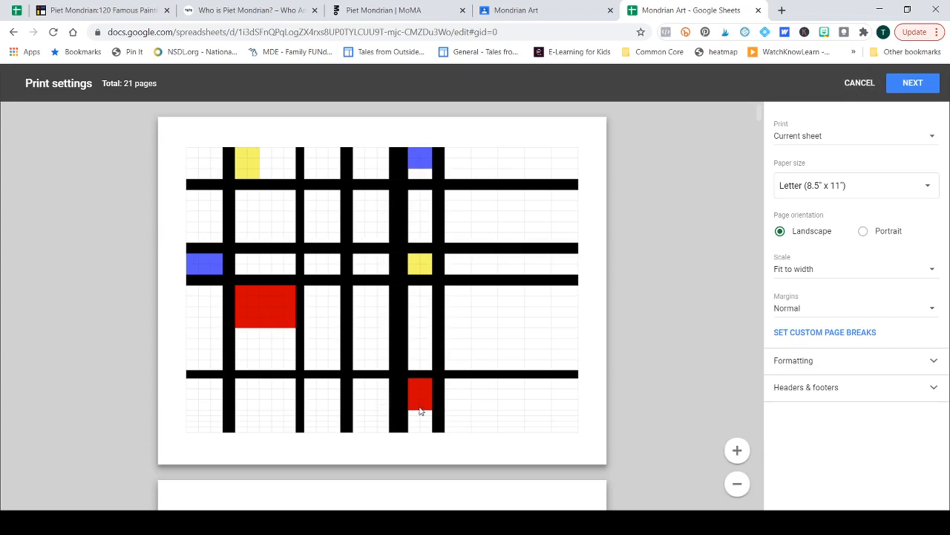
mouse_move(418, 417)
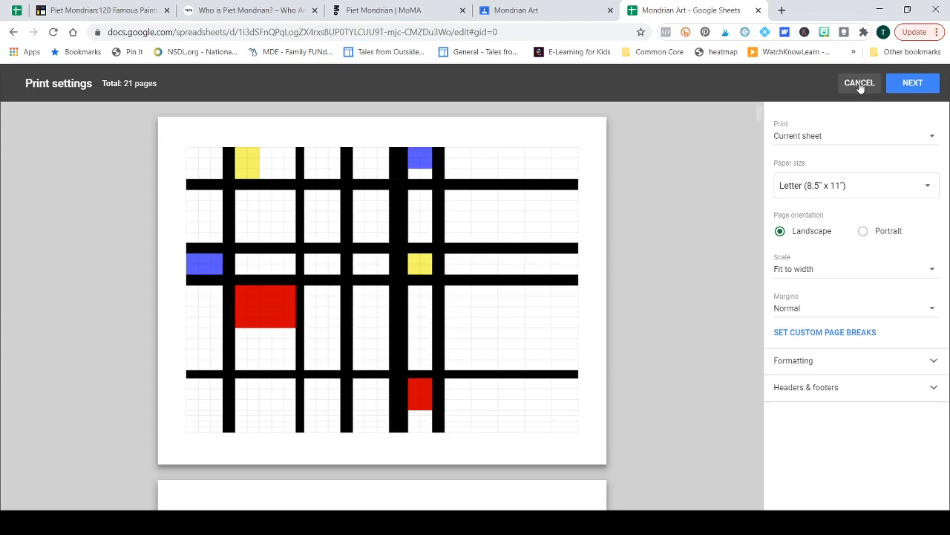
left_click(859, 82)
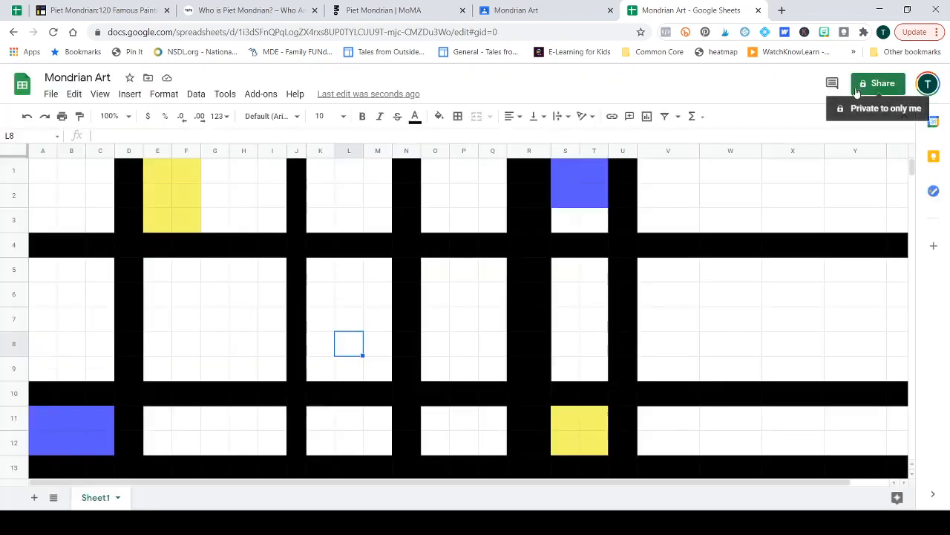
mouse_move(353, 273)
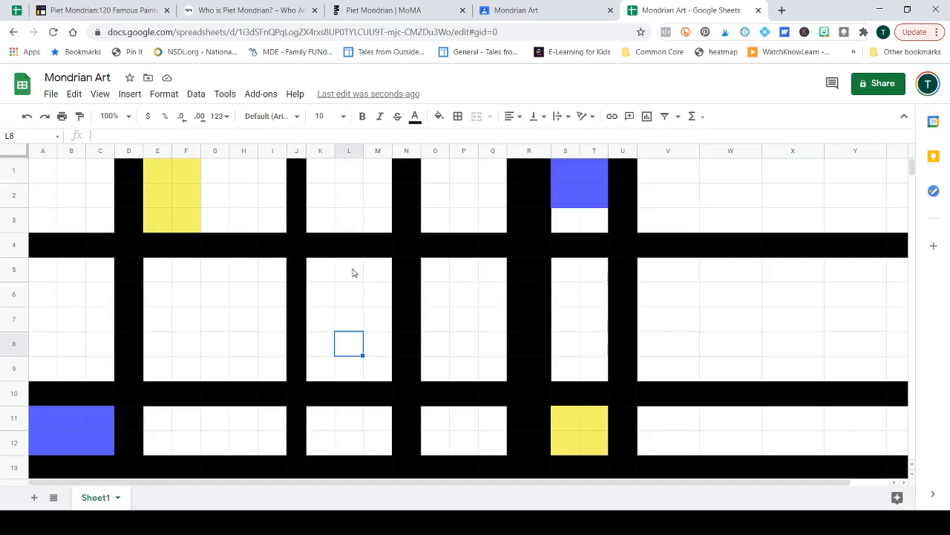
mouse_move(170, 183)
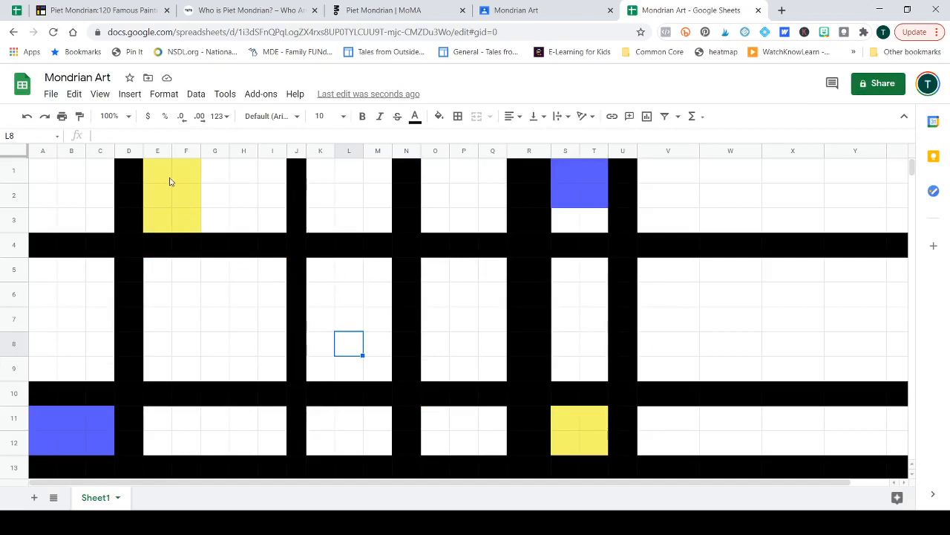
mouse_move(159, 185)
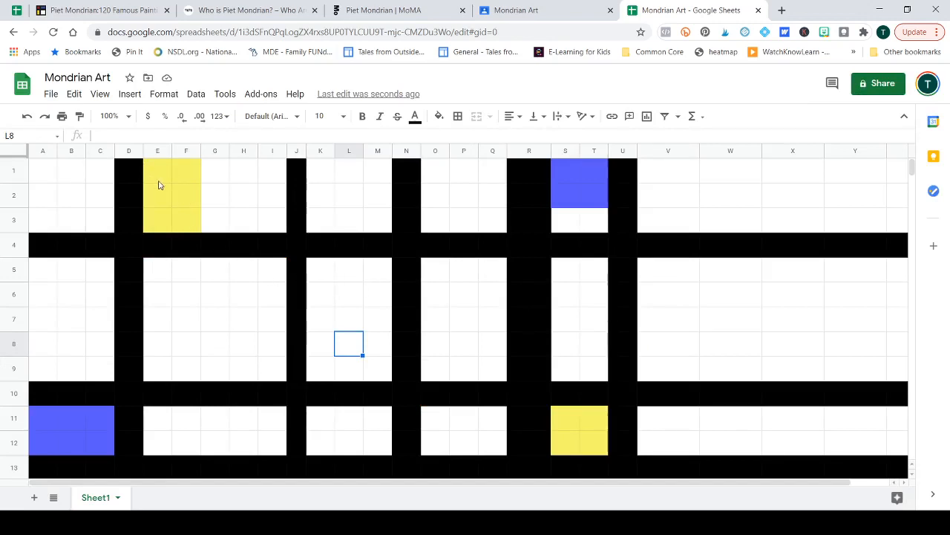
mouse_move(153, 172)
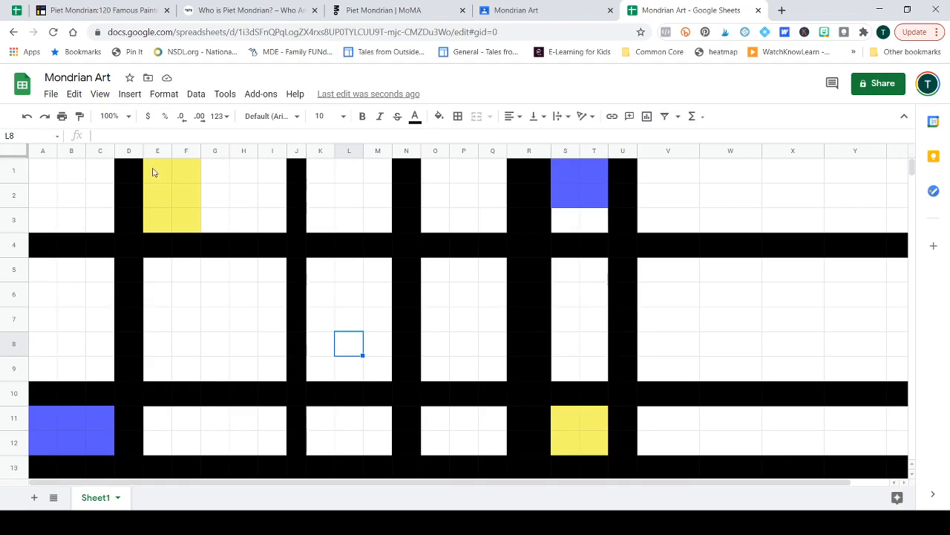
mouse_move(161, 177)
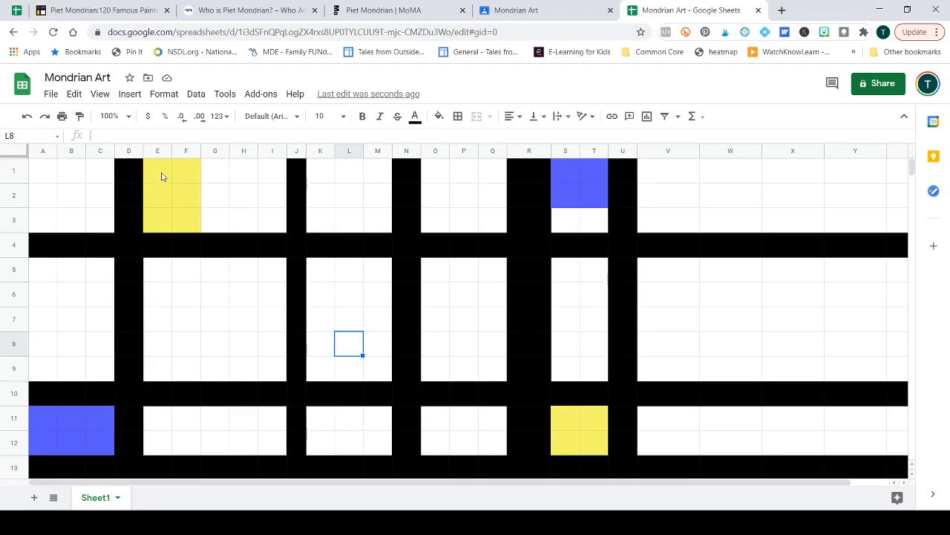
mouse_move(173, 190)
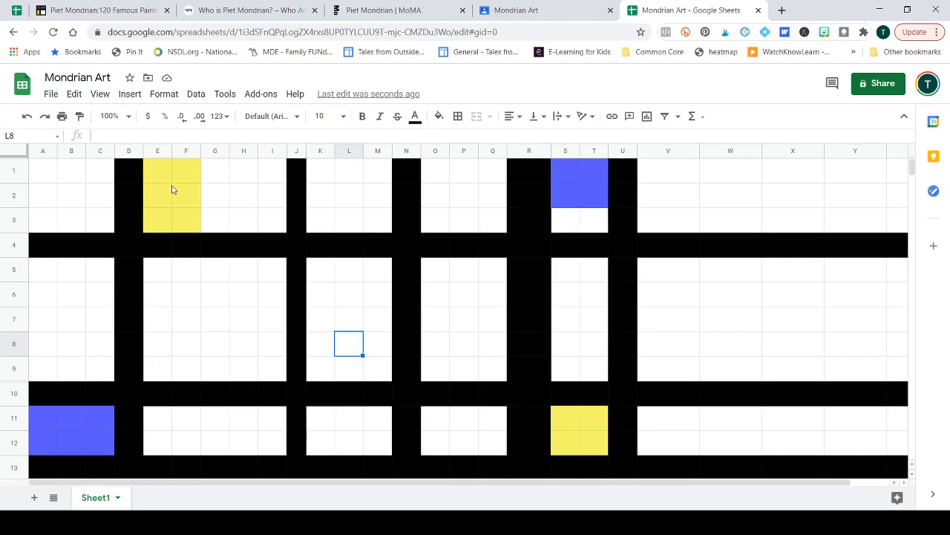
mouse_move(171, 187)
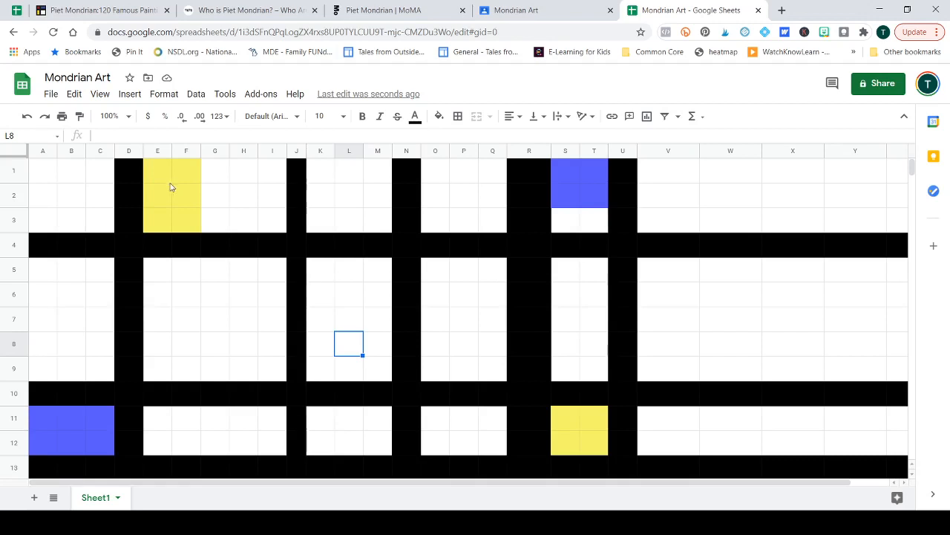
mouse_move(187, 227)
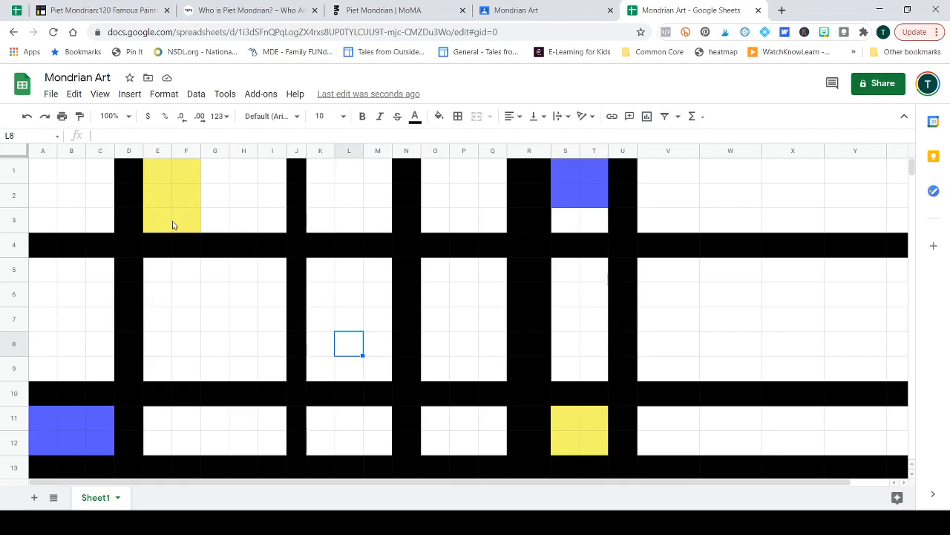
mouse_move(174, 221)
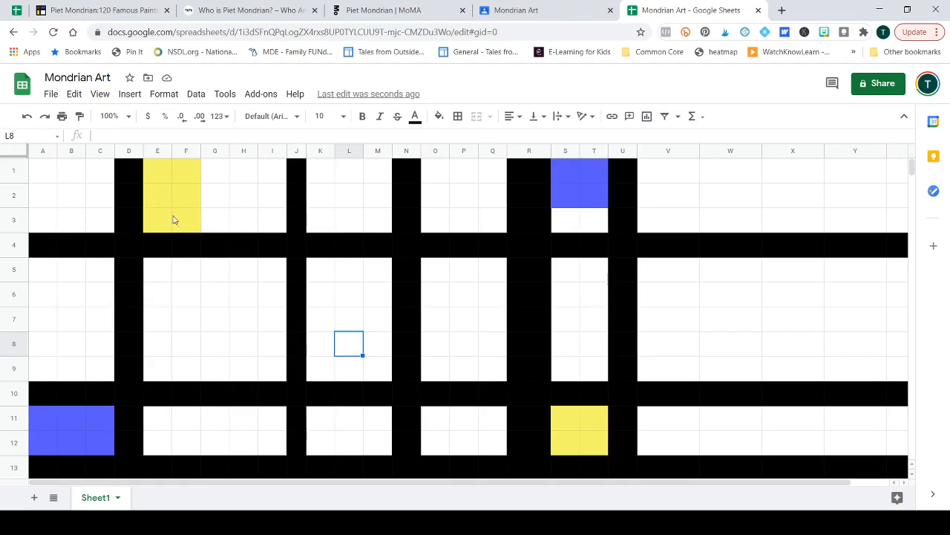
mouse_move(146, 162)
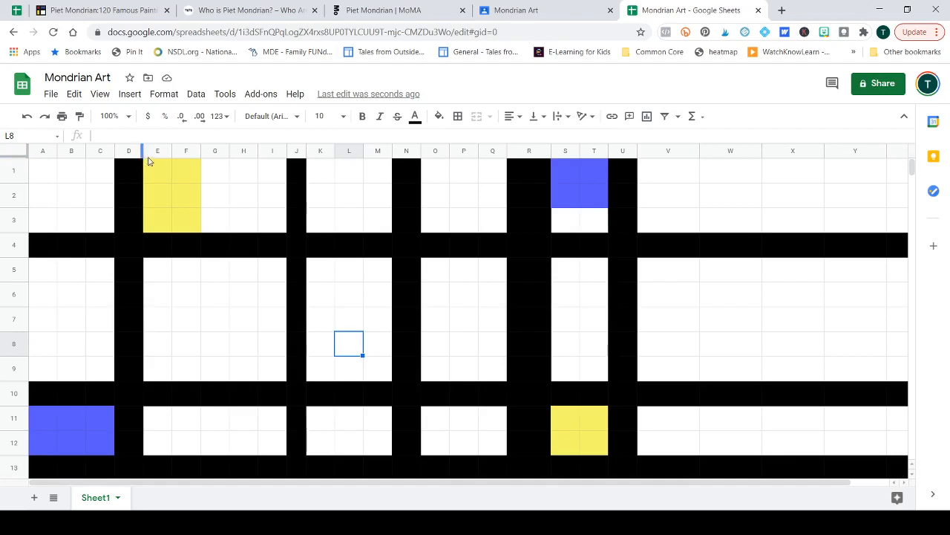
mouse_move(180, 154)
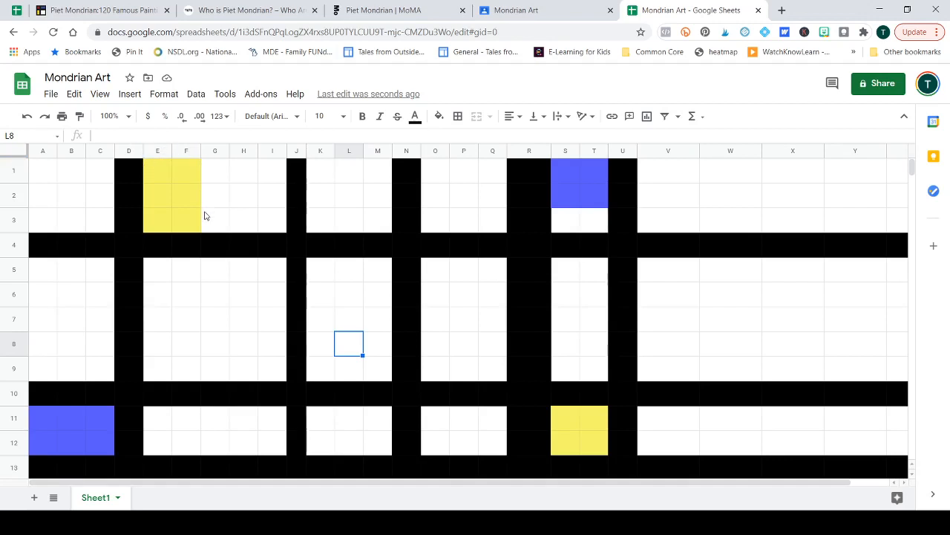
mouse_move(200, 237)
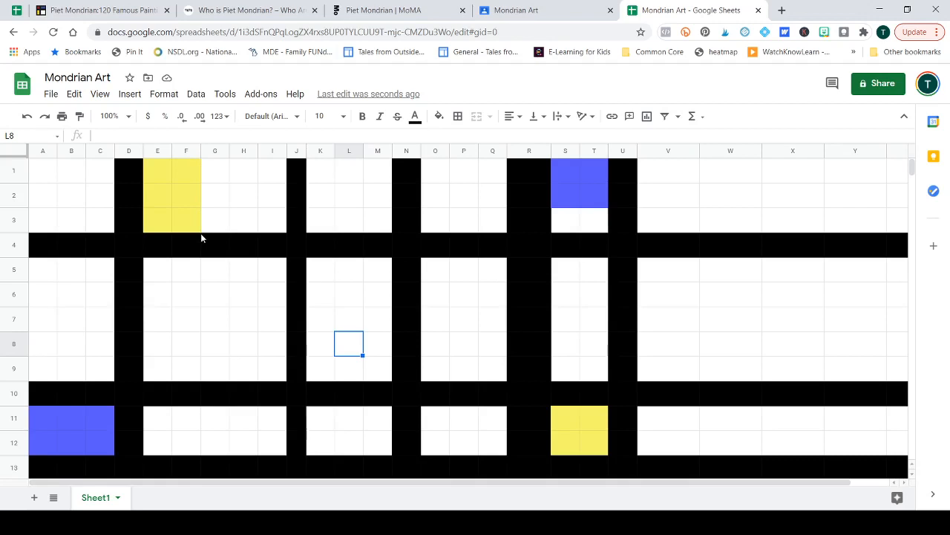
Format cell E1 for white Poppins text at size 9
left_click(158, 170)
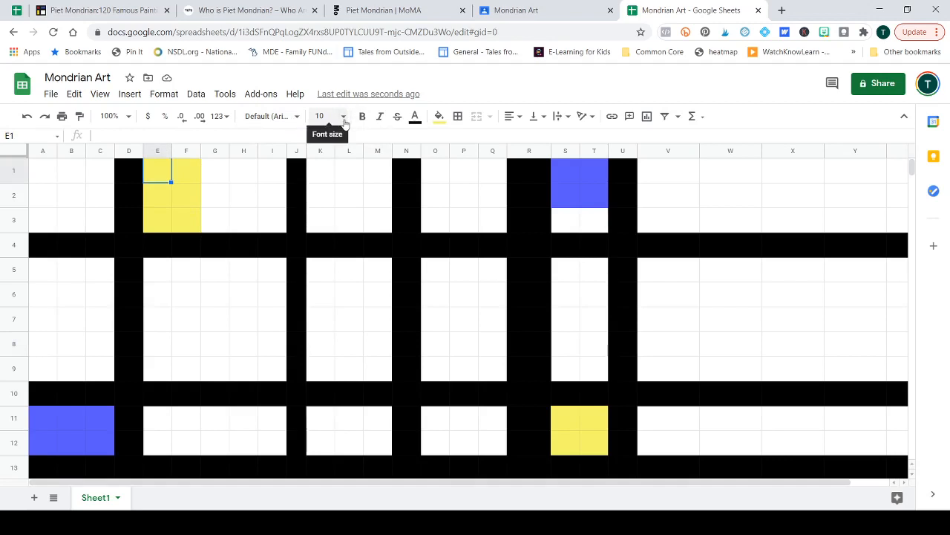
left_click(343, 115)
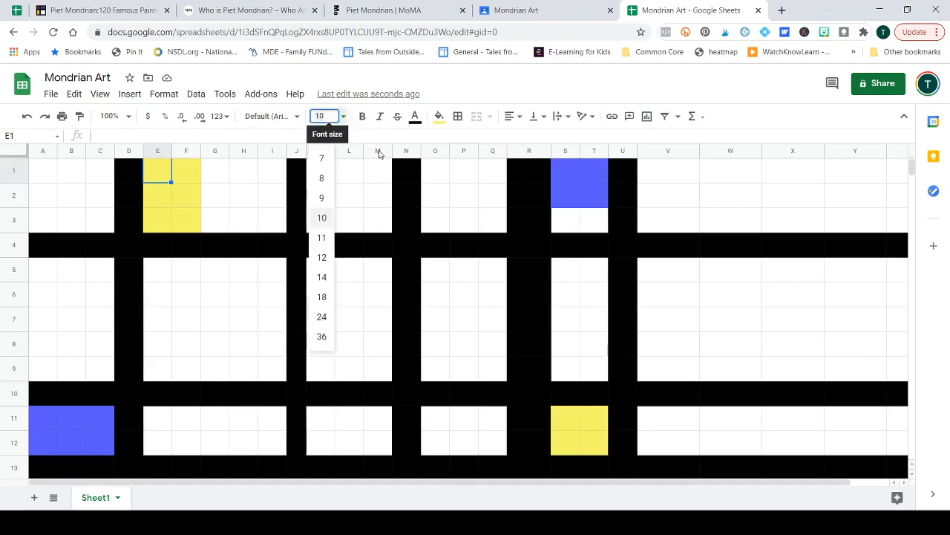
left_click(321, 197)
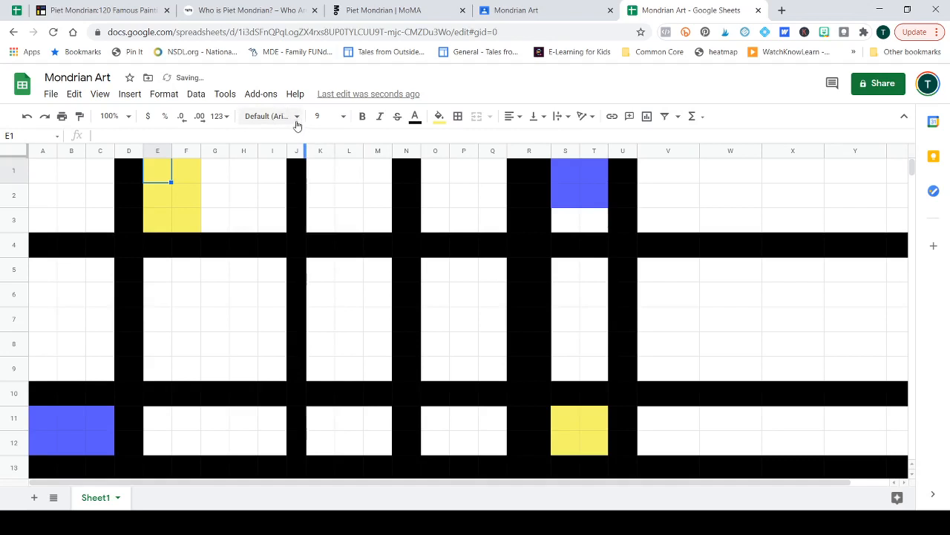
left_click(267, 115)
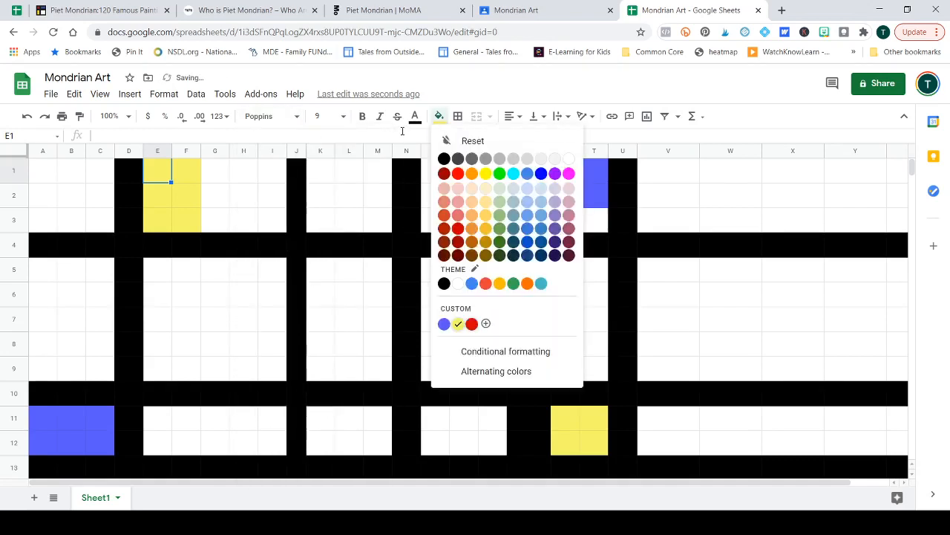
left_click(486, 172)
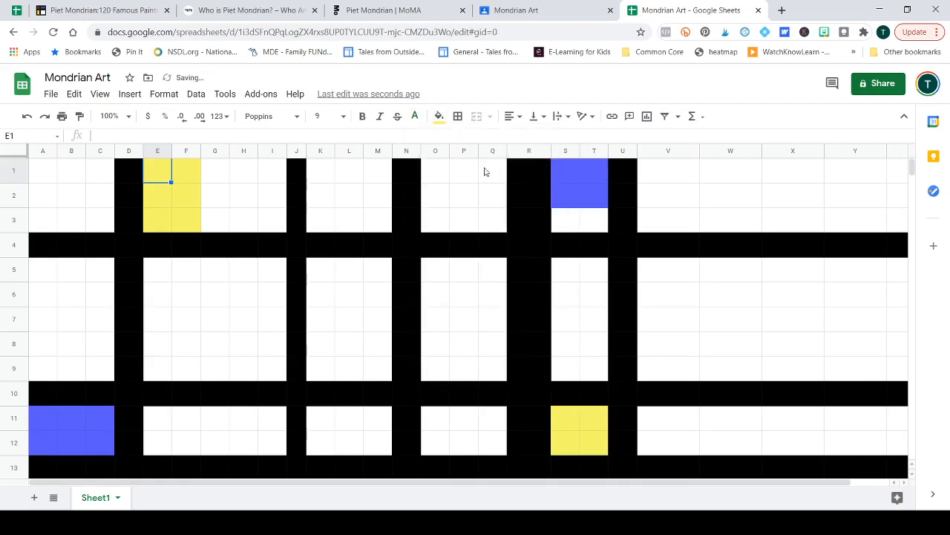
left_click(156, 171)
type("A")
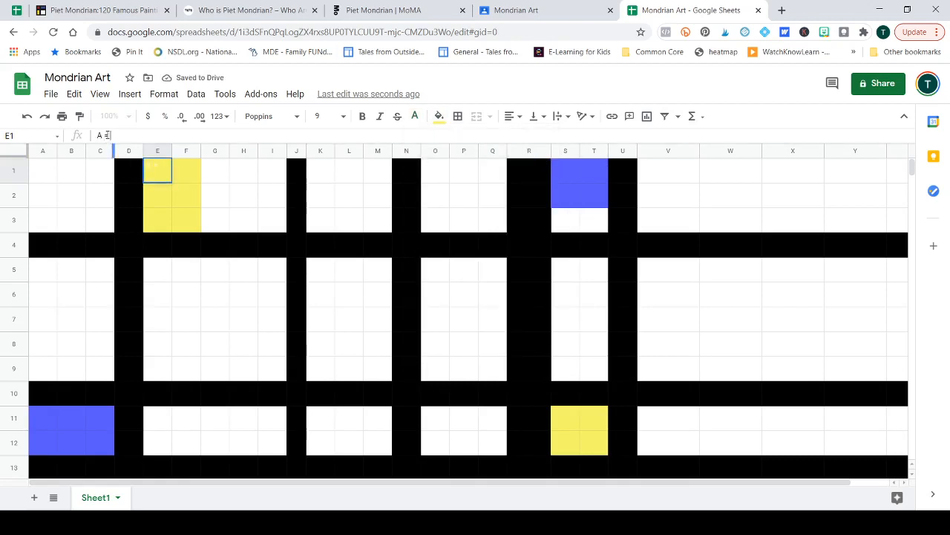
Enter 'A = 6 sq. u.' in E1 and 'P = 10 units' in E2
type("6 sq.")
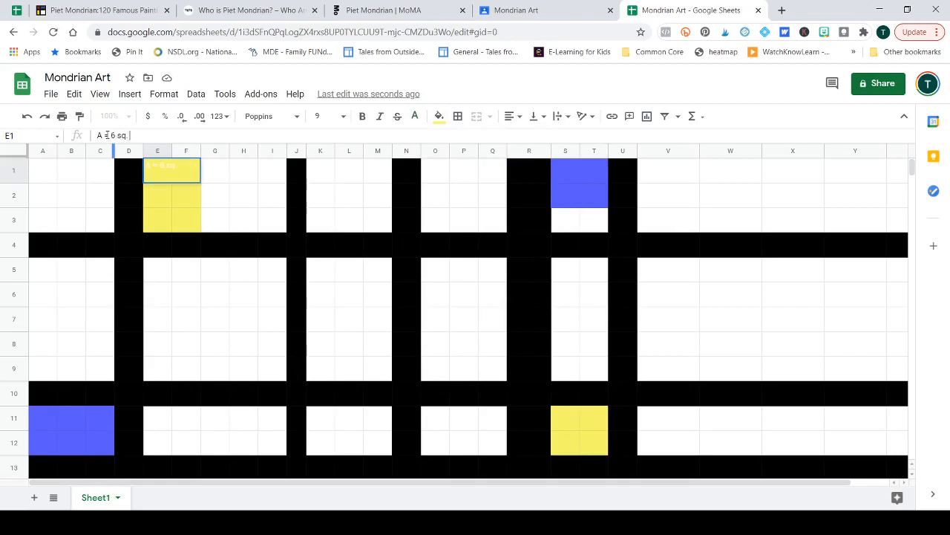
type("u.")
left_click(157, 195)
type("P")
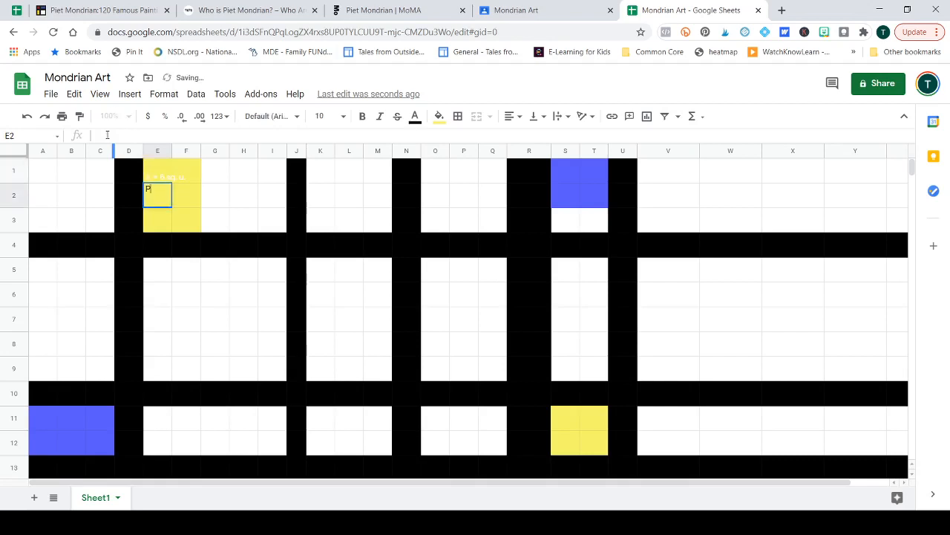
type("=")
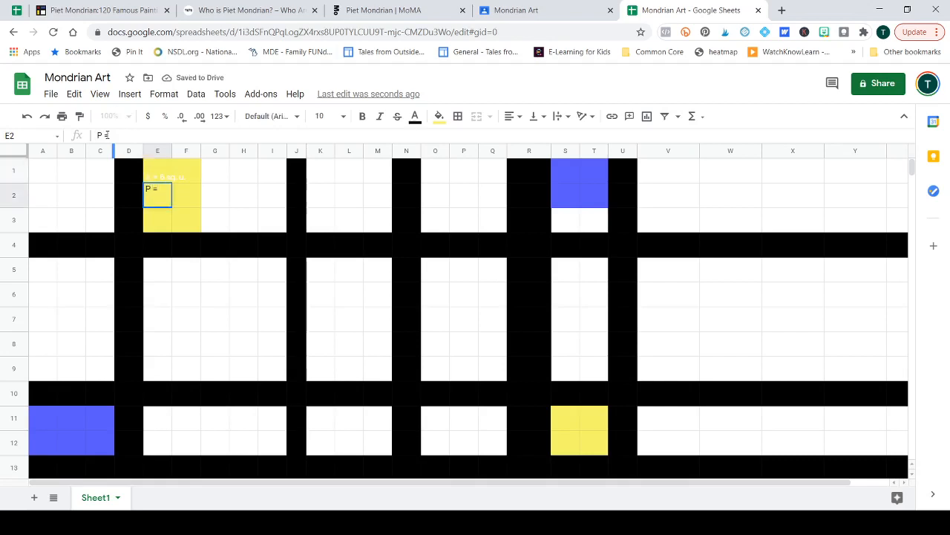
type("10")
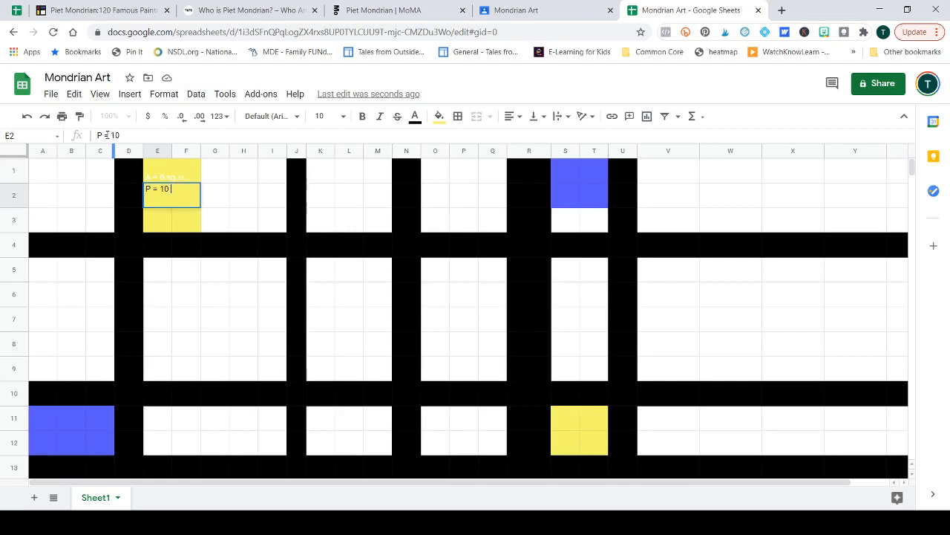
type("units")
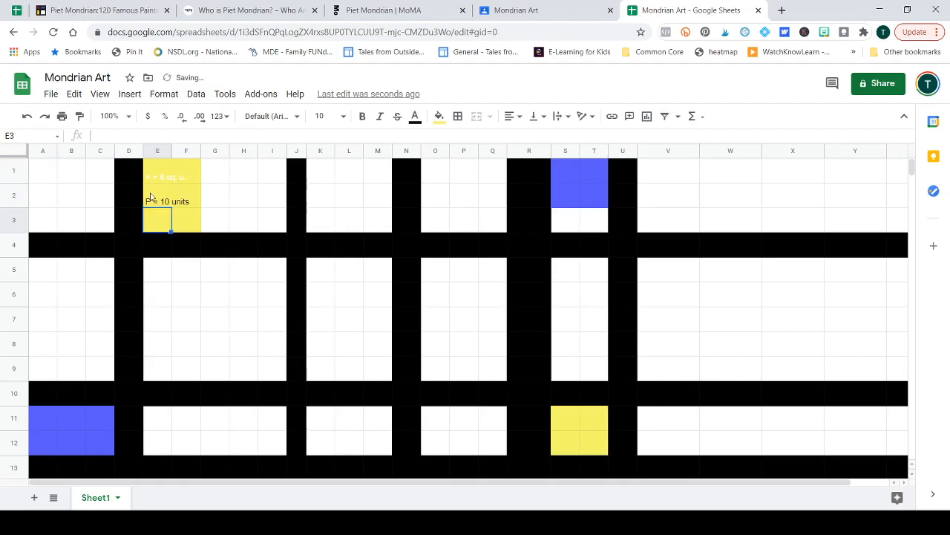
left_click(157, 172)
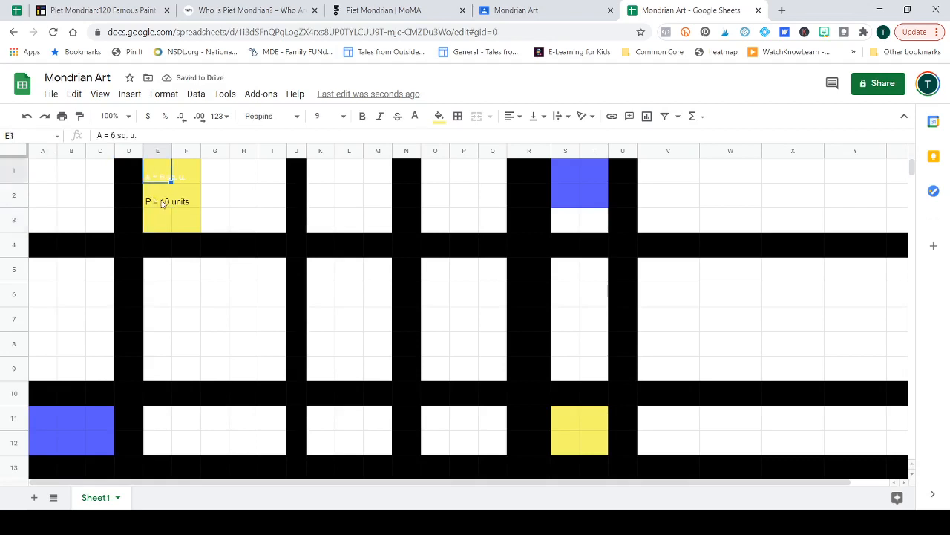
Style the 'P = 10 units' label in E2 as white Poppins, size 9
left_click(271, 116)
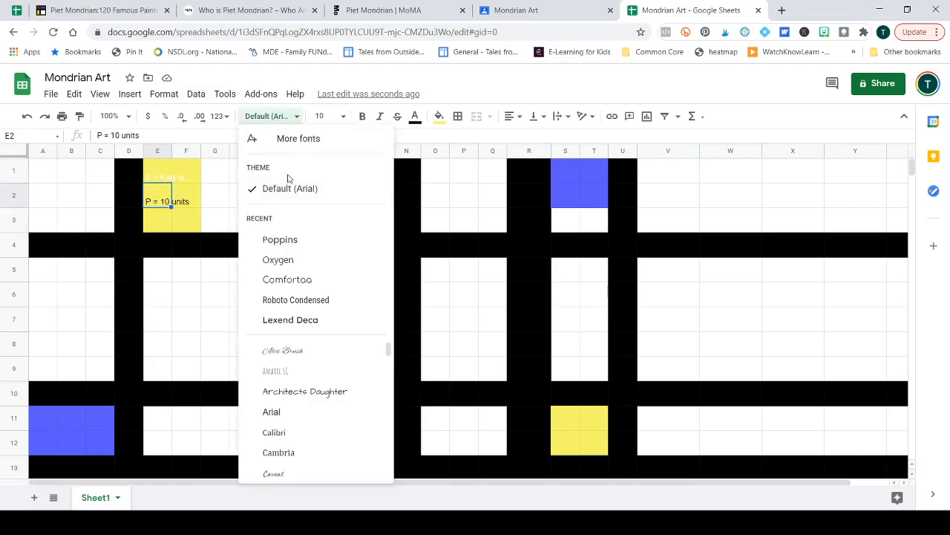
left_click(280, 239)
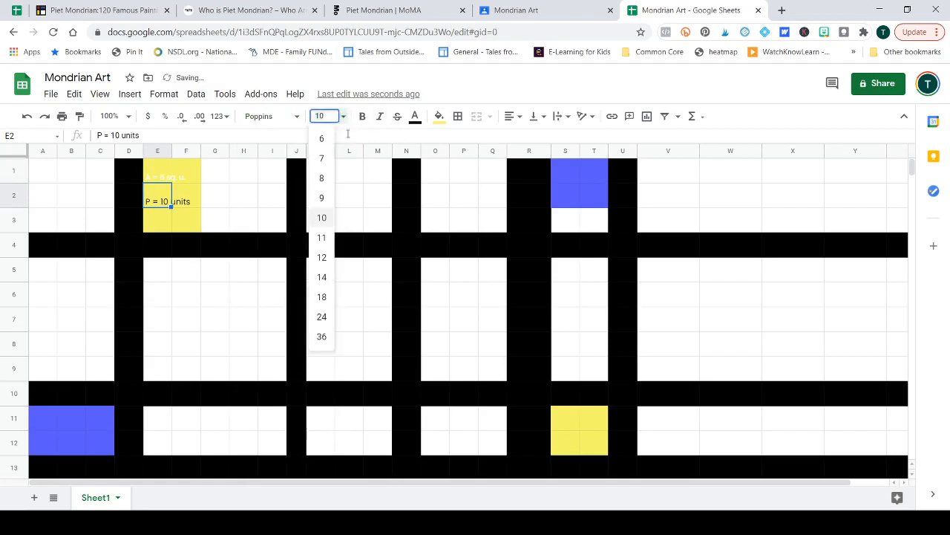
left_click(439, 116)
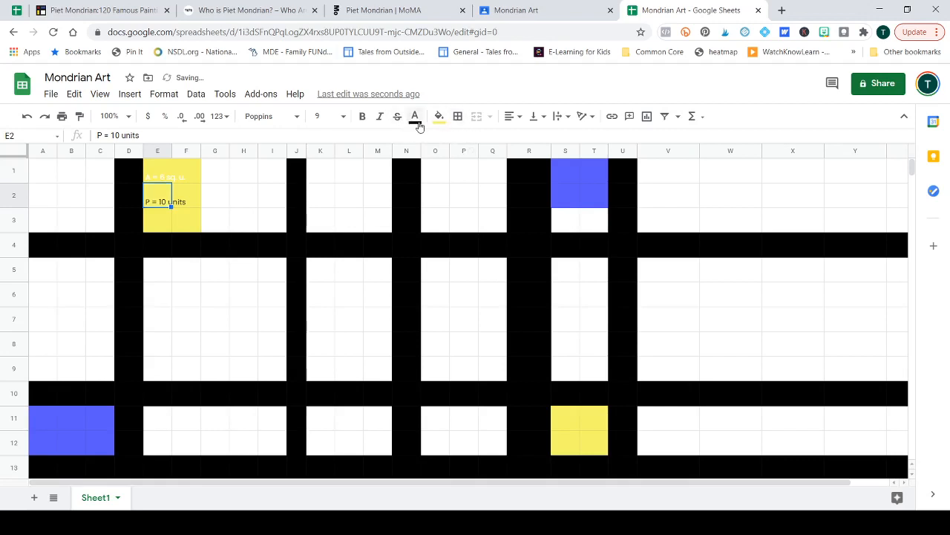
left_click(186, 195)
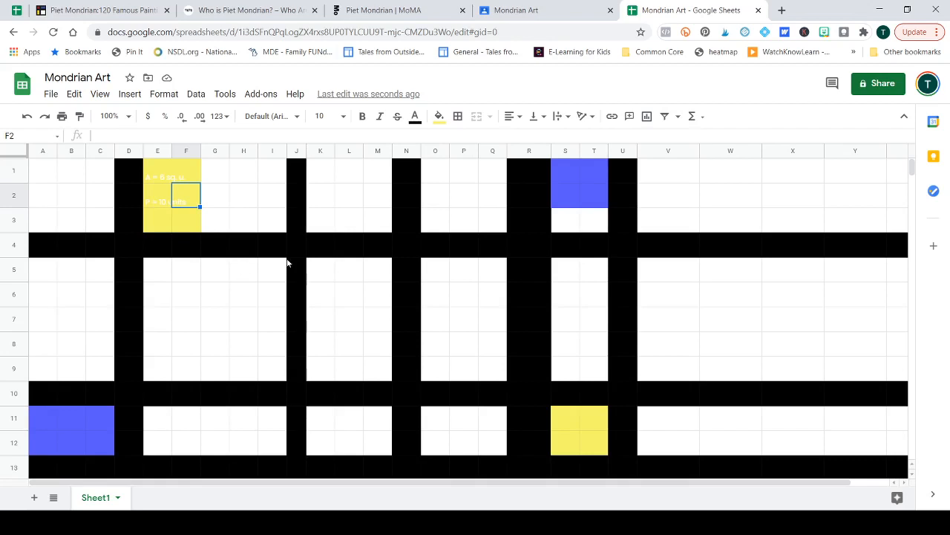
mouse_move(275, 263)
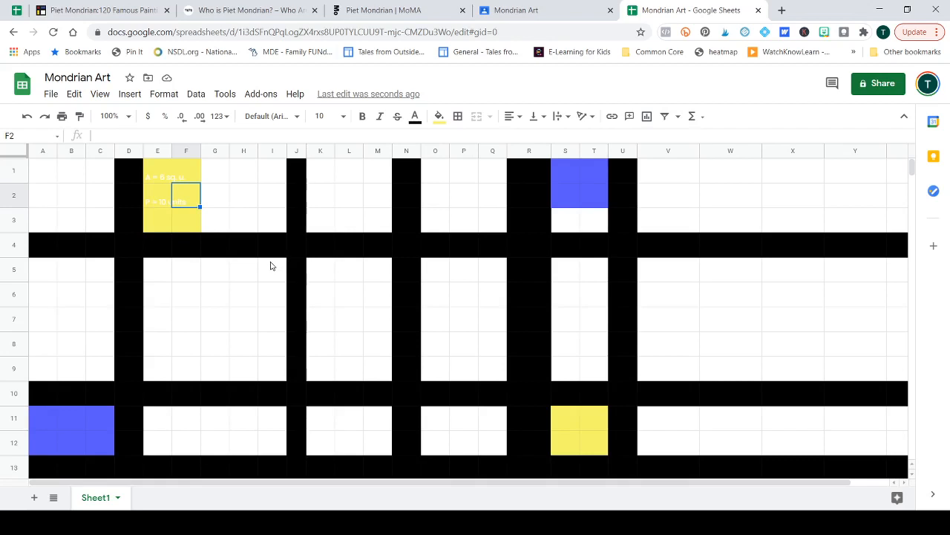
mouse_move(271, 271)
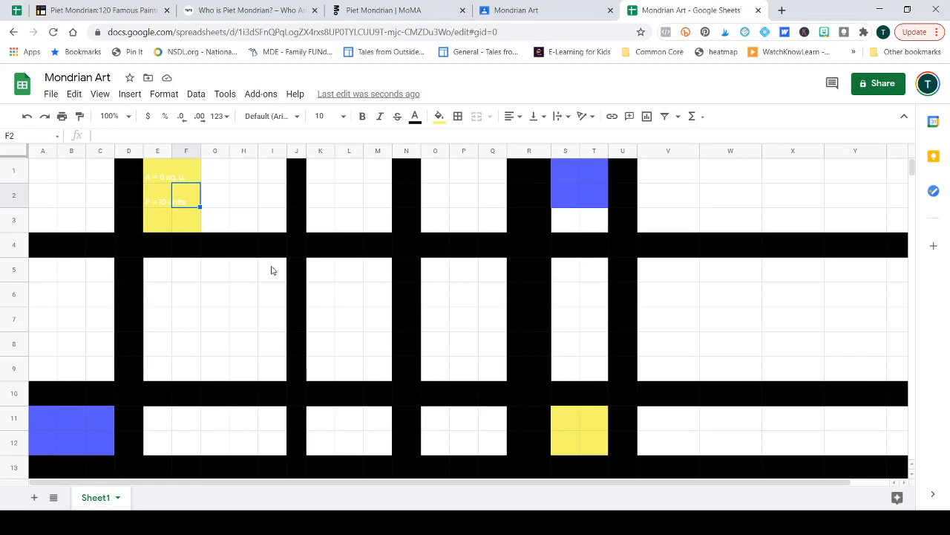
mouse_move(295, 264)
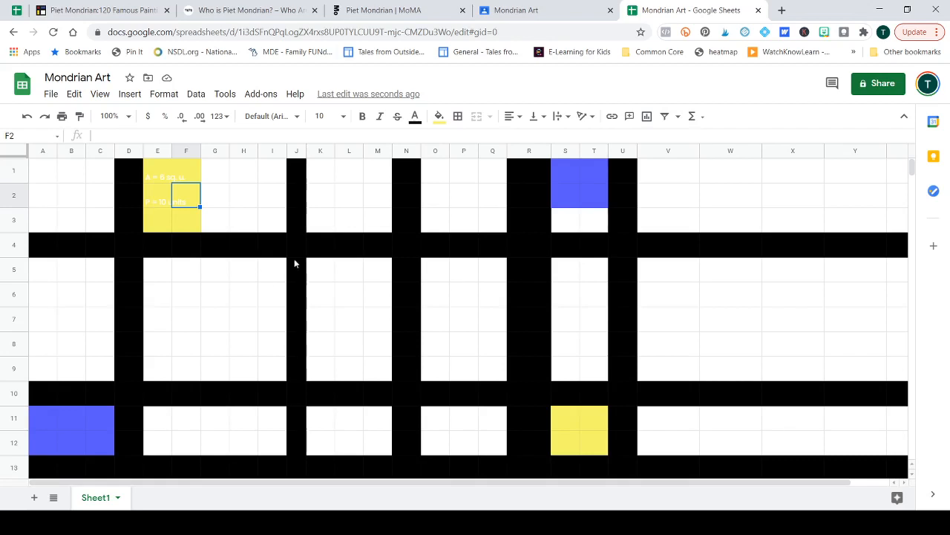
mouse_move(298, 270)
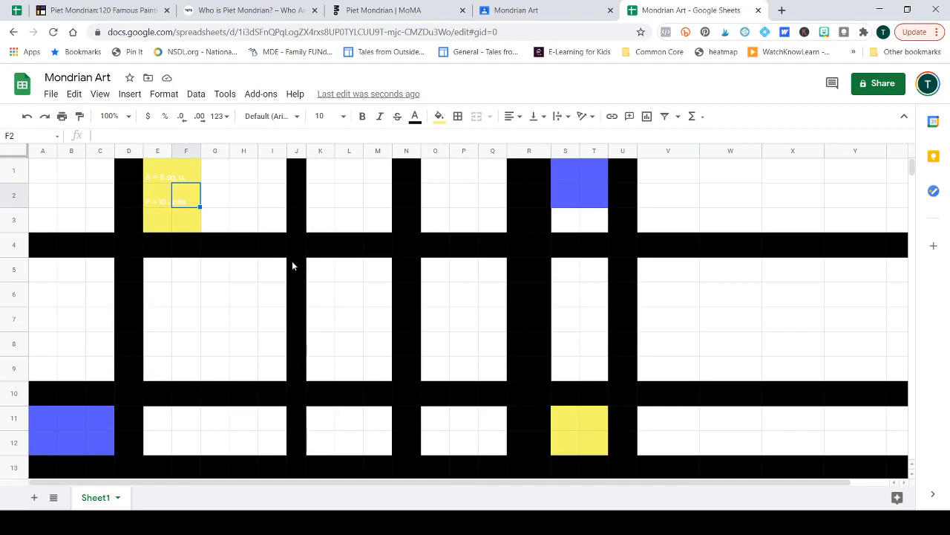
mouse_move(592, 165)
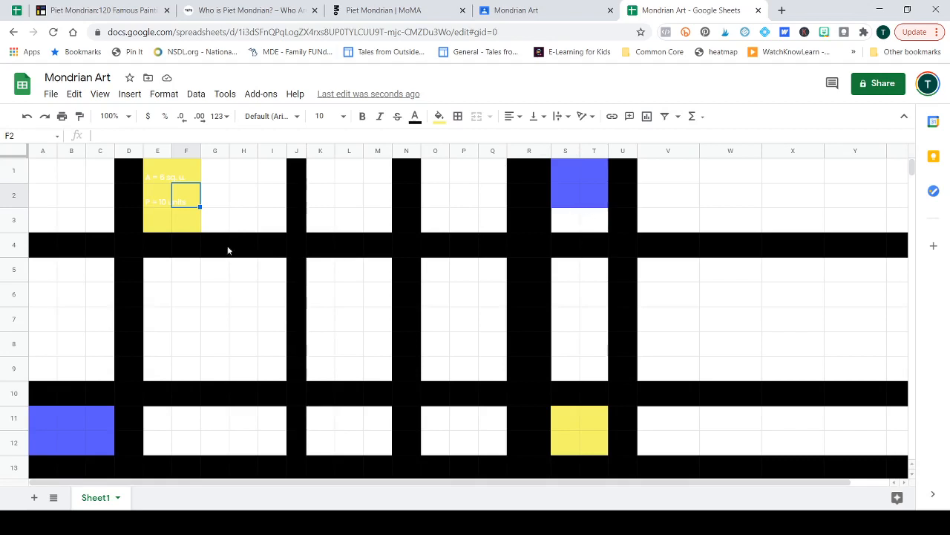
mouse_move(163, 212)
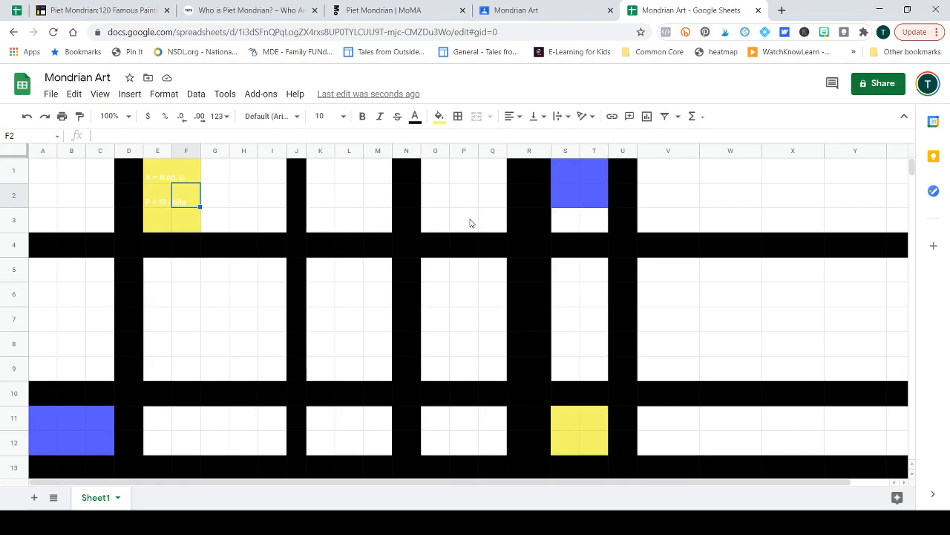
mouse_move(566, 409)
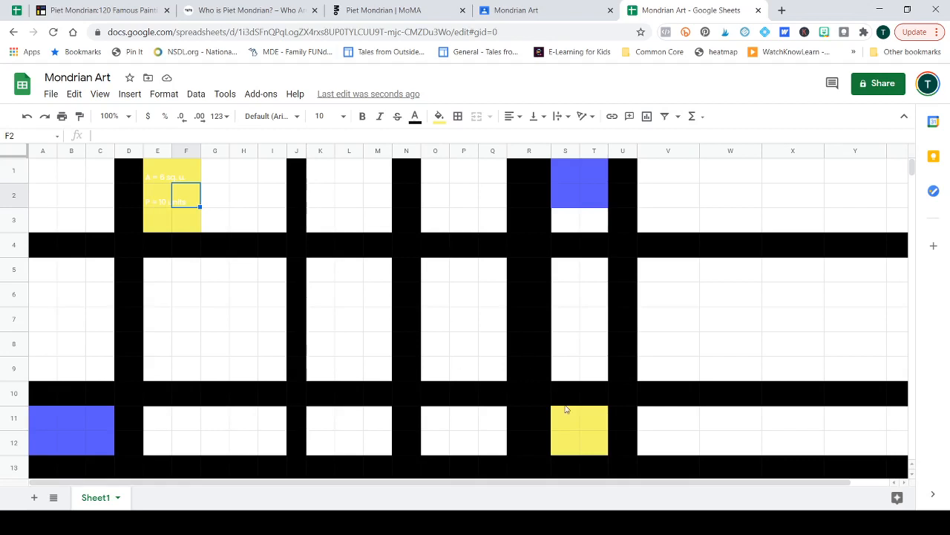
mouse_move(566, 409)
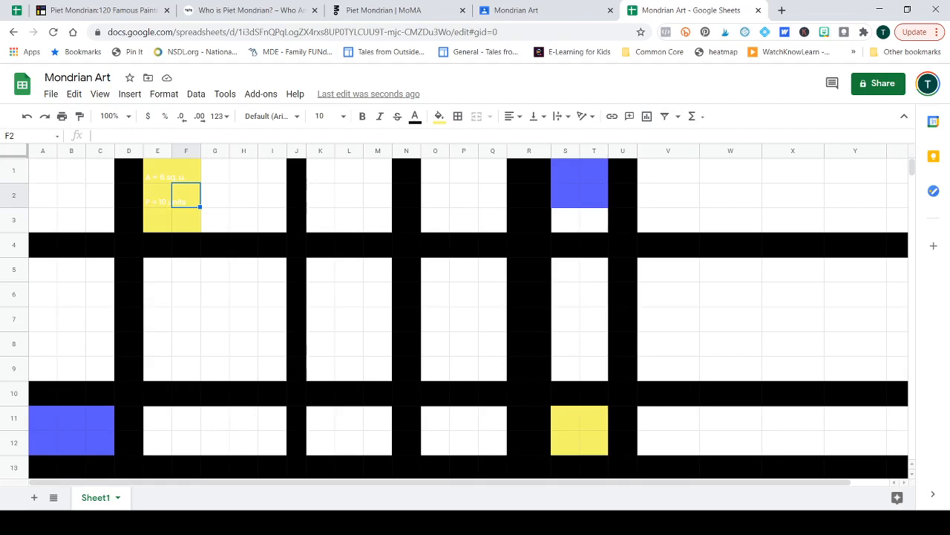